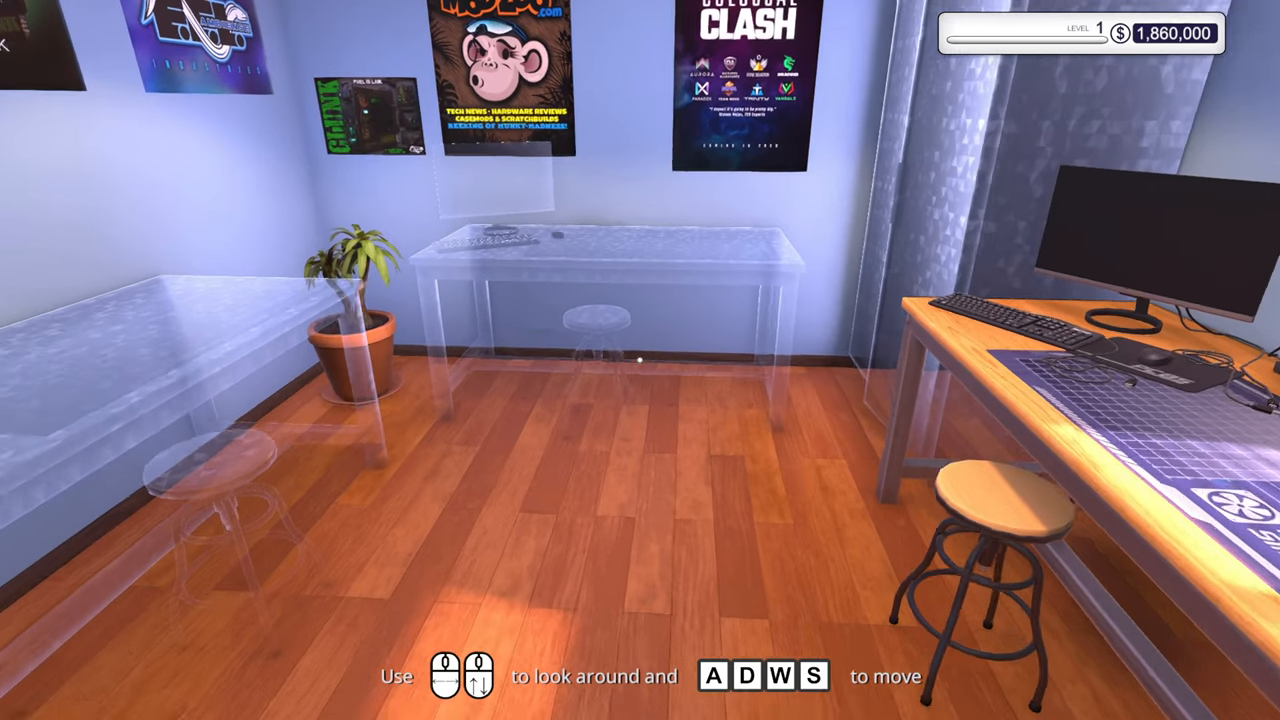
{"action": "mouse_move", "coordinate": [640, 360]}
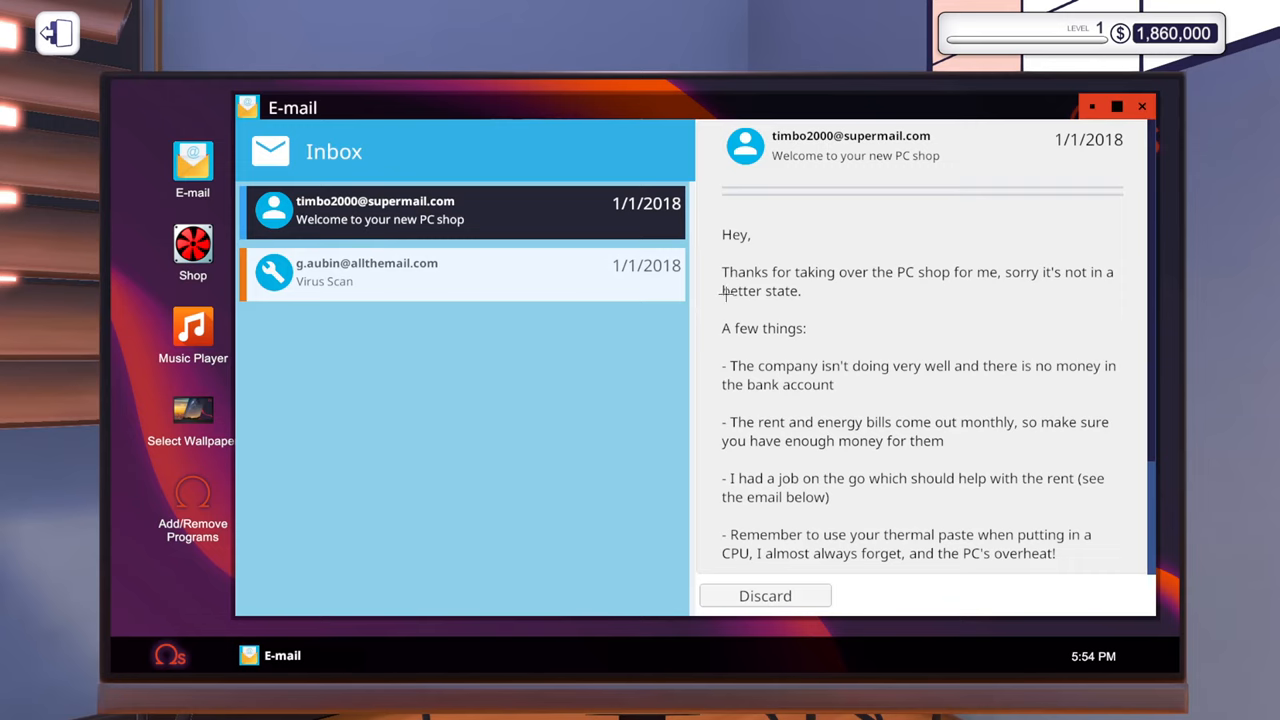
Discard the welcome email and accept the g.aubin virus scan job.
{"action": "left_click", "coordinate": [460, 273]}
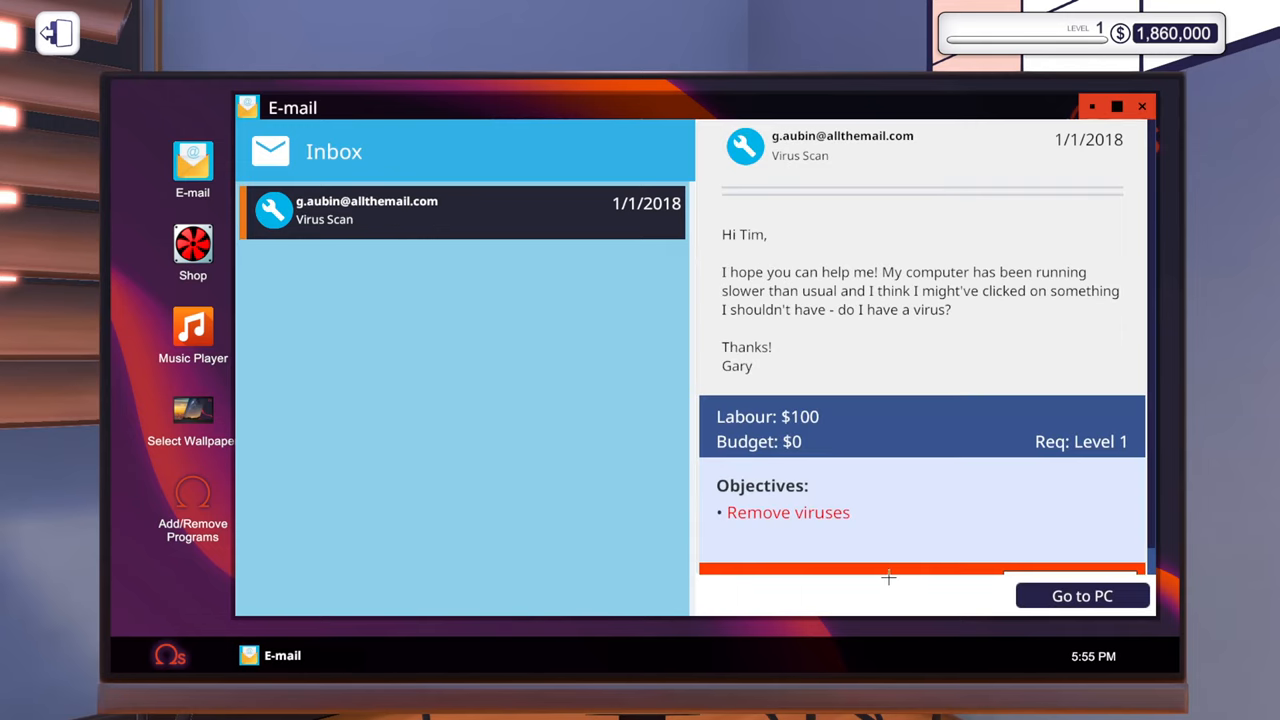
{"action": "left_click", "coordinate": [1081, 595]}
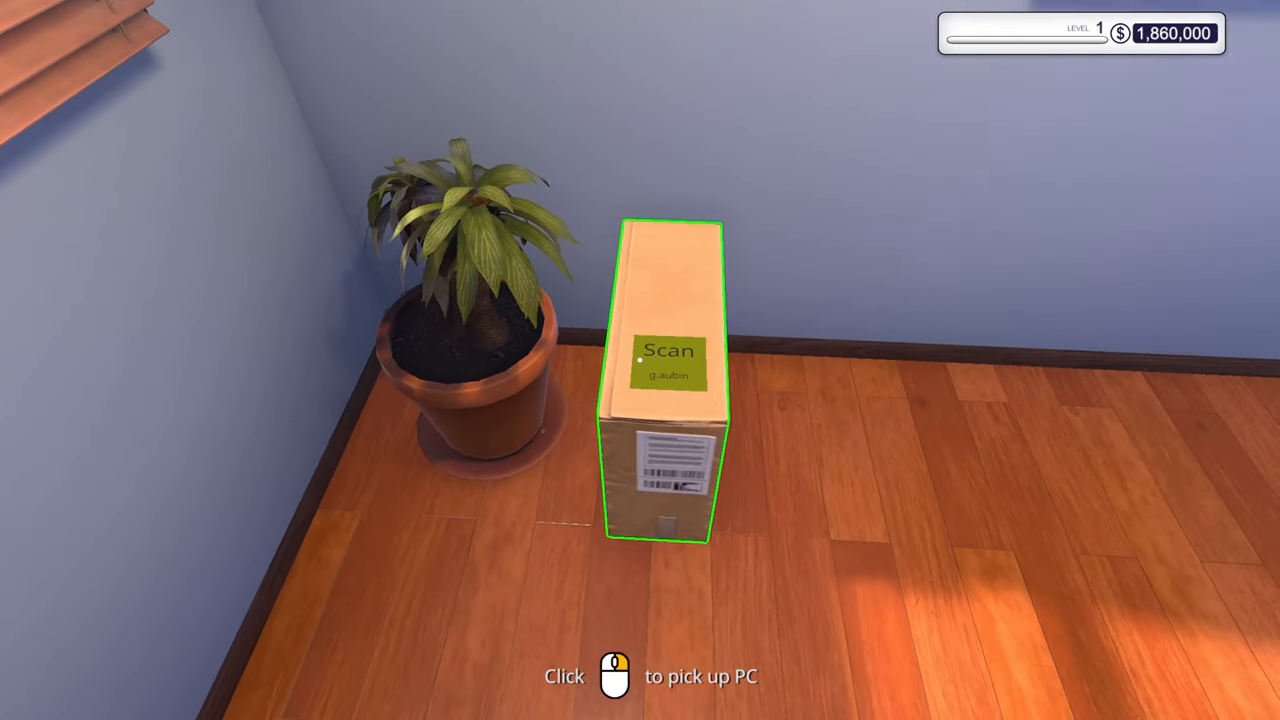
Place the client's PC on the workbench and clear the cabling and USB drive tutorials.
{"action": "left_click", "coordinate": [665, 375]}
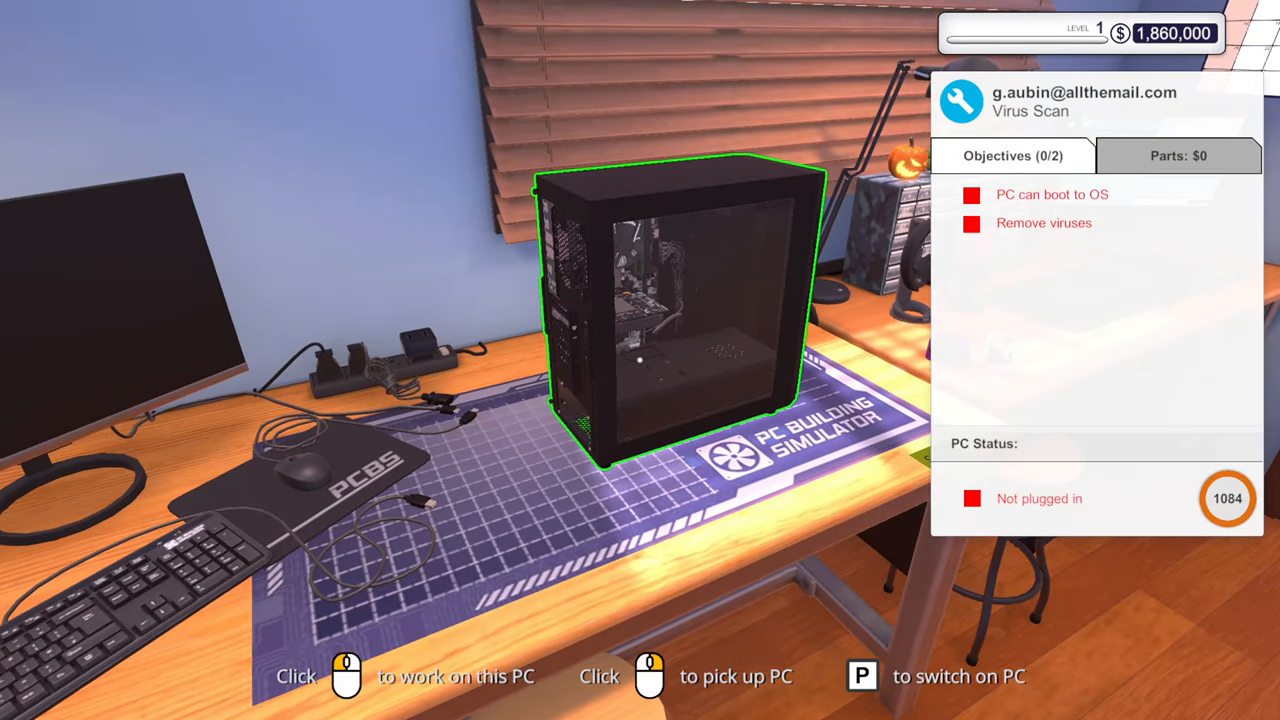
{"action": "left_click", "coordinate": [660, 300]}
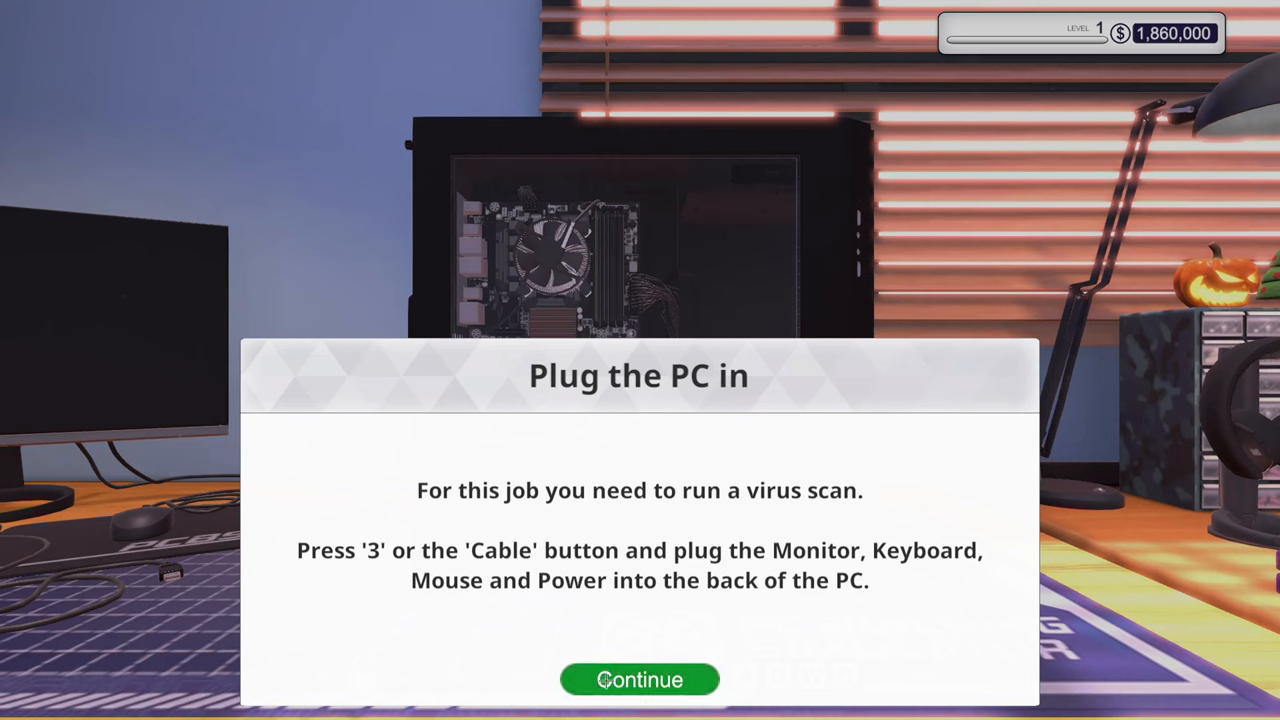
{"action": "left_click", "coordinate": [639, 679]}
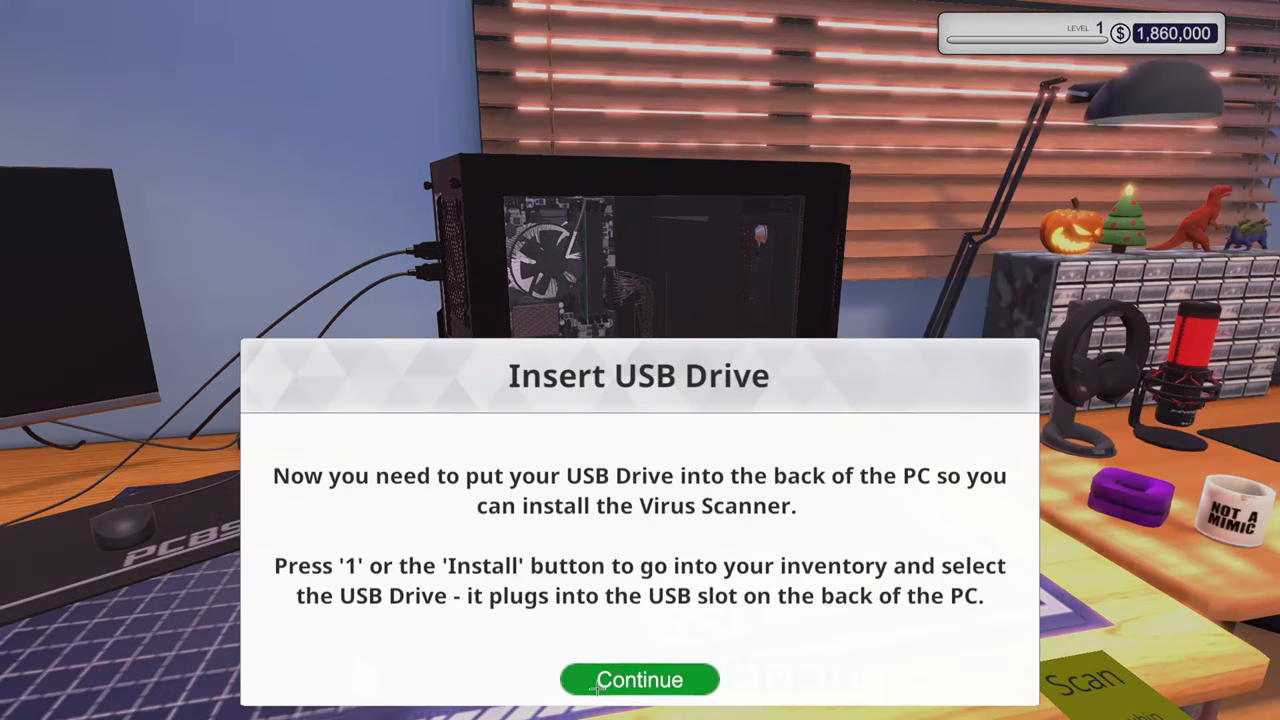
{"action": "left_click", "coordinate": [639, 679]}
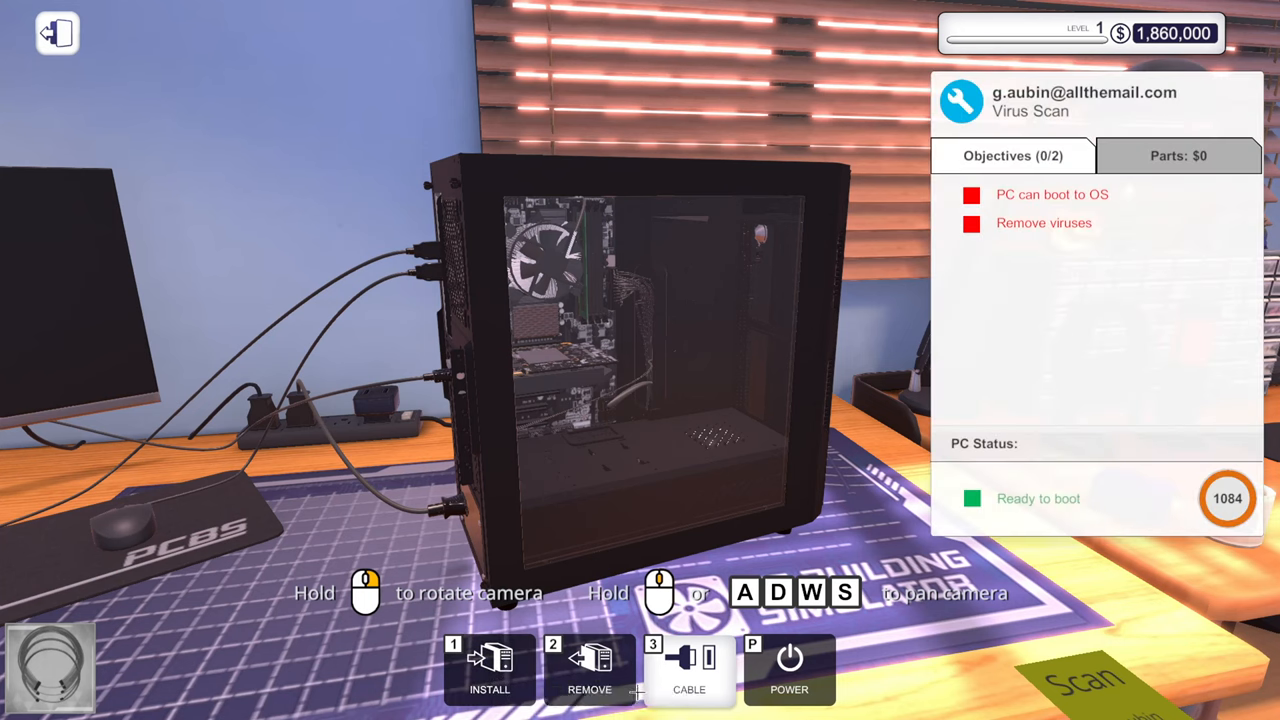
{"action": "mouse_move", "coordinate": [789, 660]}
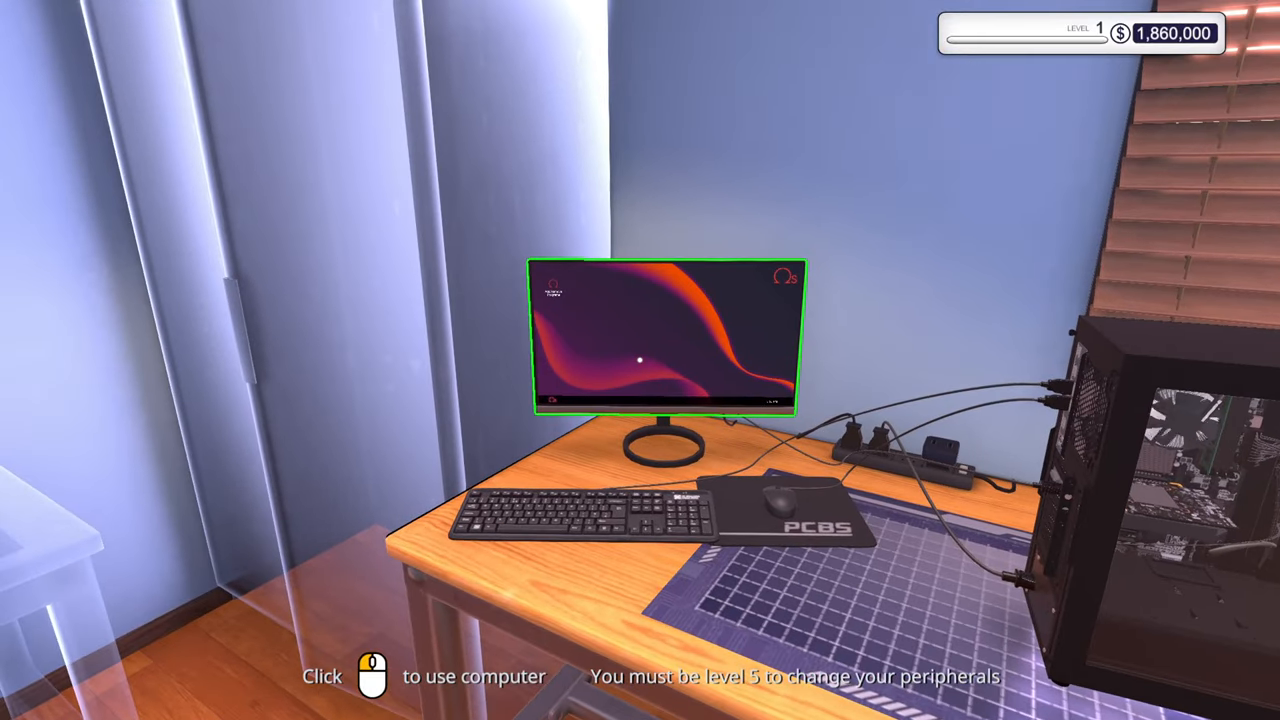
Boot the client's PC, insert the USB drive and install Virus Scanner from it.
{"action": "left_click", "coordinate": [640, 360]}
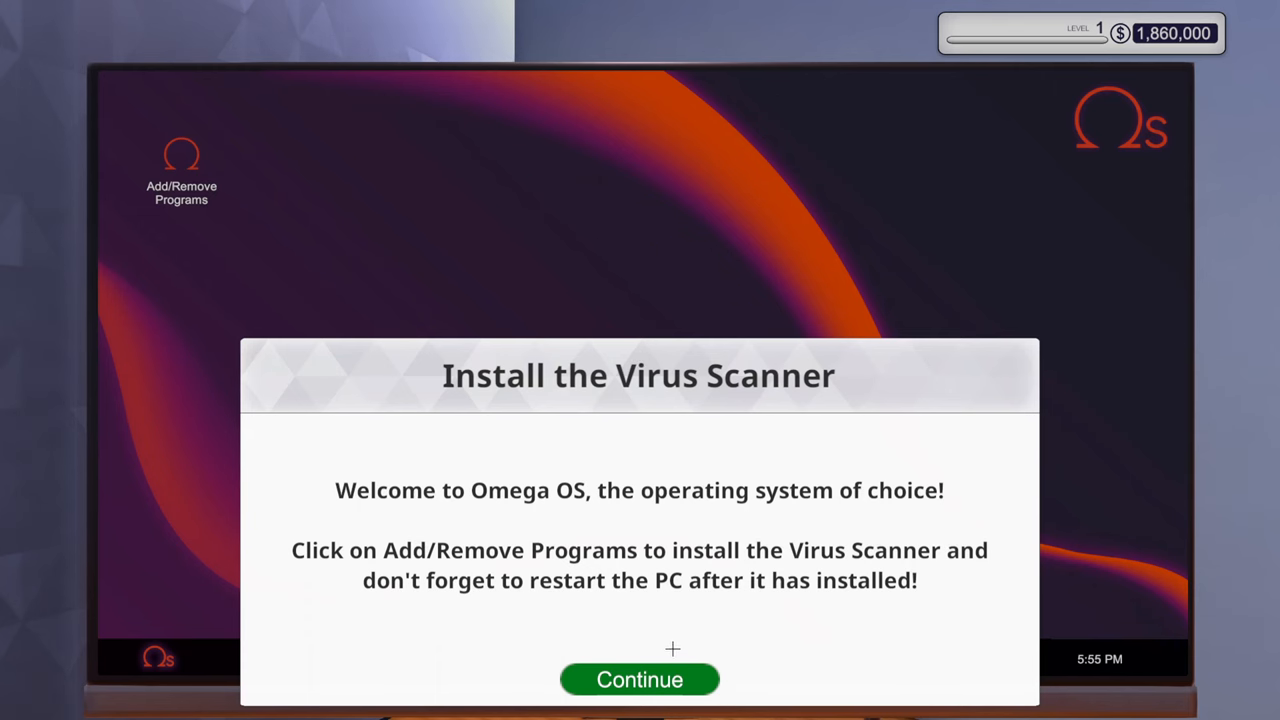
{"action": "left_click", "coordinate": [639, 679]}
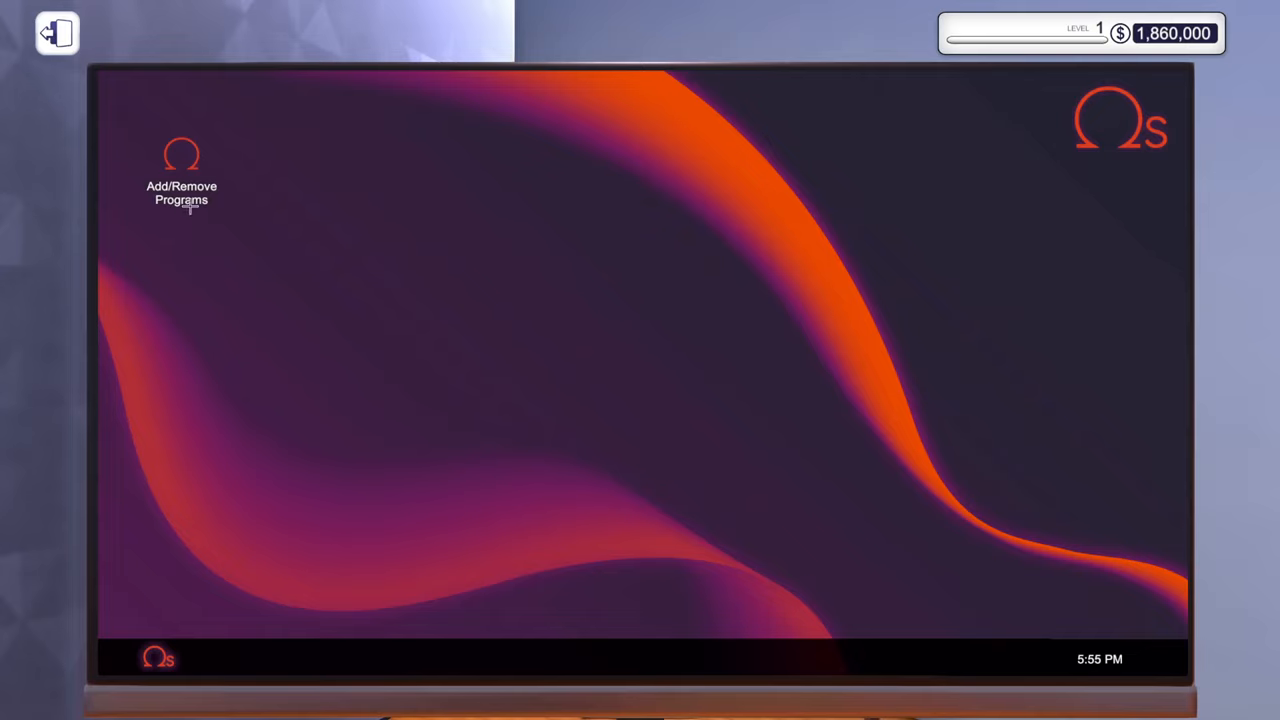
{"action": "double_click", "coordinate": [181, 160]}
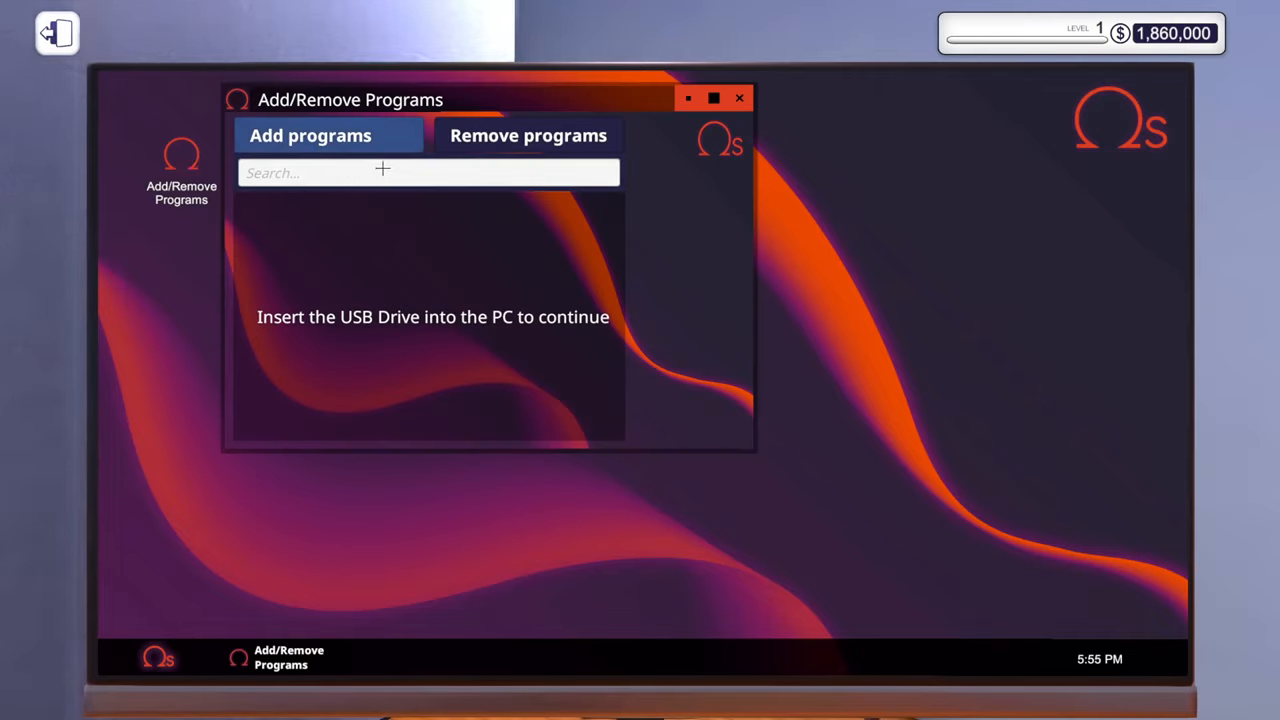
{"action": "mouse_move", "coordinate": [629, 155]}
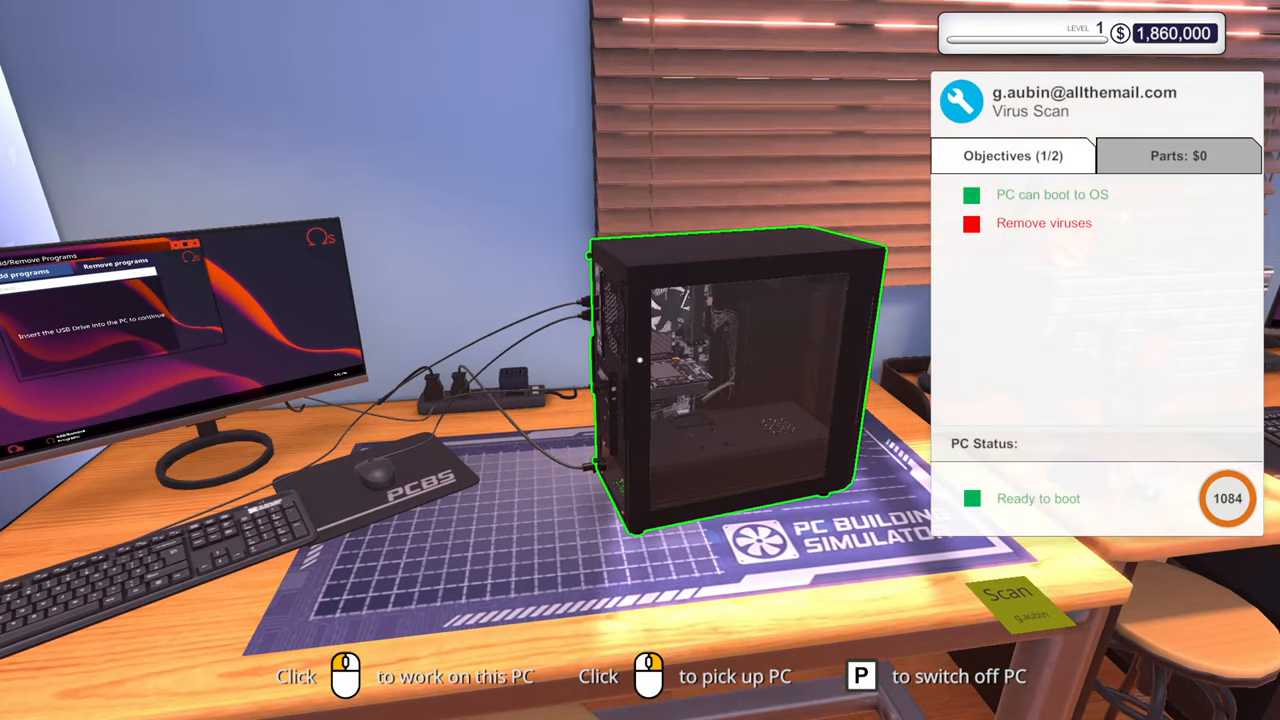
{"action": "left_click", "coordinate": [740, 380]}
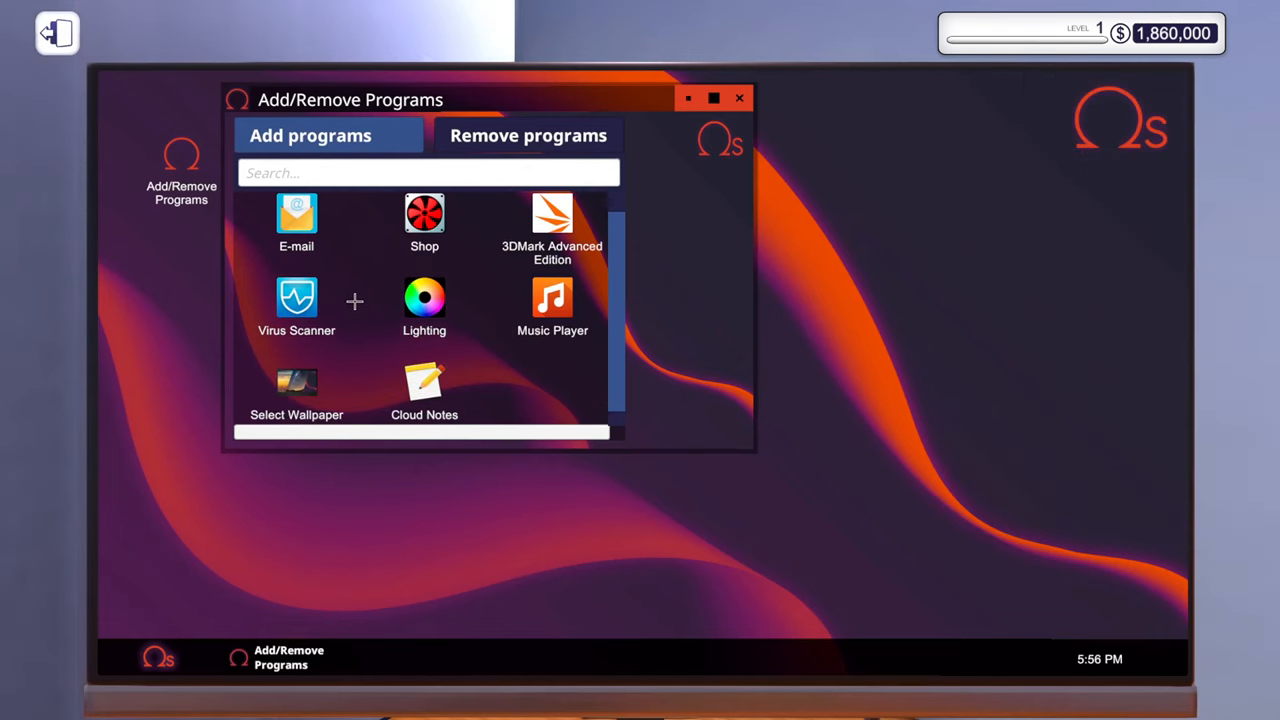
{"action": "scroll", "scroll_direction": "down", "scroll_amount": 3}
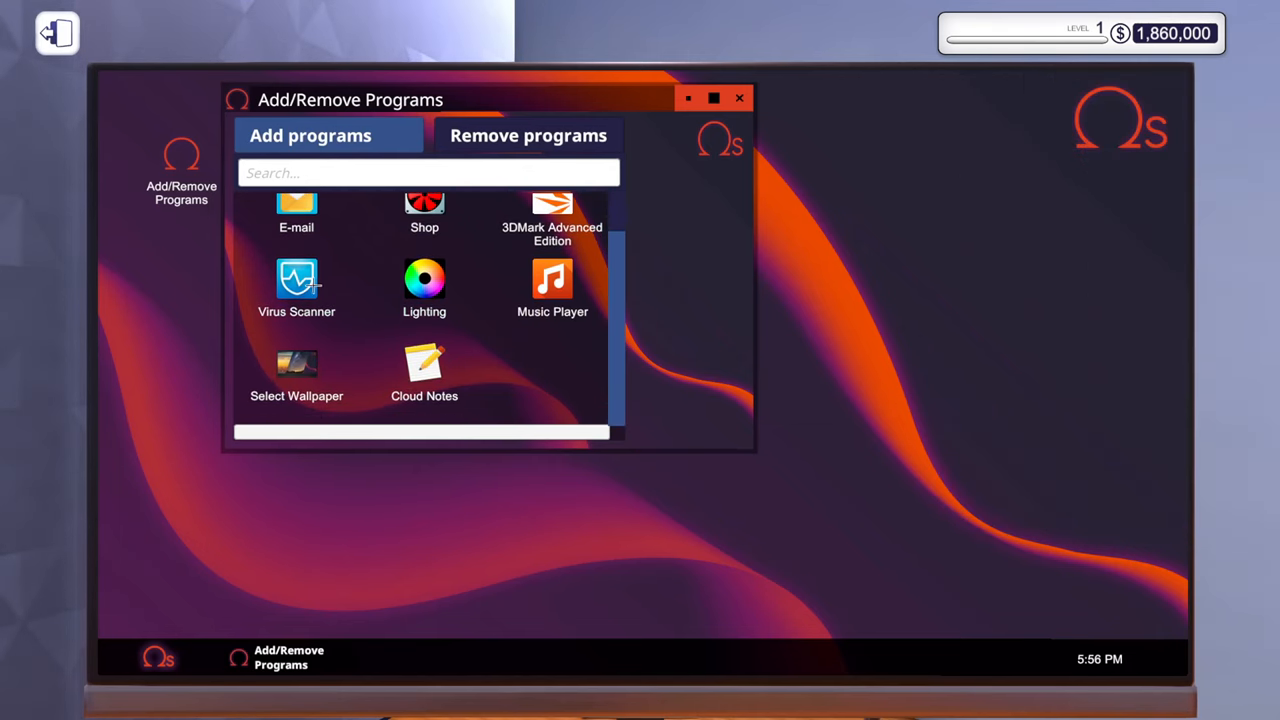
{"action": "left_click", "coordinate": [296, 283]}
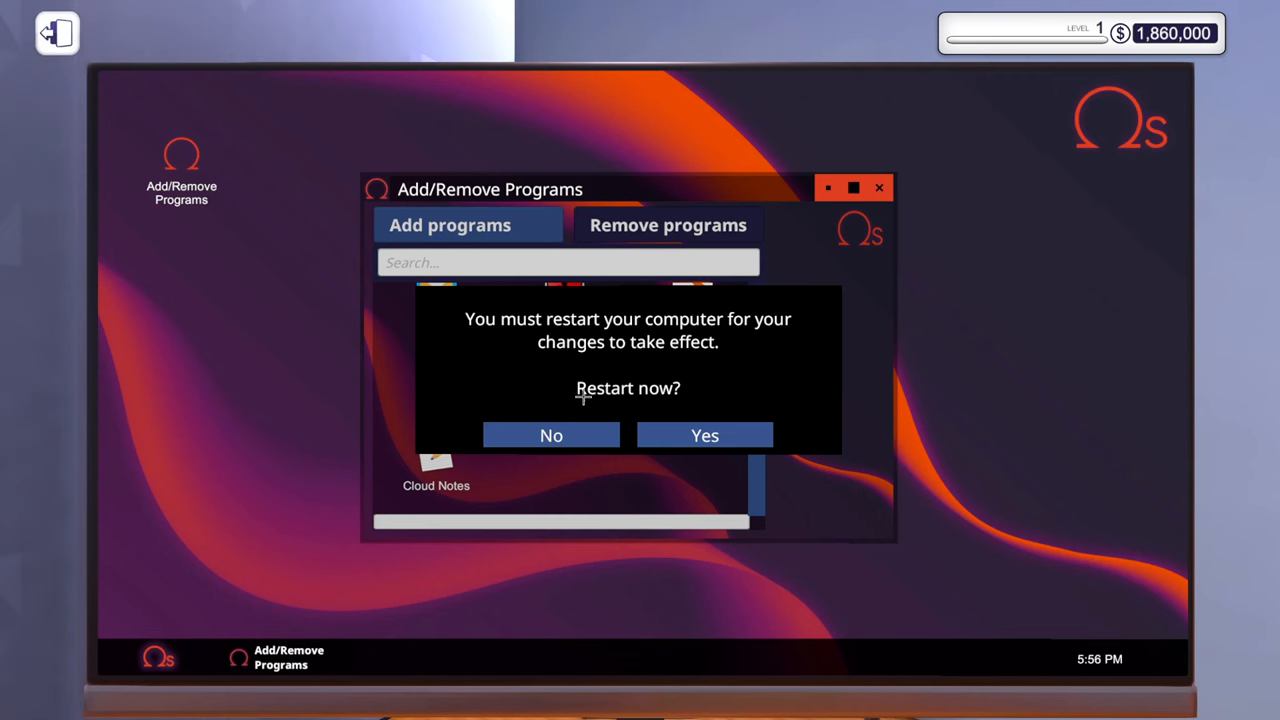
Restart the PC and run Virus Scanner until all viruses are removed.
{"action": "left_click", "coordinate": [705, 435]}
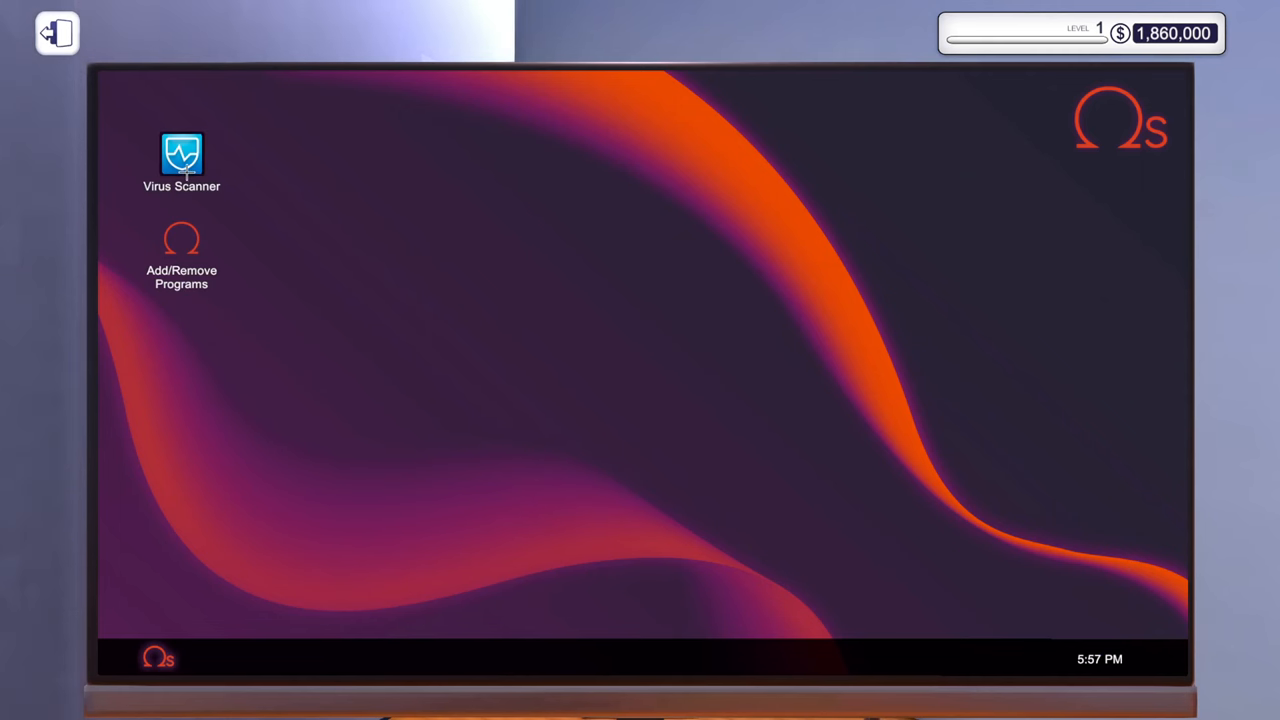
{"action": "double_click", "coordinate": [181, 160]}
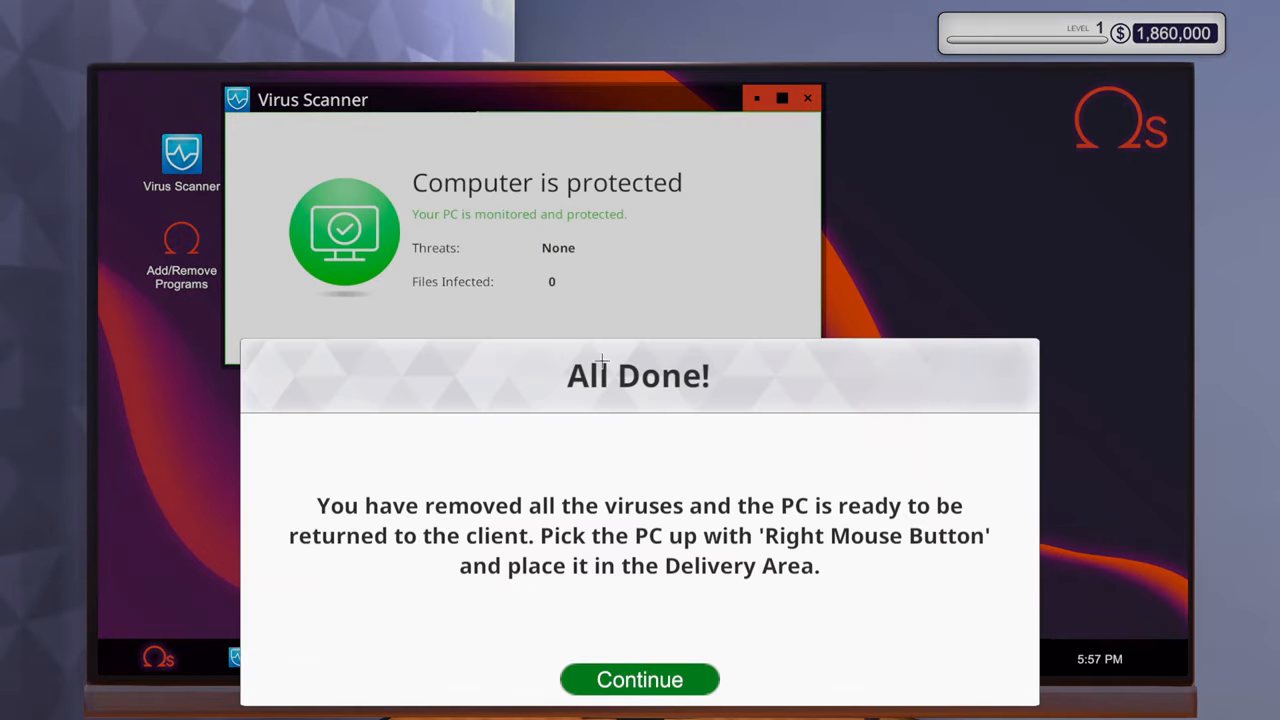
{"action": "left_click", "coordinate": [639, 679]}
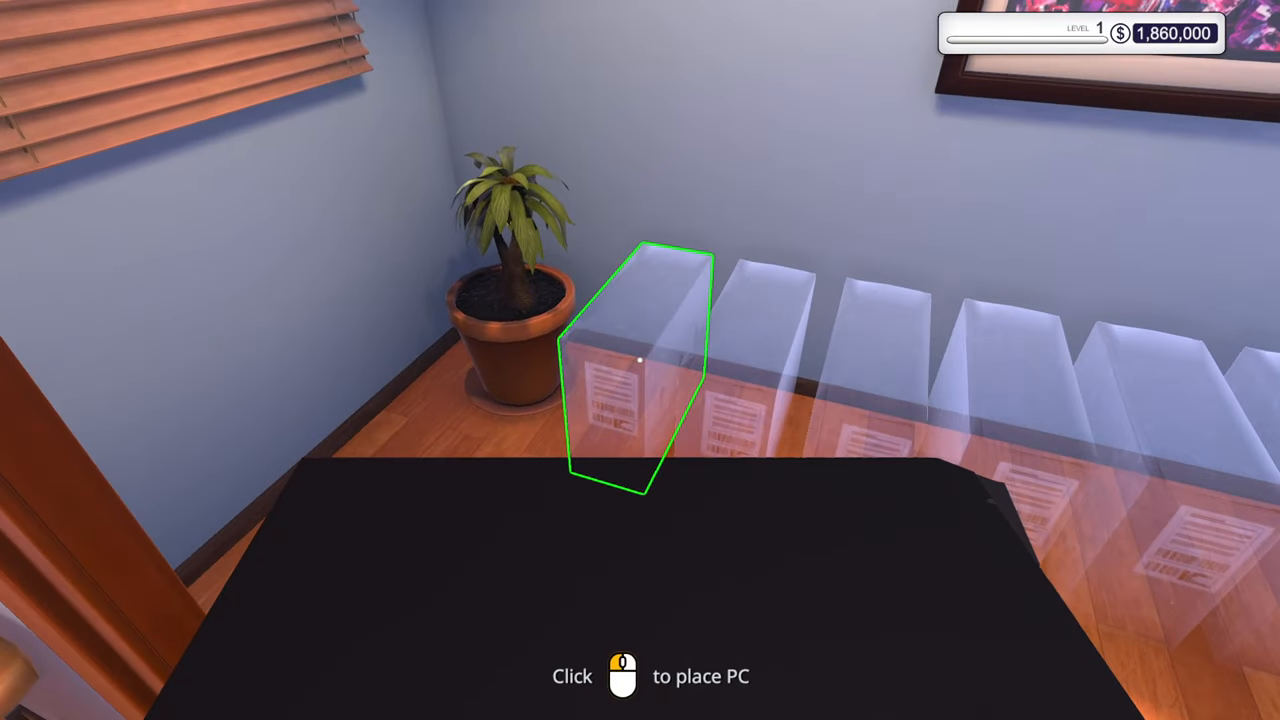
Deliver the cleaned PC and collect payment for the virus scan job.
{"action": "left_click", "coordinate": [640, 360]}
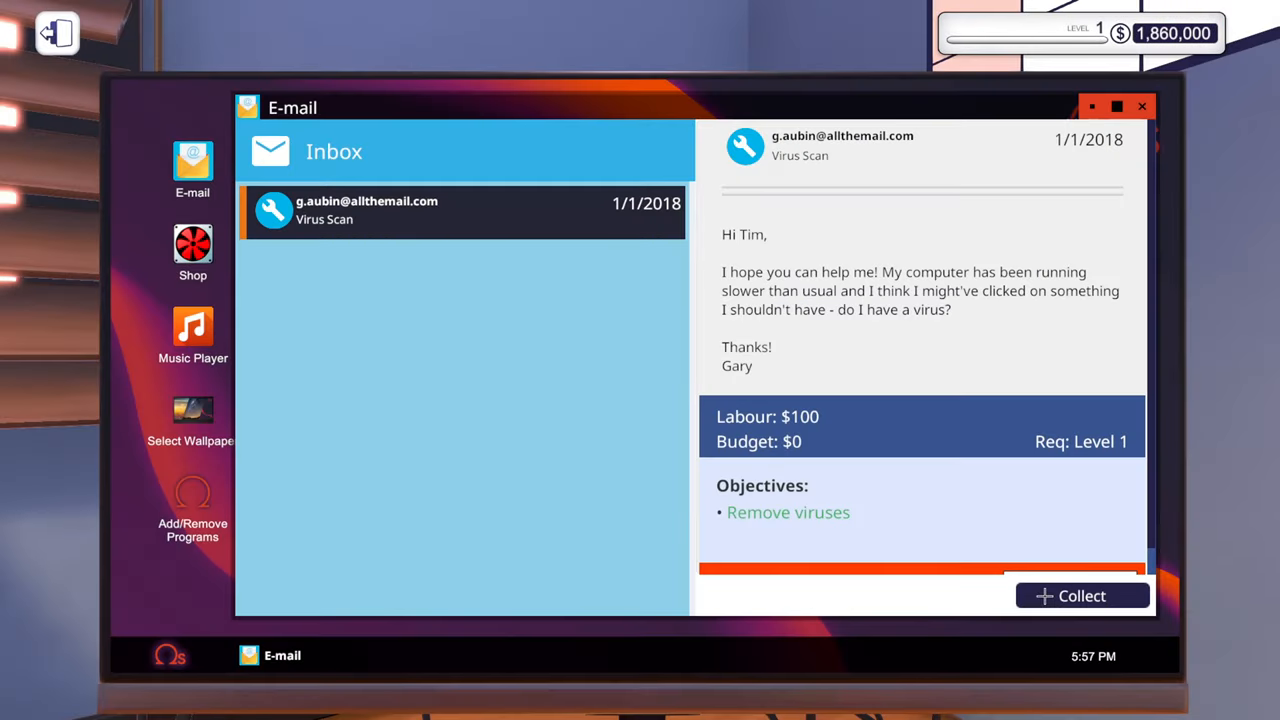
{"action": "left_click", "coordinate": [1081, 595]}
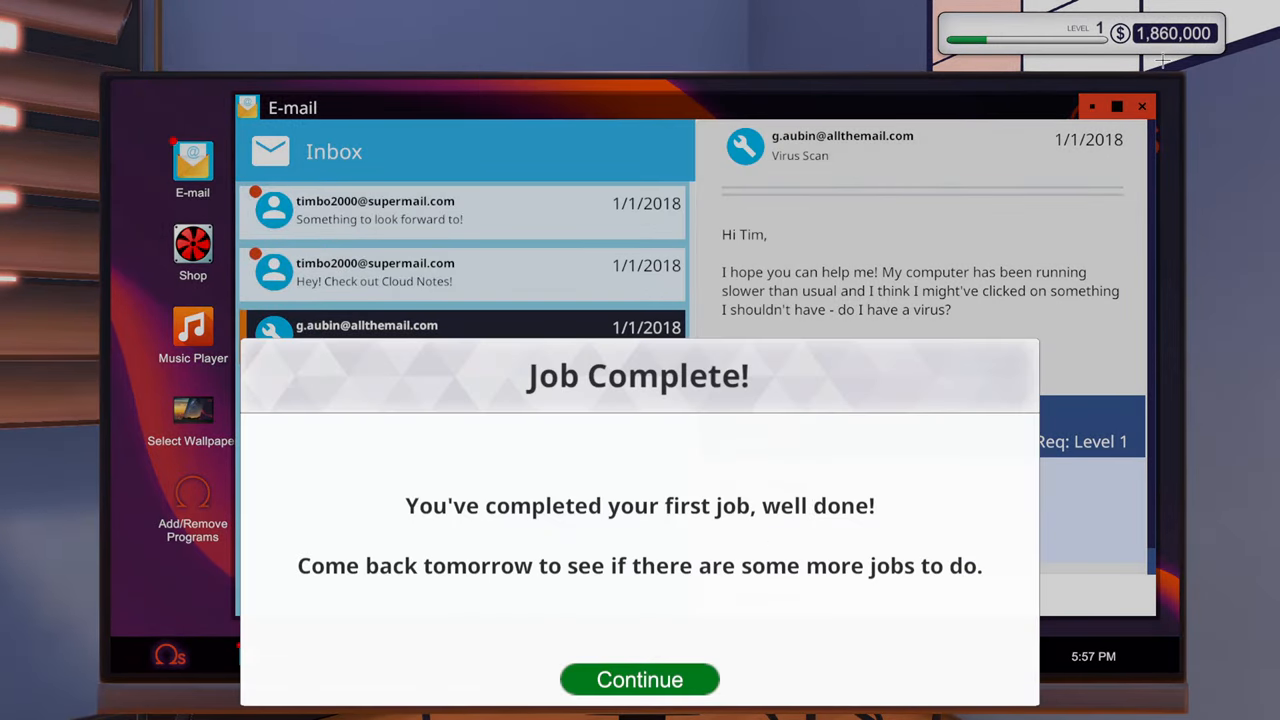
{"action": "left_click", "coordinate": [639, 679]}
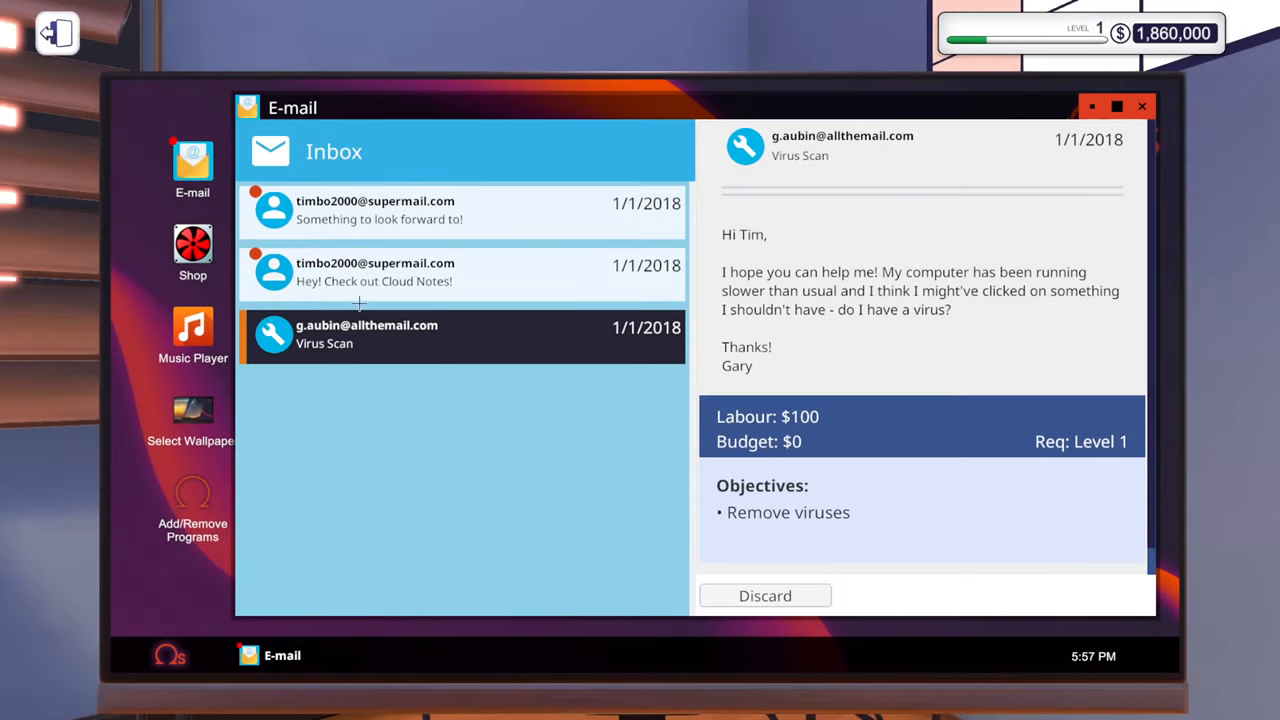
Read the 'Something to look forward to!' email and return to the inbox.
{"action": "left_click", "coordinate": [375, 210]}
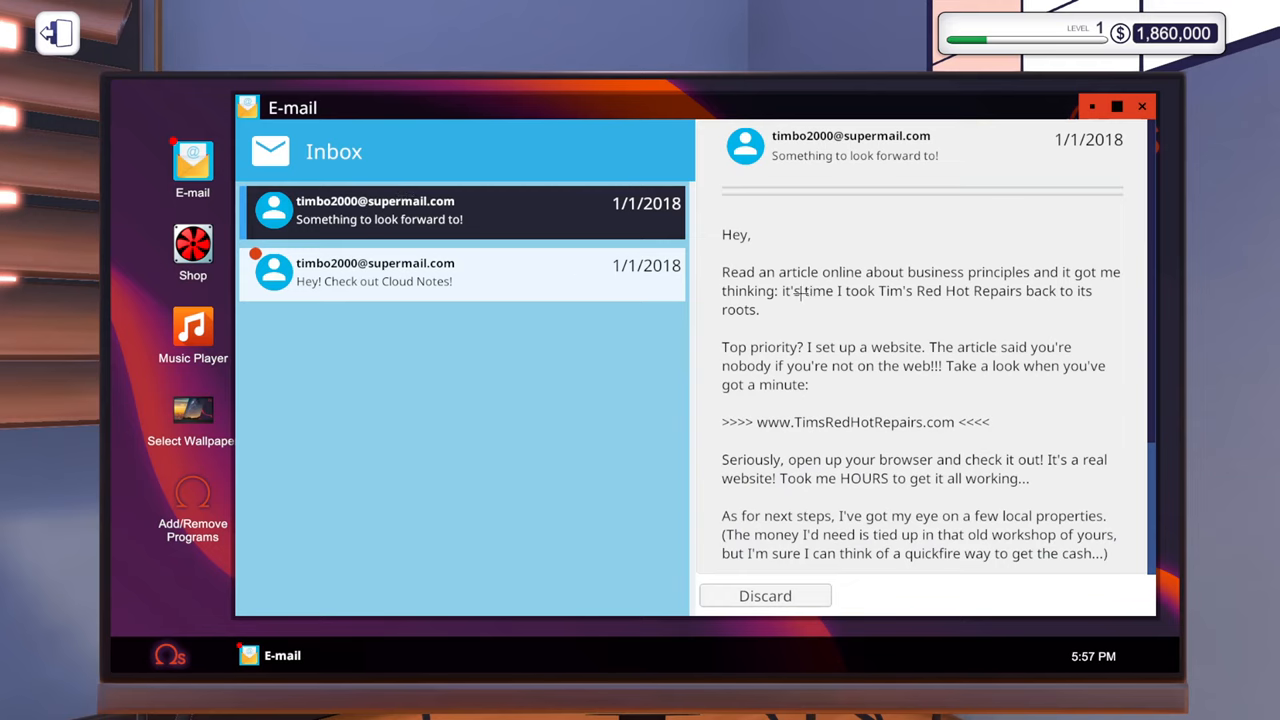
{"action": "scroll", "scroll_direction": "down", "scroll_amount": 3}
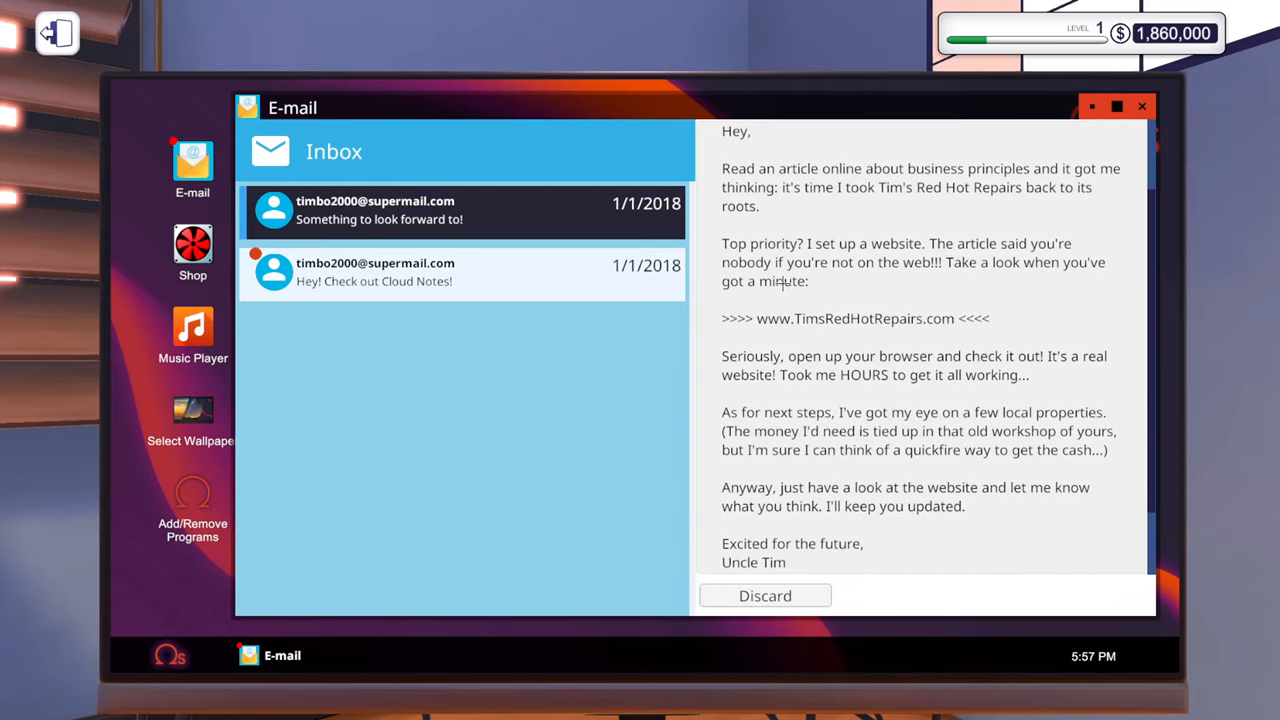
{"action": "scroll", "scroll_direction": "down", "scroll_amount": 3}
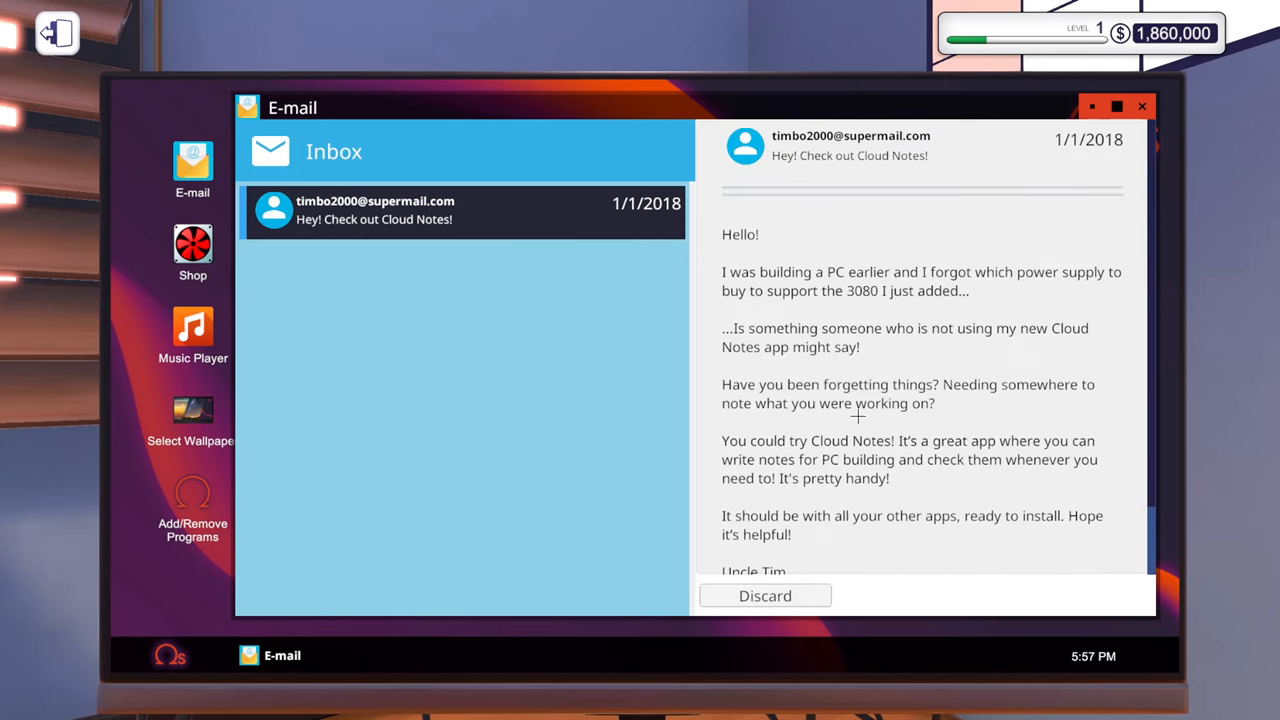
{"action": "mouse_move", "coordinate": [1014, 322]}
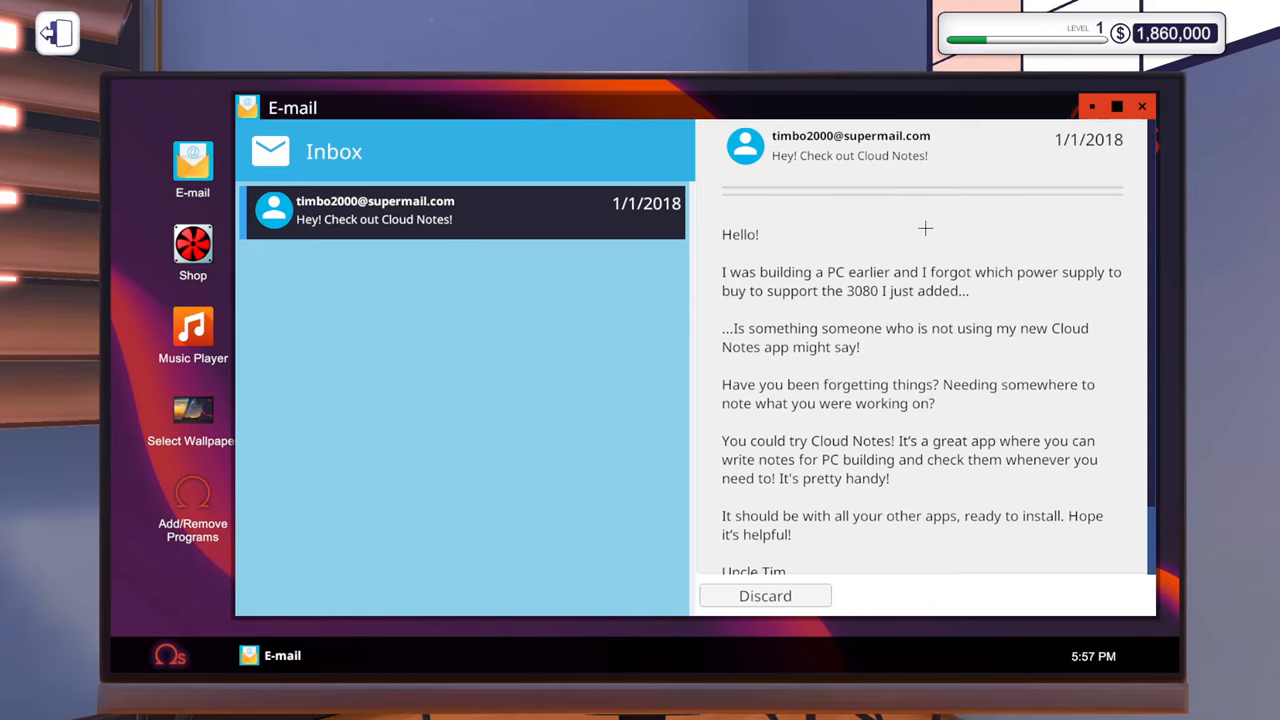
{"action": "mouse_move", "coordinate": [914, 223]}
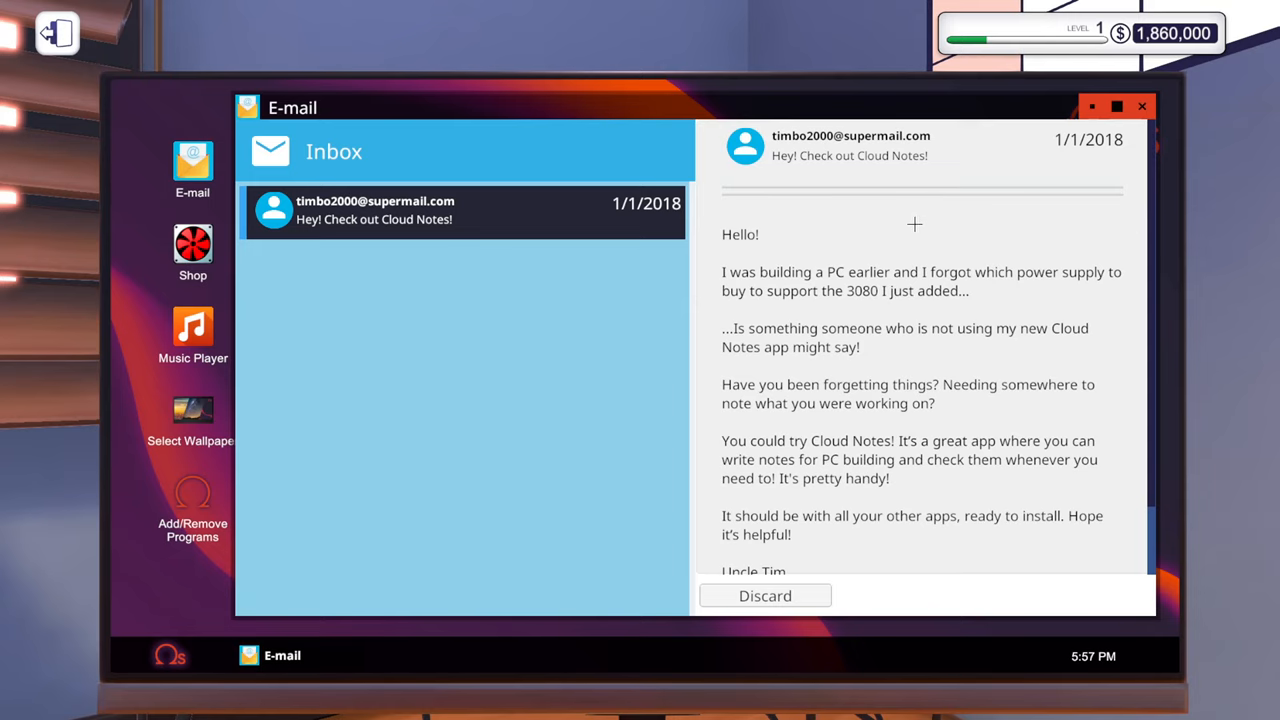
{"action": "mouse_move", "coordinate": [895, 337]}
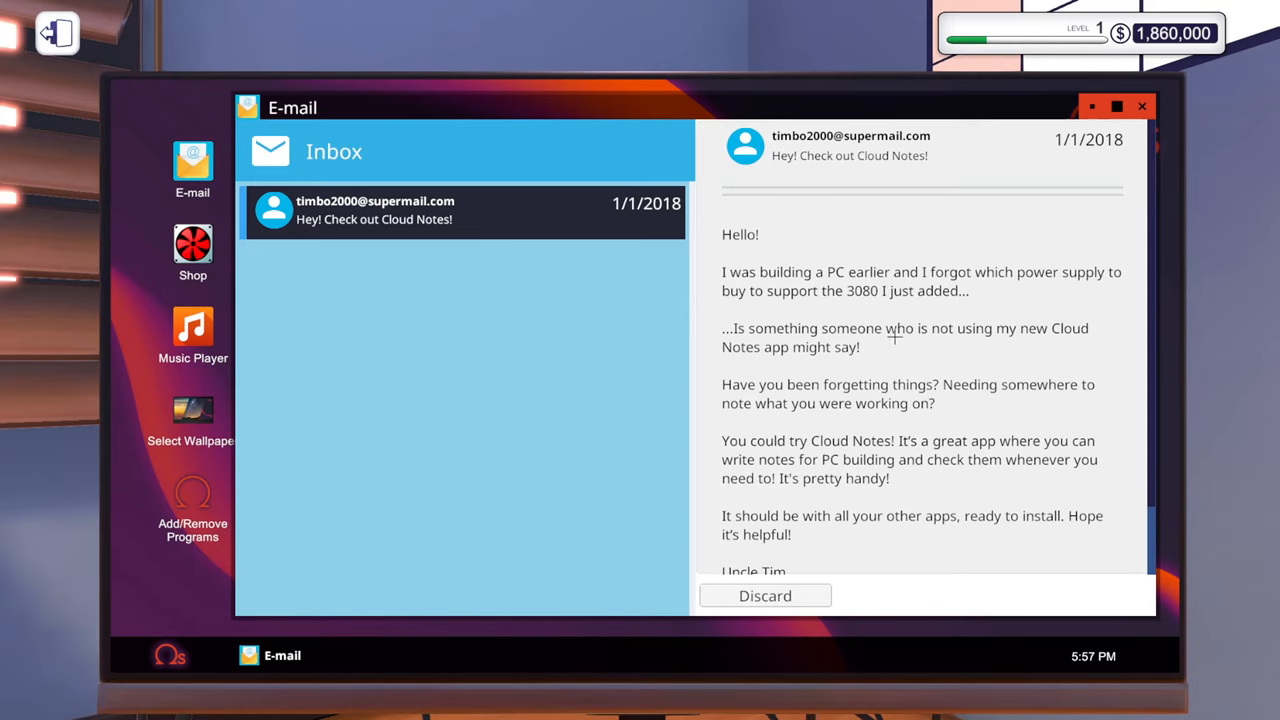
{"action": "mouse_move", "coordinate": [876, 368]}
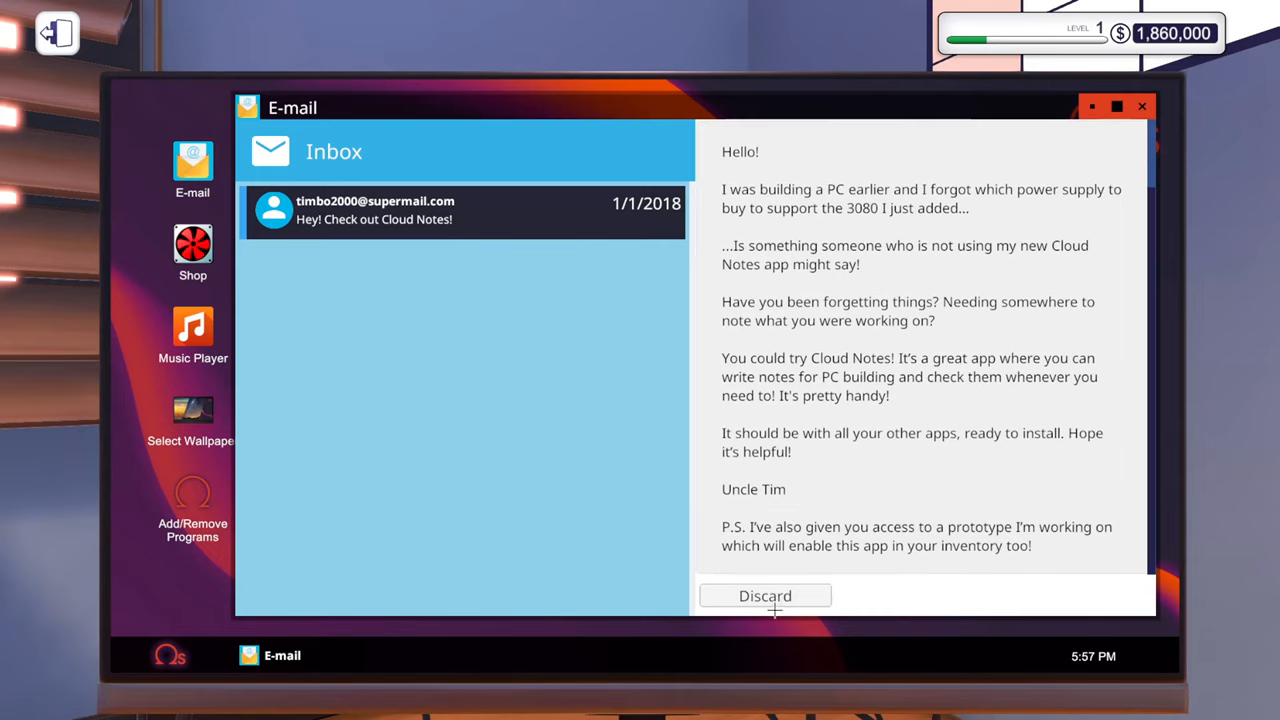
{"action": "left_click", "coordinate": [764, 595]}
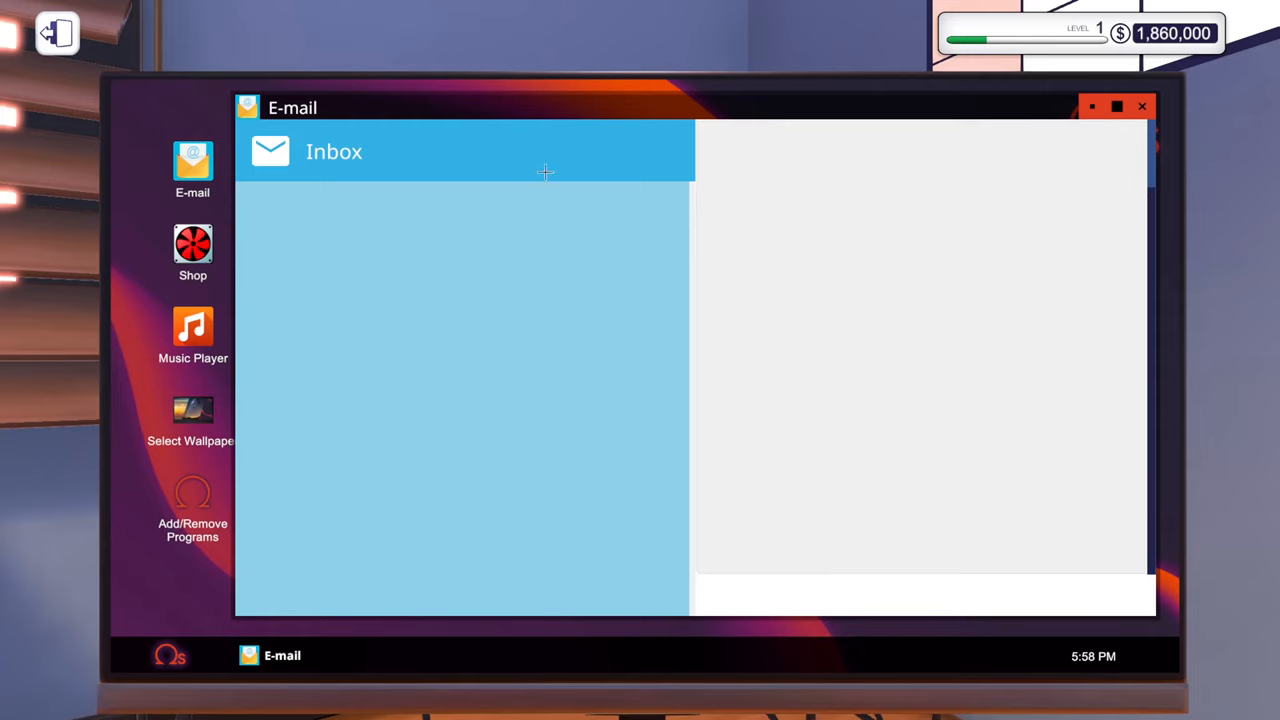
Install Cloud Notes and write a first note reading 'Subcribe'.
{"action": "left_click", "coordinate": [1142, 106]}
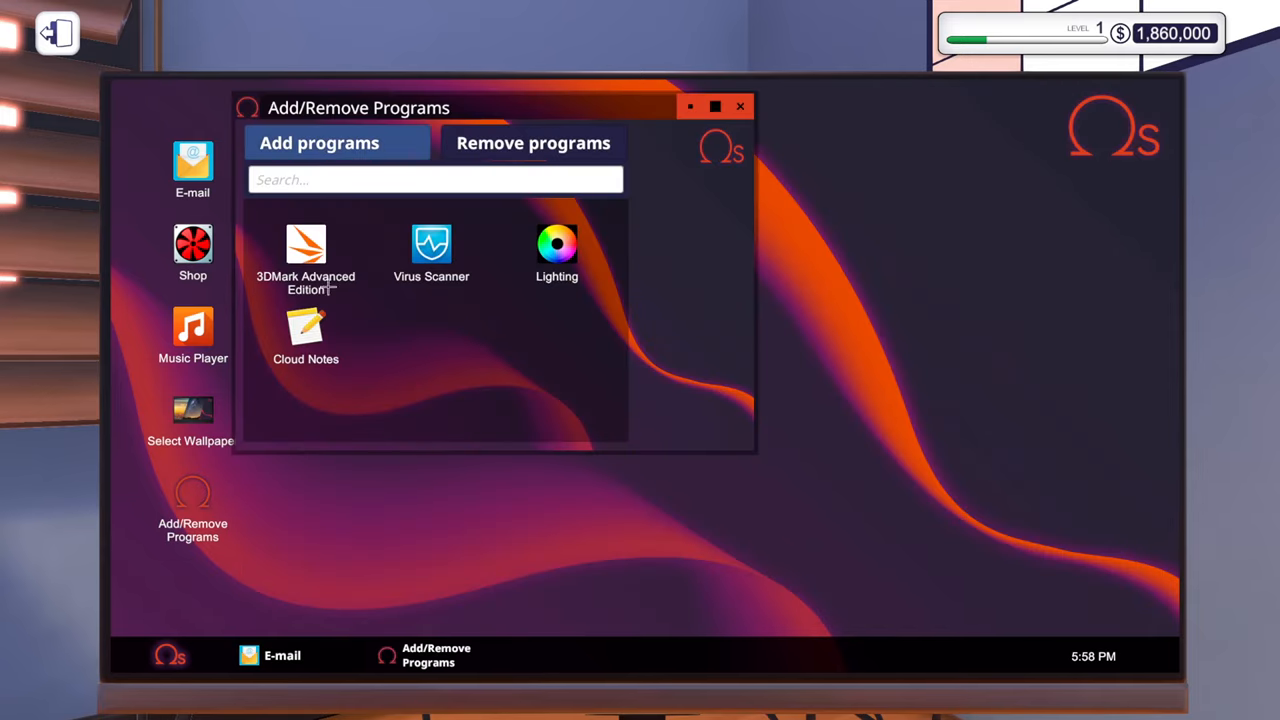
{"action": "left_click", "coordinate": [306, 330]}
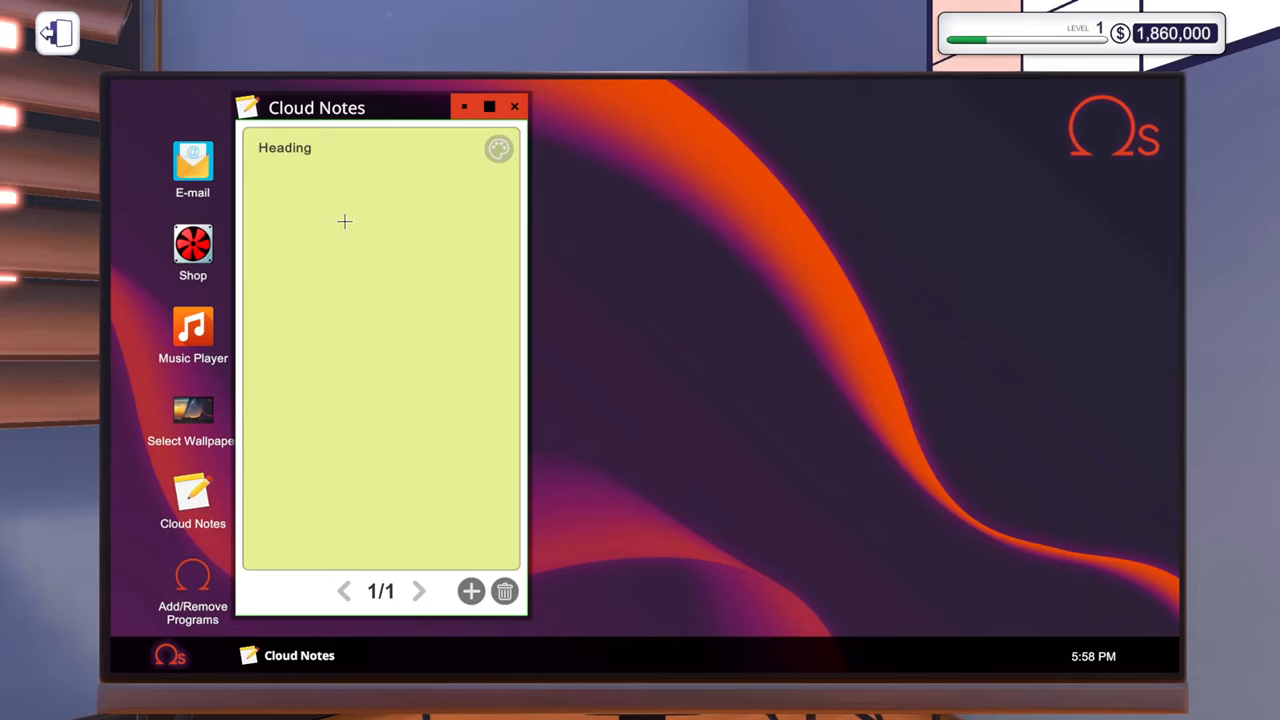
{"action": "type", "text": "Subcribe"}
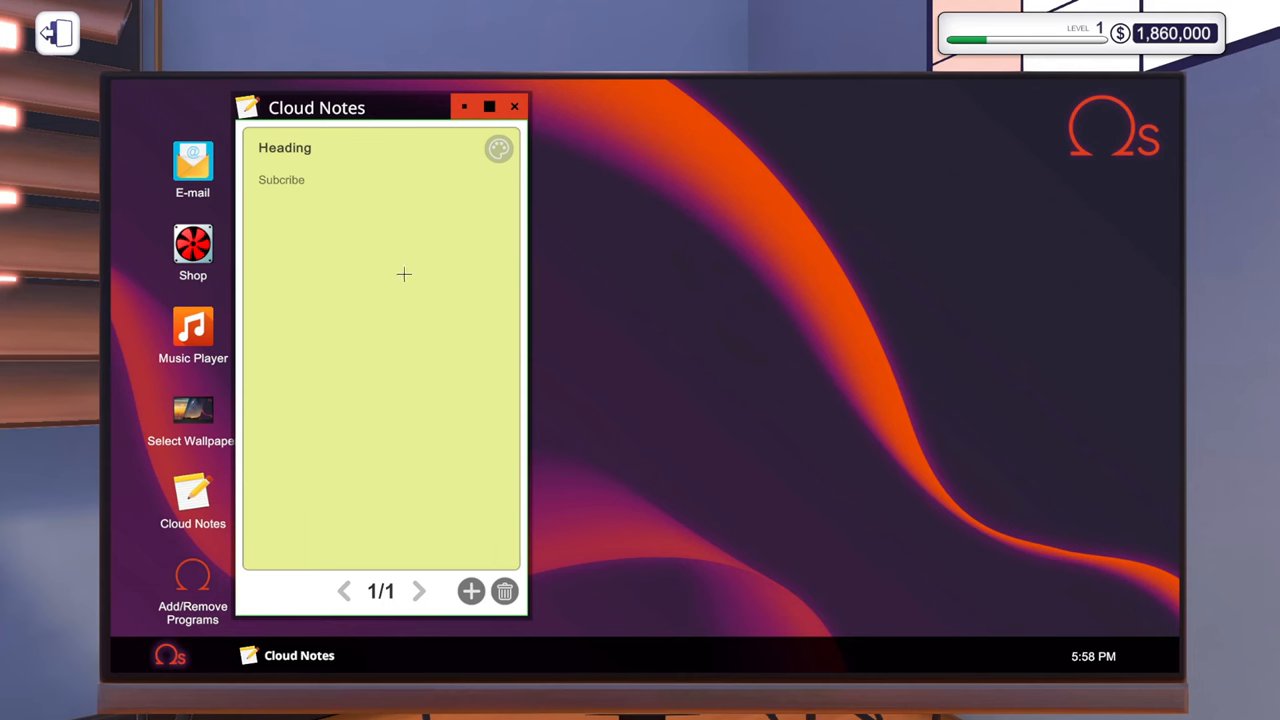
Add a second note and rename its heading to 'Drop a like'.
{"action": "left_click", "coordinate": [470, 591]}
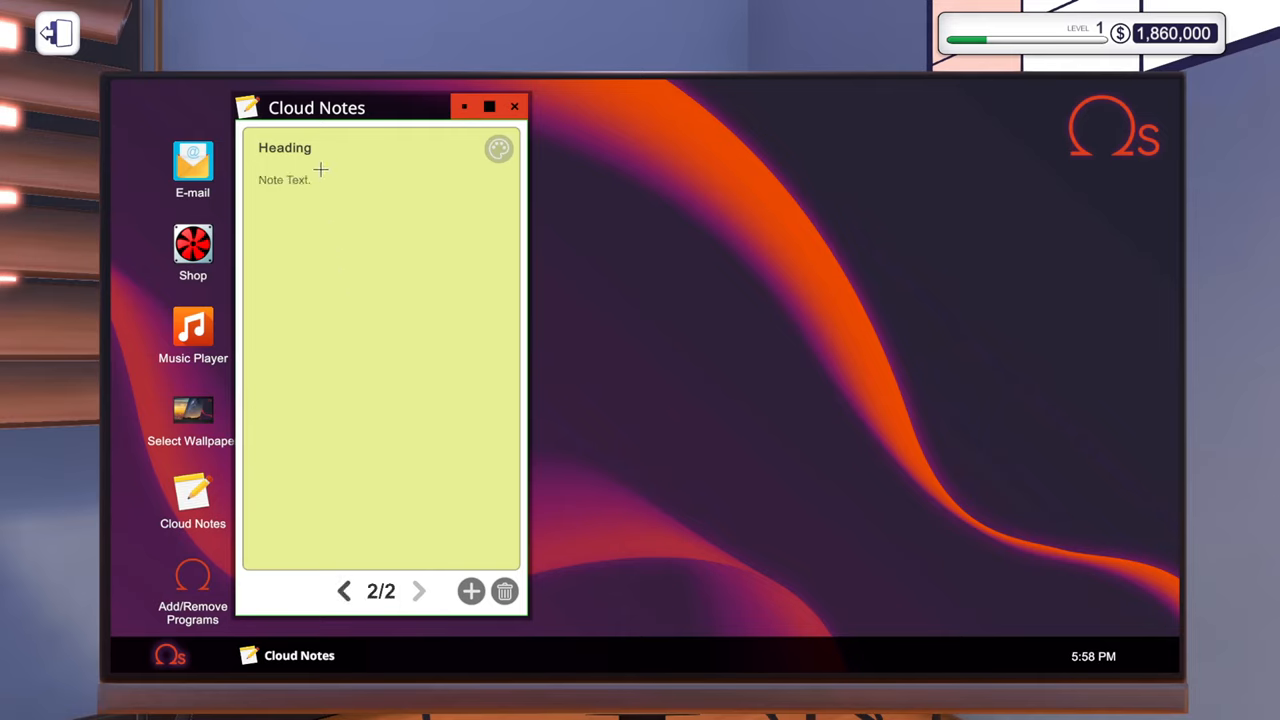
{"action": "double_click", "coordinate": [285, 147]}
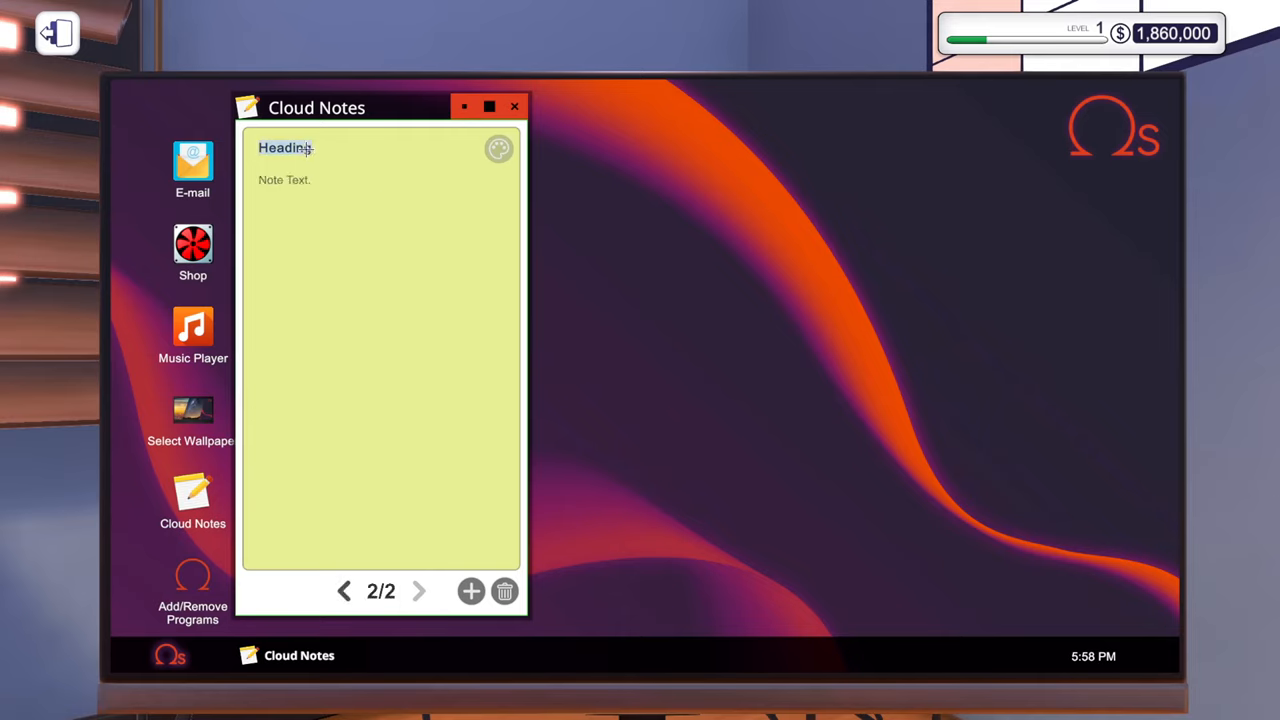
{"action": "type", "text": "Drop a"}
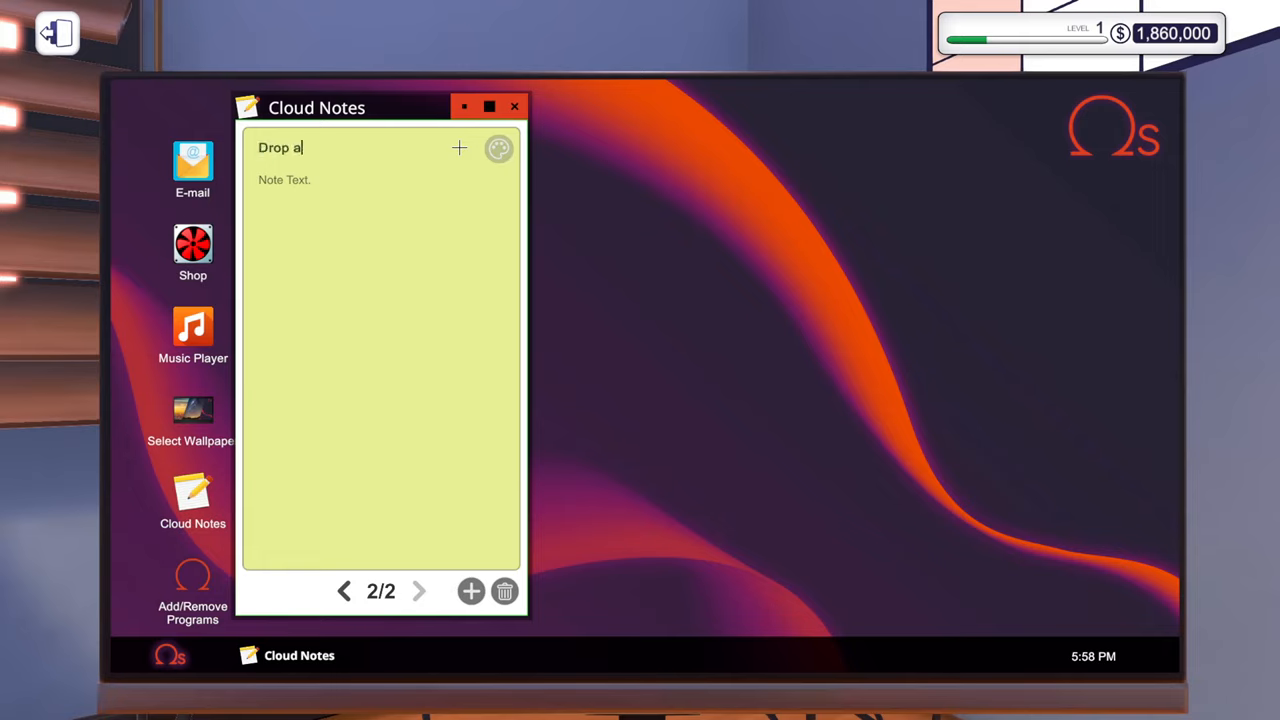
{"action": "type", "text": "like"}
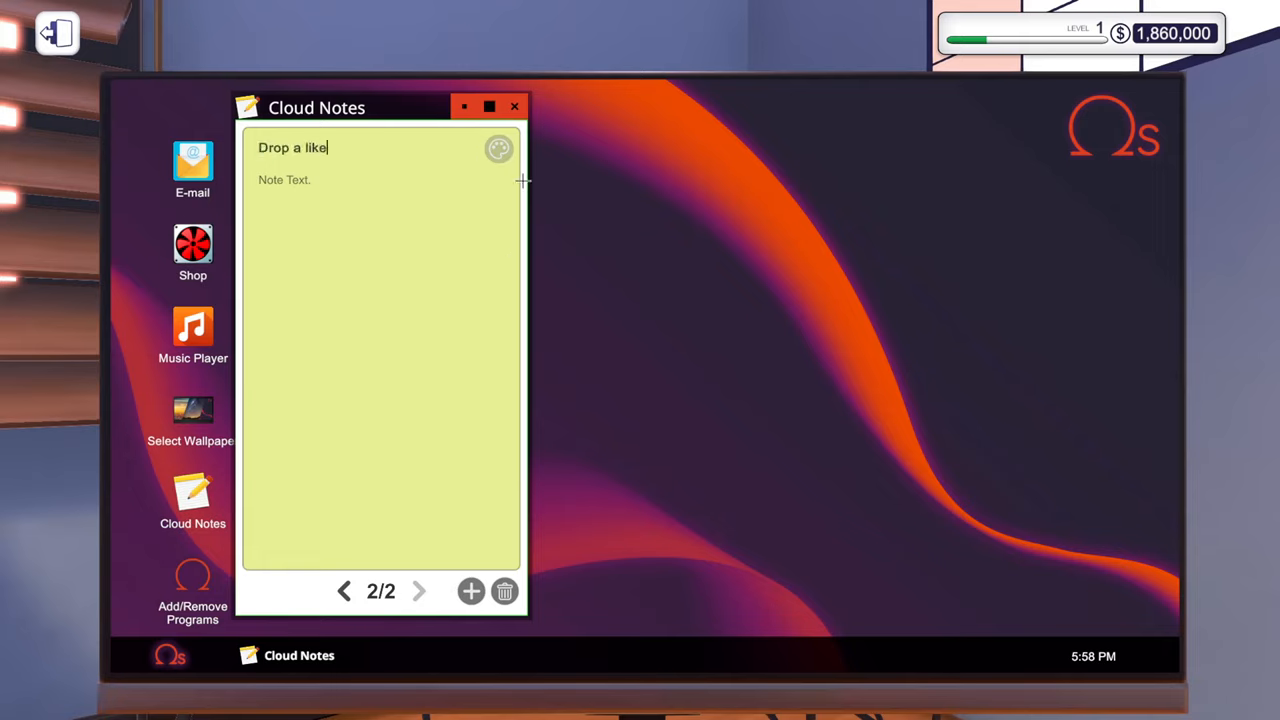
{"action": "left_click", "coordinate": [498, 148]}
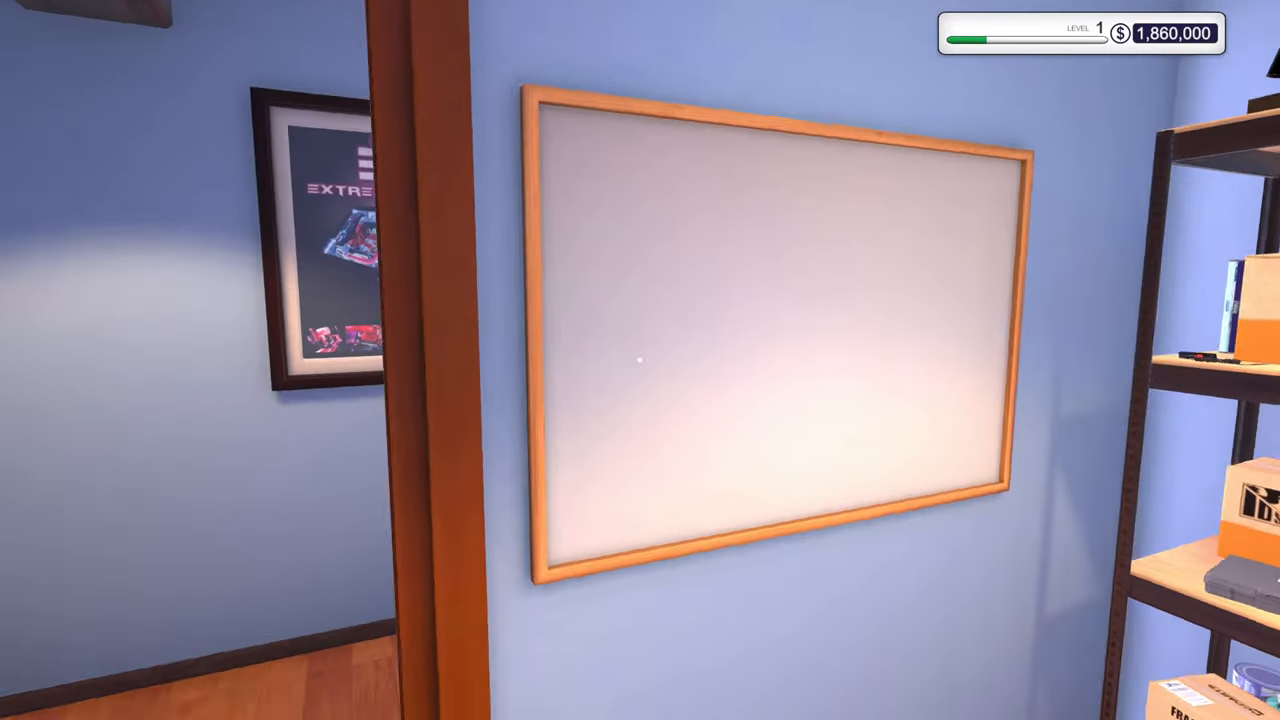
{"action": "mouse_move", "coordinate": [640, 360]}
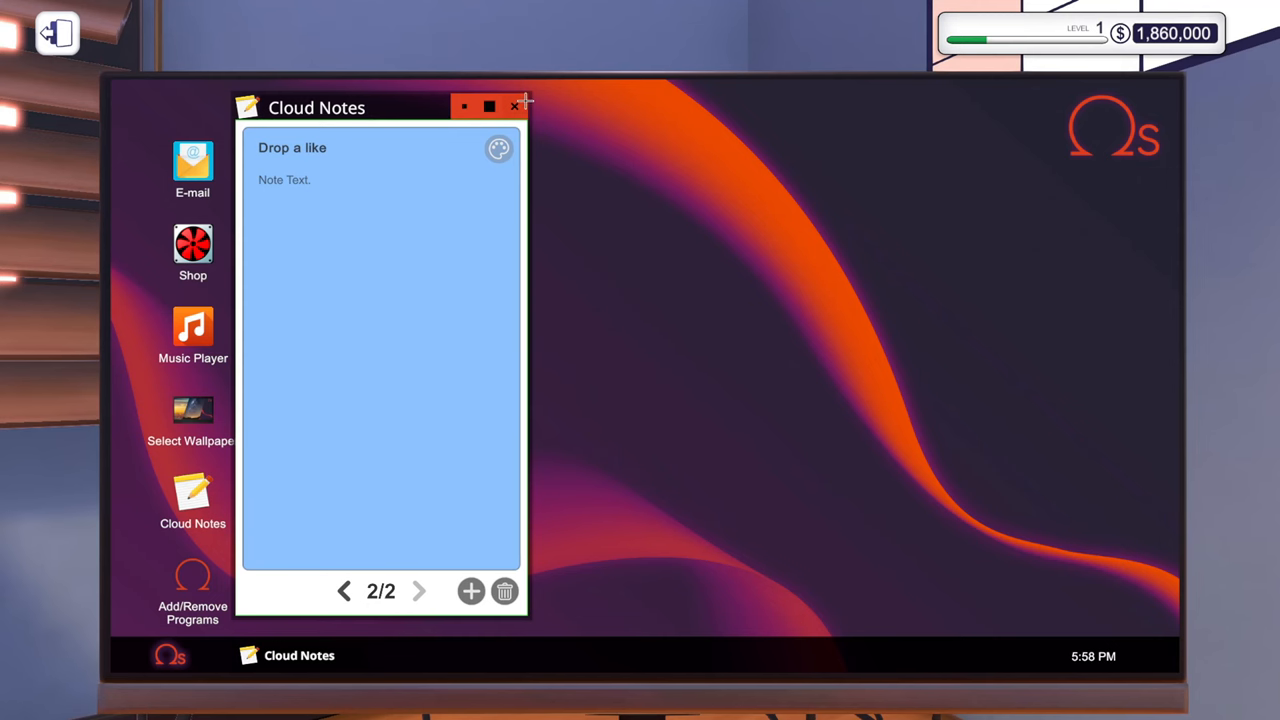
Close Cloud Notes with the 'Drop a like' note coloured blue.
{"action": "left_click", "coordinate": [192, 170]}
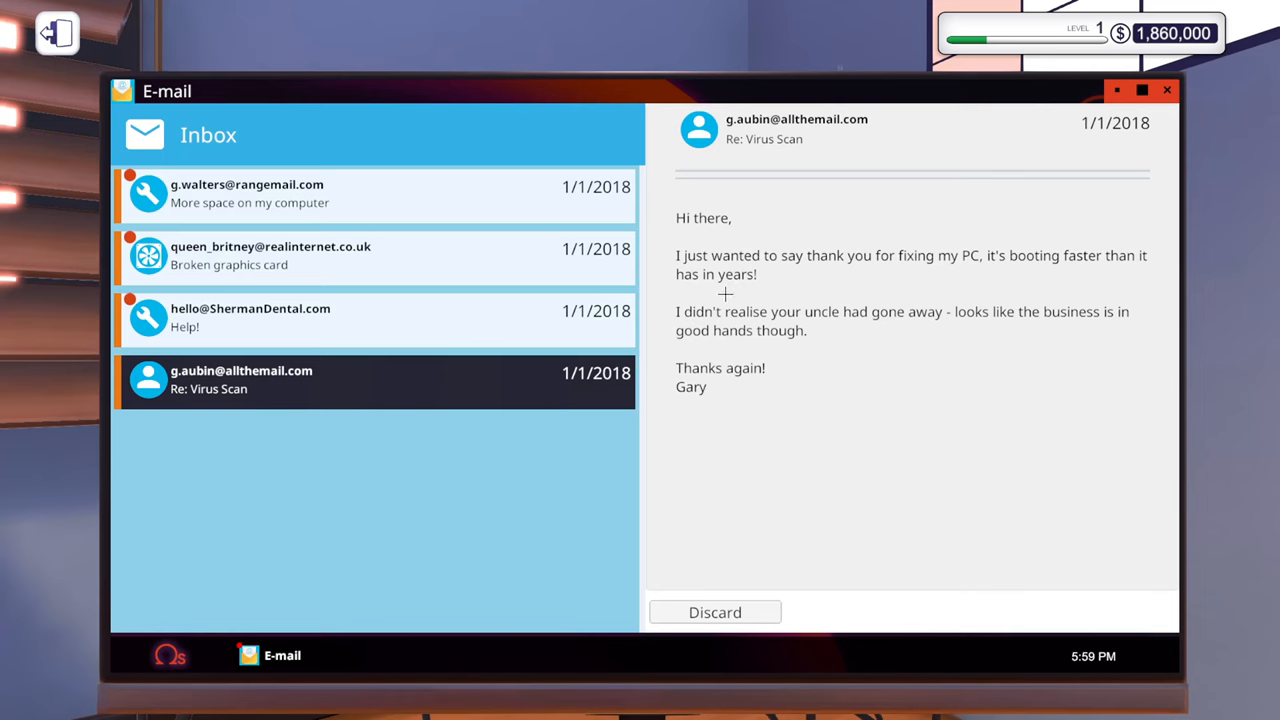
Discard the thank-you email and accept the Sherman Dental cleanup job.
{"action": "left_click", "coordinate": [250, 195]}
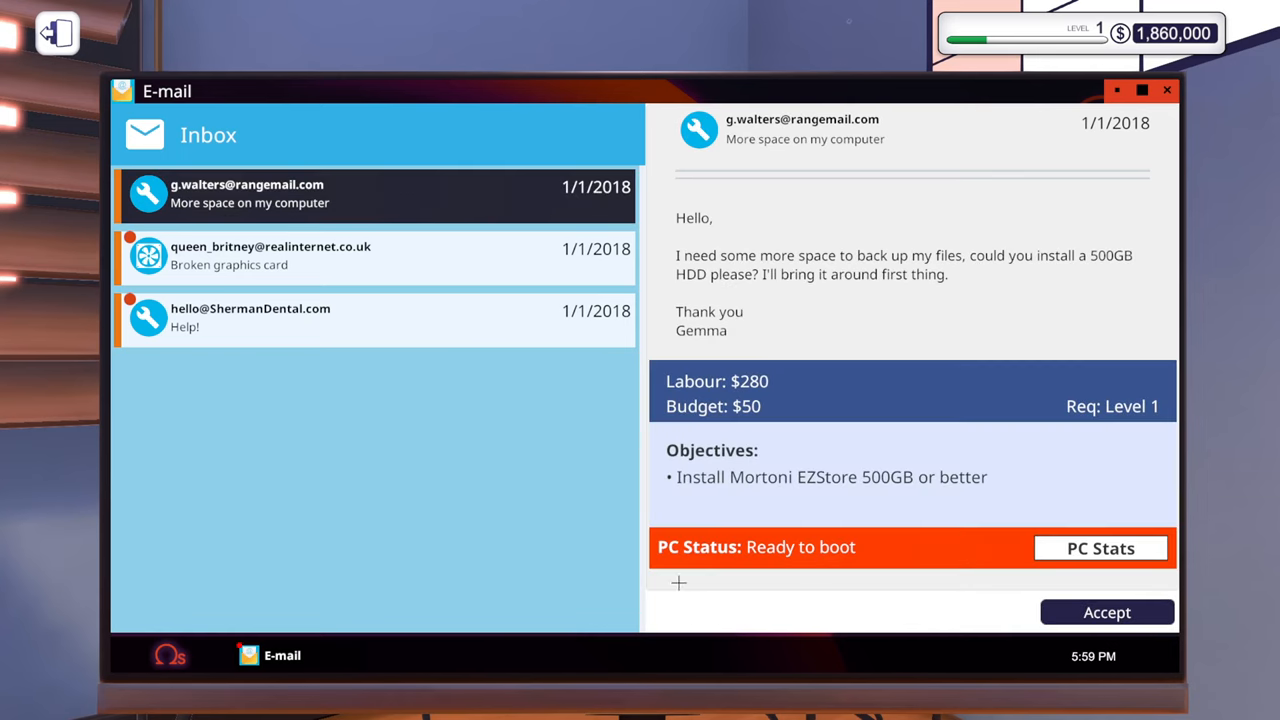
{"action": "left_click", "coordinate": [250, 318]}
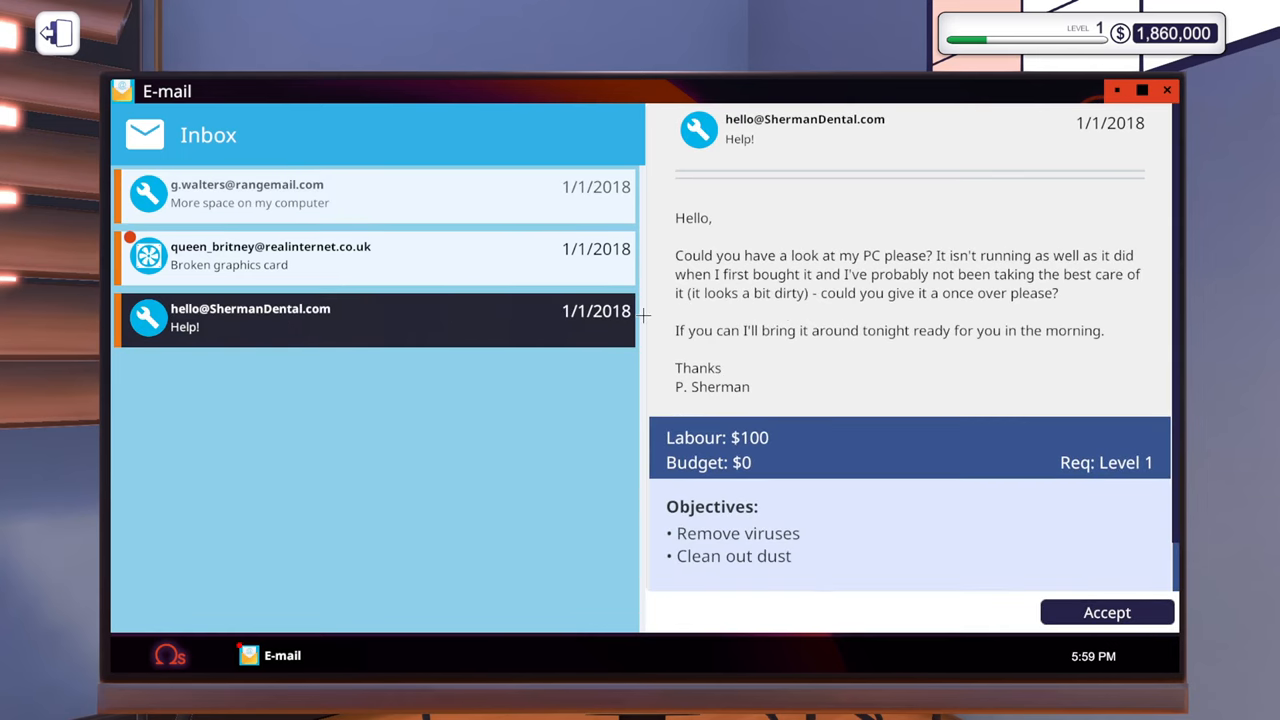
{"action": "mouse_move", "coordinate": [992, 227]}
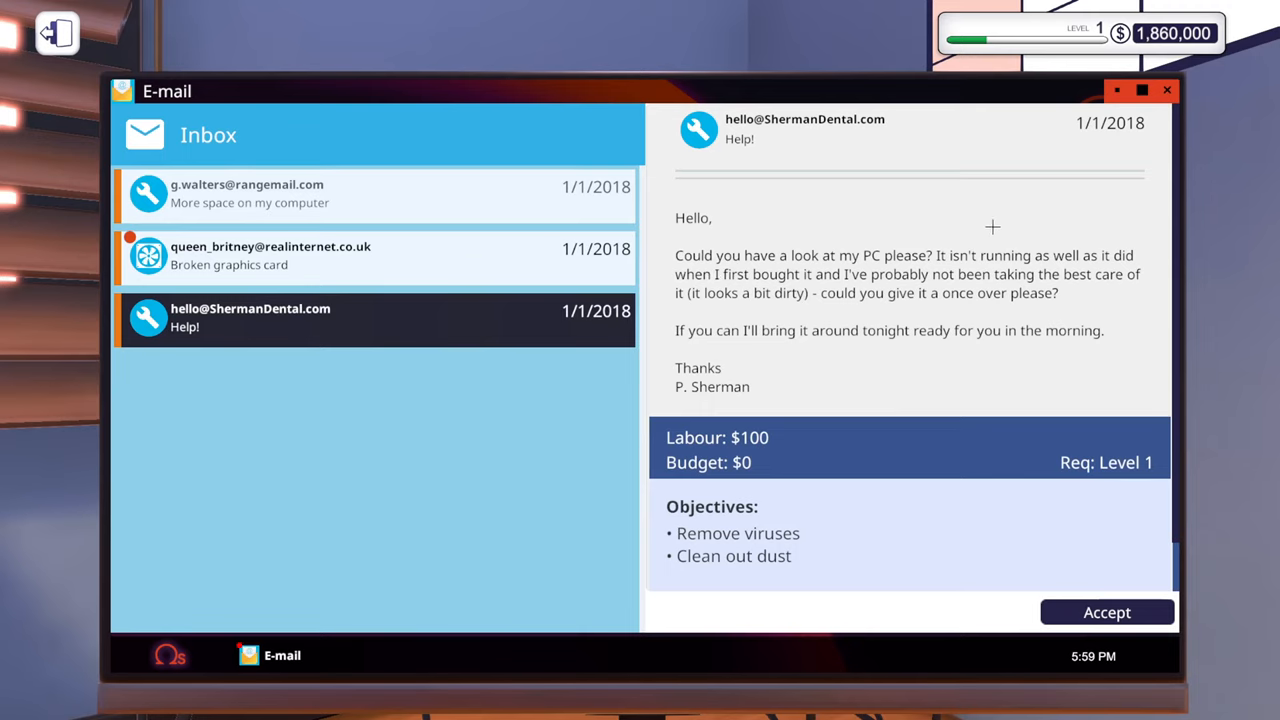
{"action": "mouse_move", "coordinate": [1037, 606]}
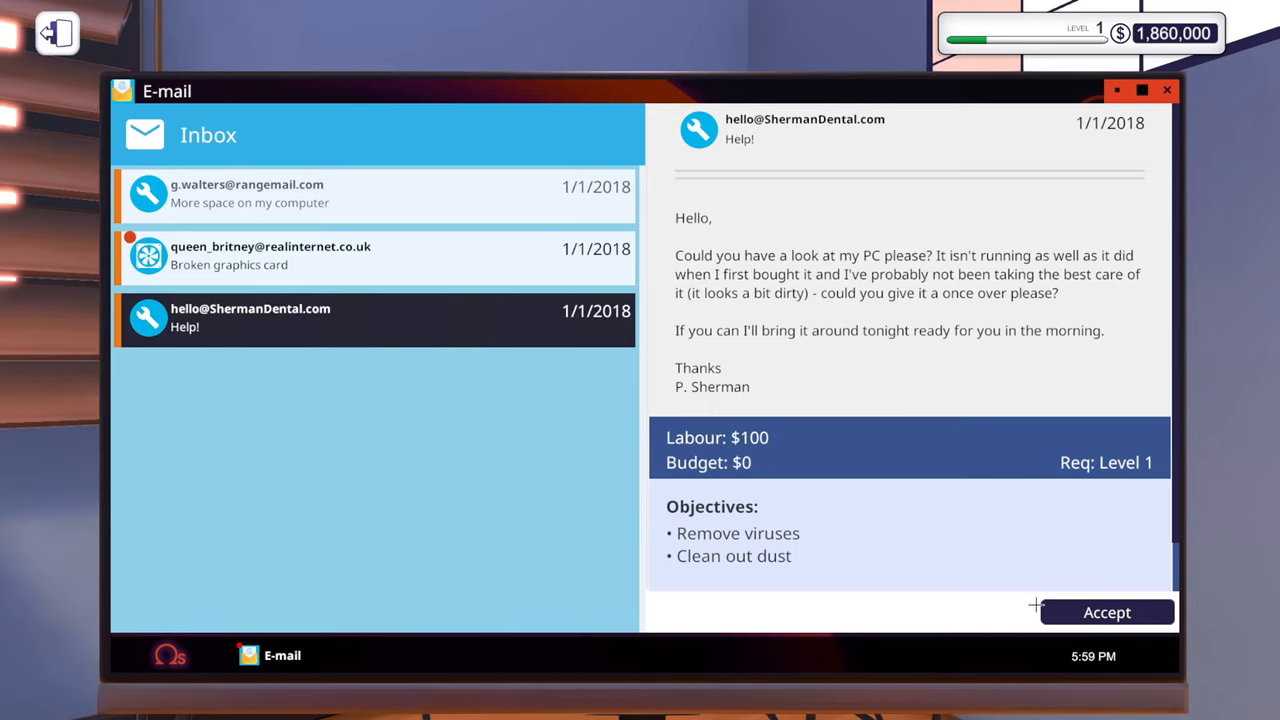
{"action": "left_click", "coordinate": [1107, 612]}
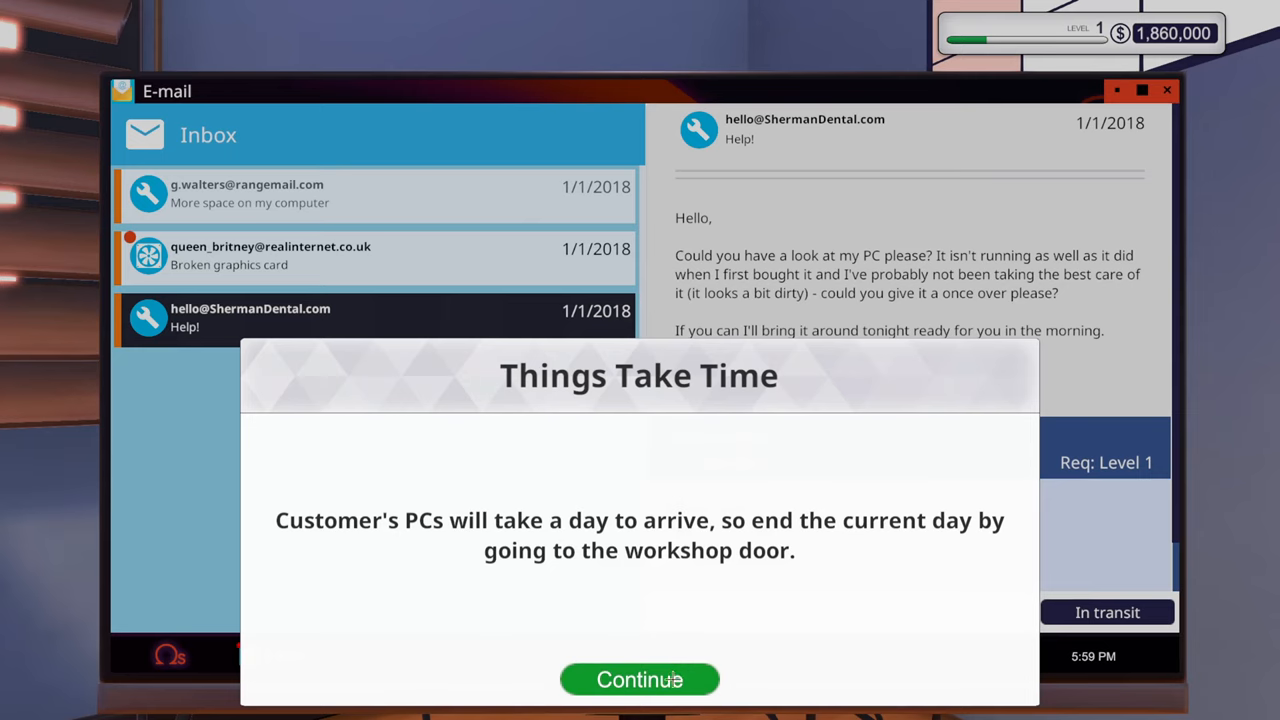
{"action": "left_click", "coordinate": [639, 679]}
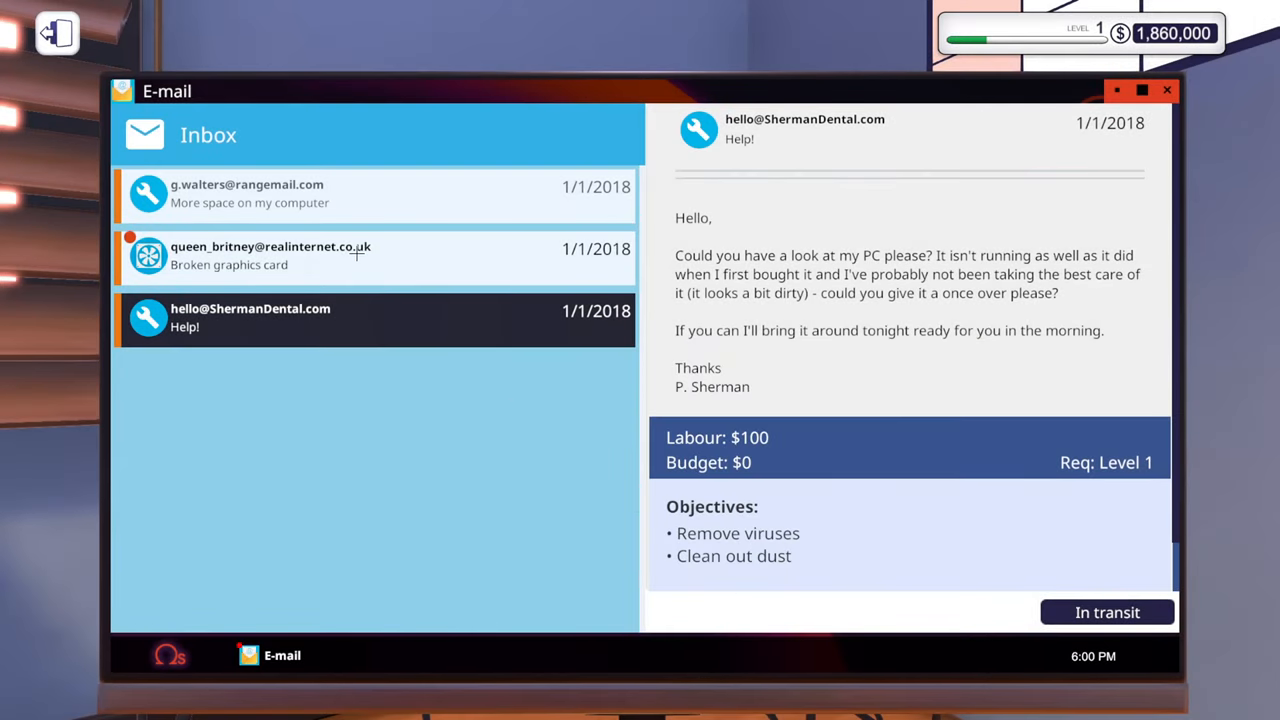
Accept the broken graphics card replacement job and go to the shop.
{"action": "left_click", "coordinate": [270, 255]}
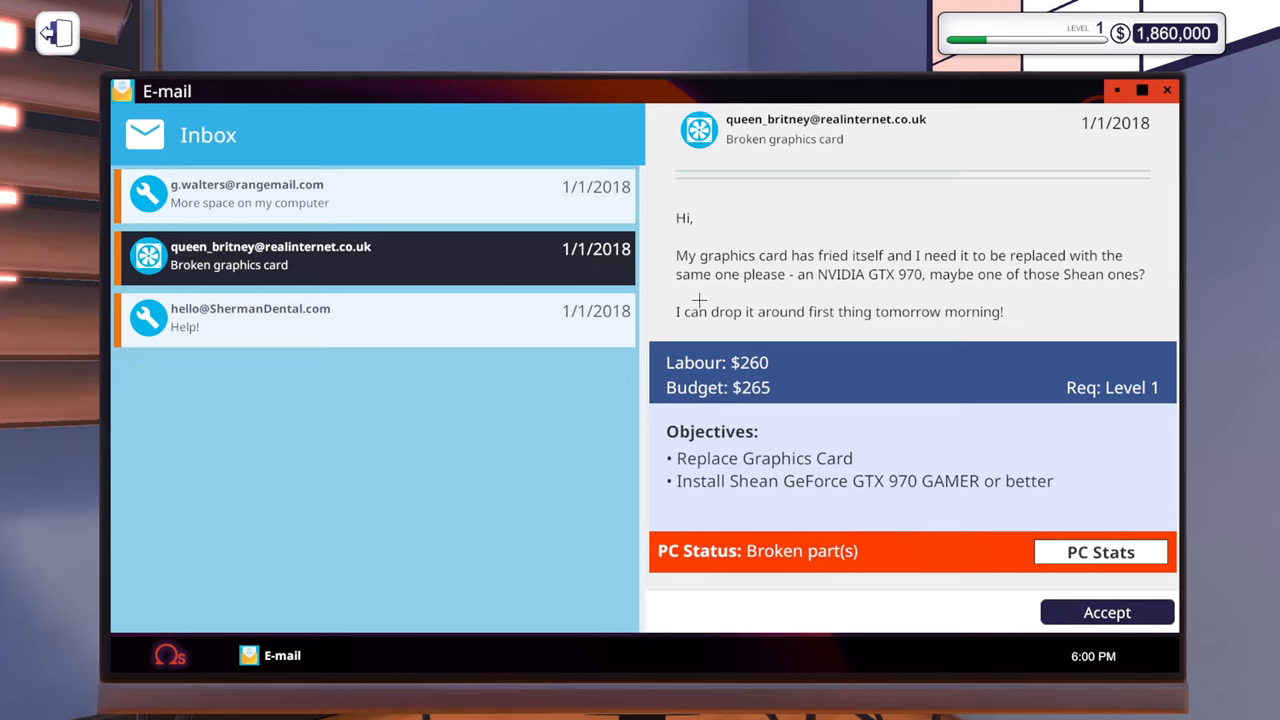
{"action": "mouse_move", "coordinate": [824, 488]}
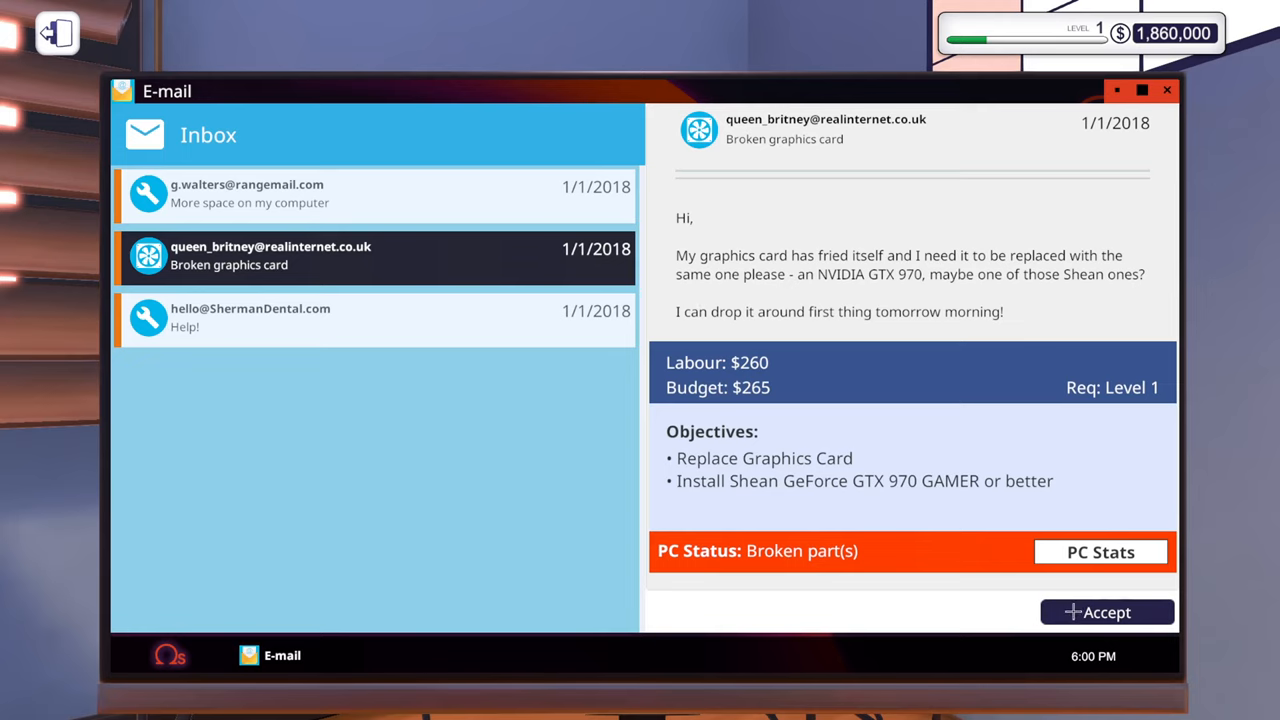
{"action": "left_click", "coordinate": [1106, 611]}
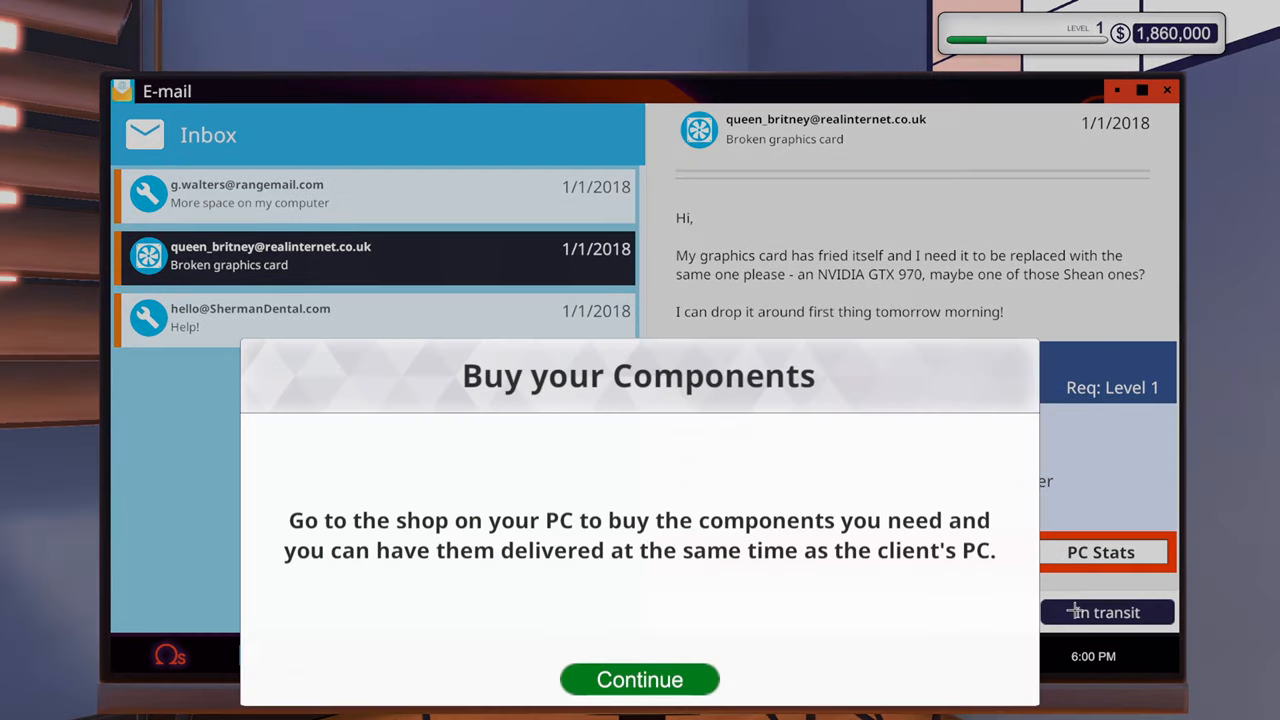
{"action": "left_click", "coordinate": [639, 679]}
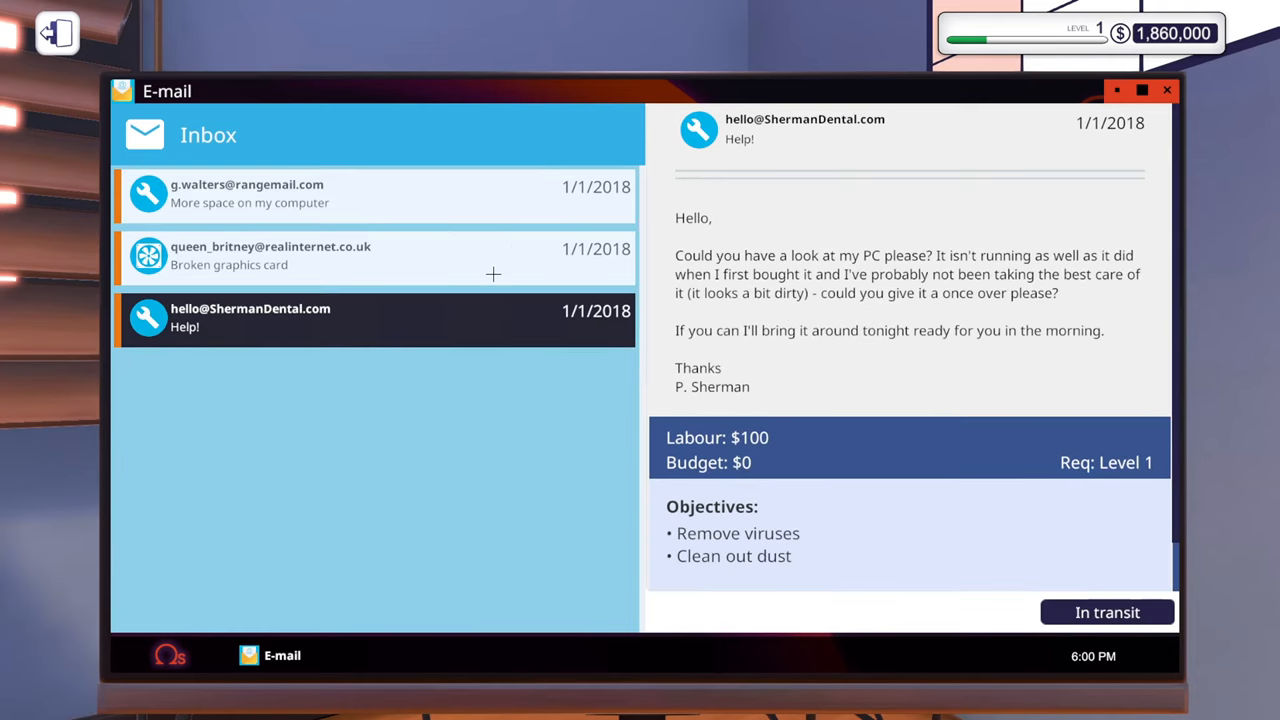
{"action": "left_click", "coordinate": [1167, 90]}
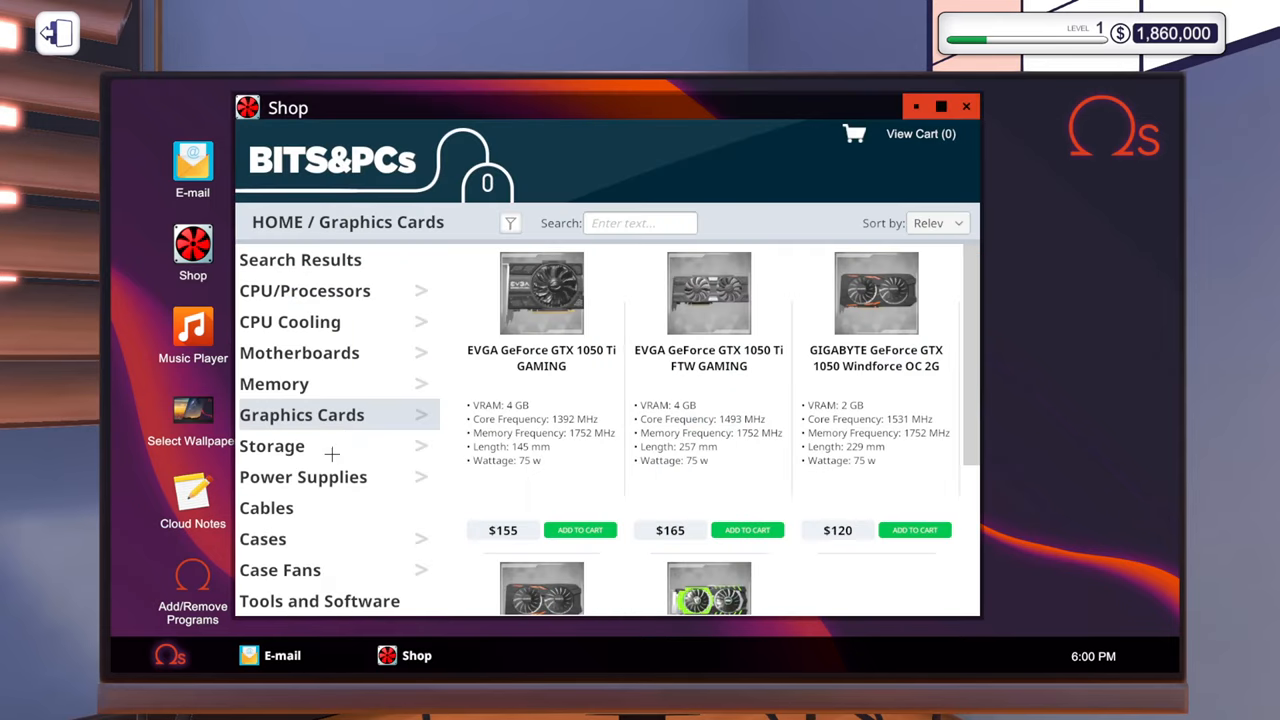
Browse shop categories, add a graphics card to the cart, and type '2031-080'.
{"action": "left_click", "coordinate": [272, 446]}
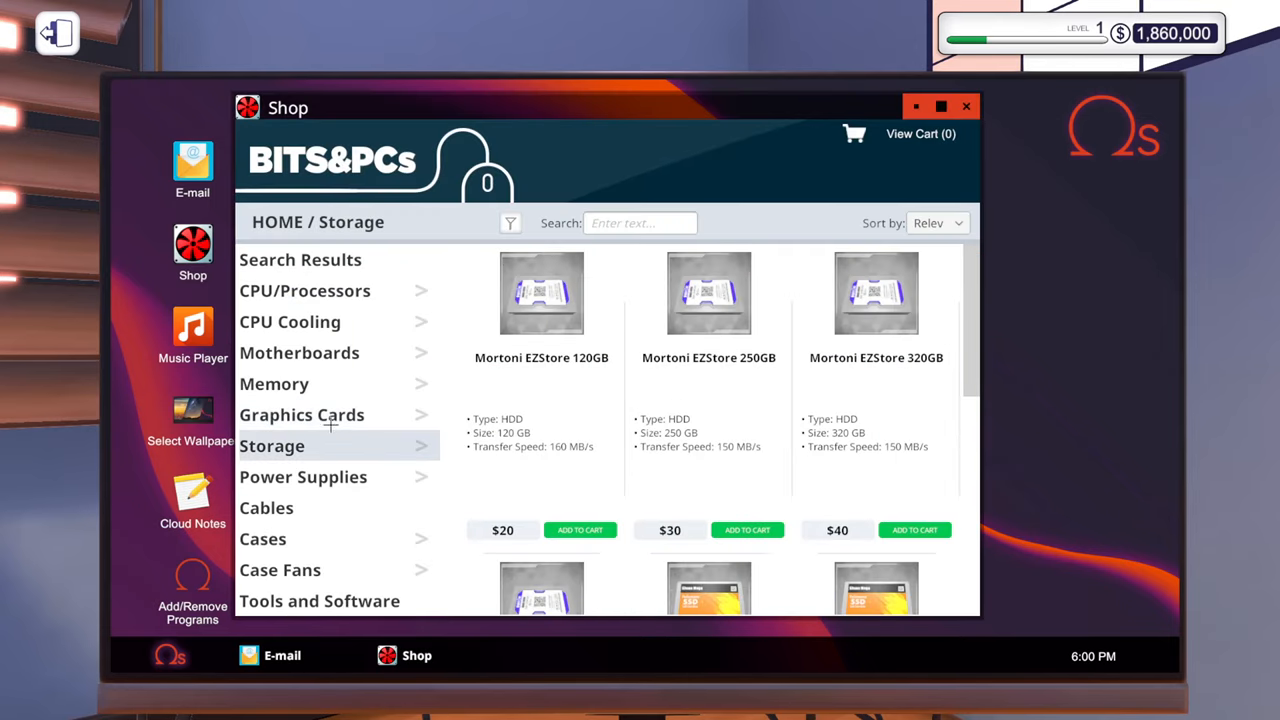
{"action": "left_click", "coordinate": [301, 414]}
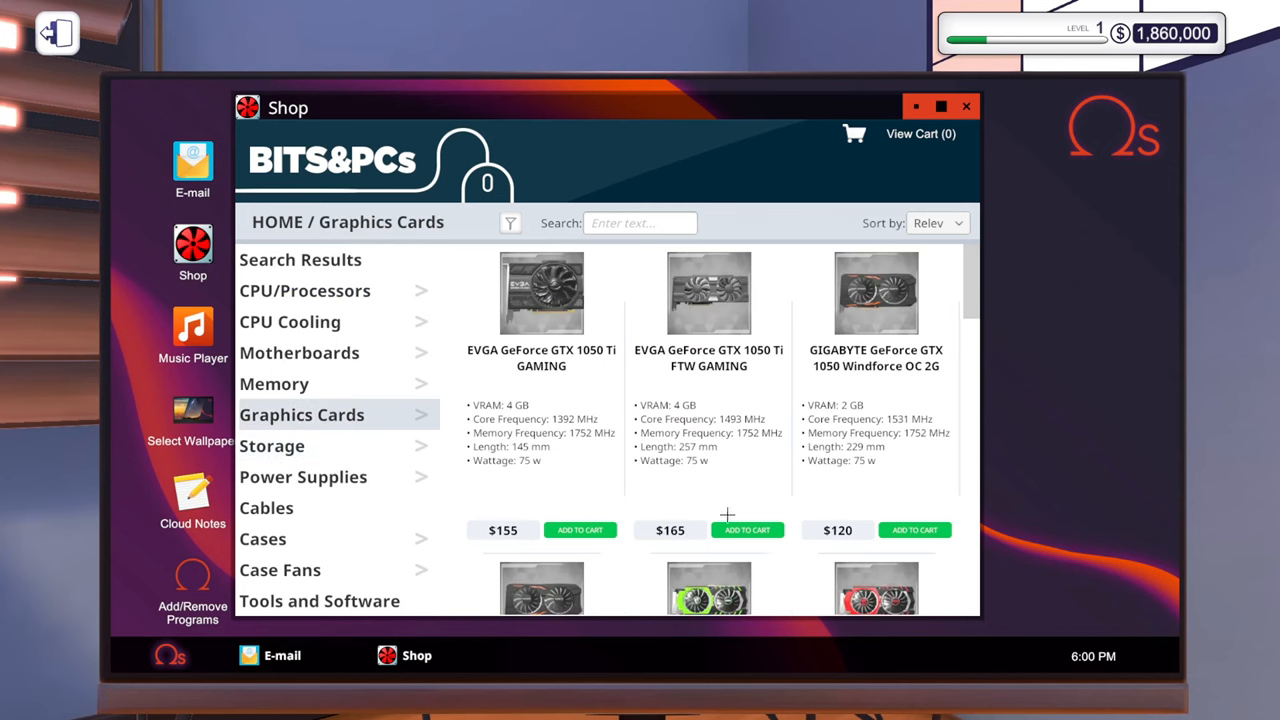
{"action": "left_click", "coordinate": [914, 509]}
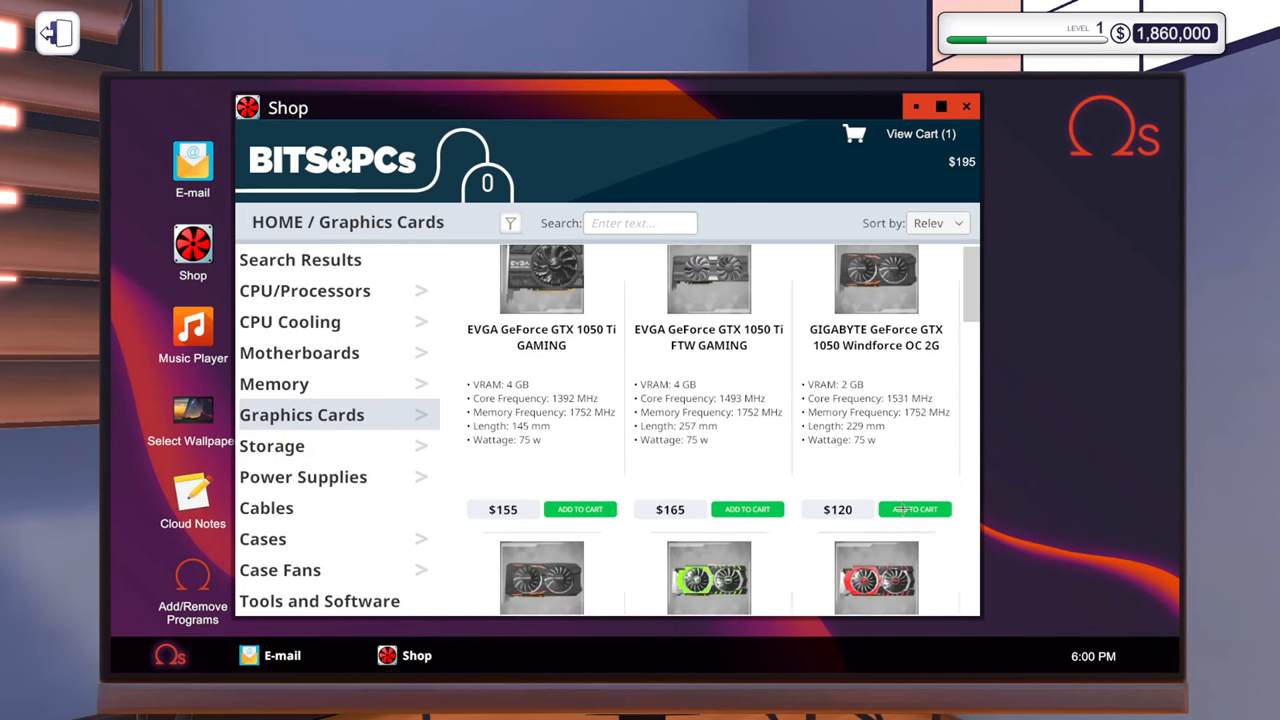
{"action": "scroll", "scroll_direction": "down", "scroll_amount": 3}
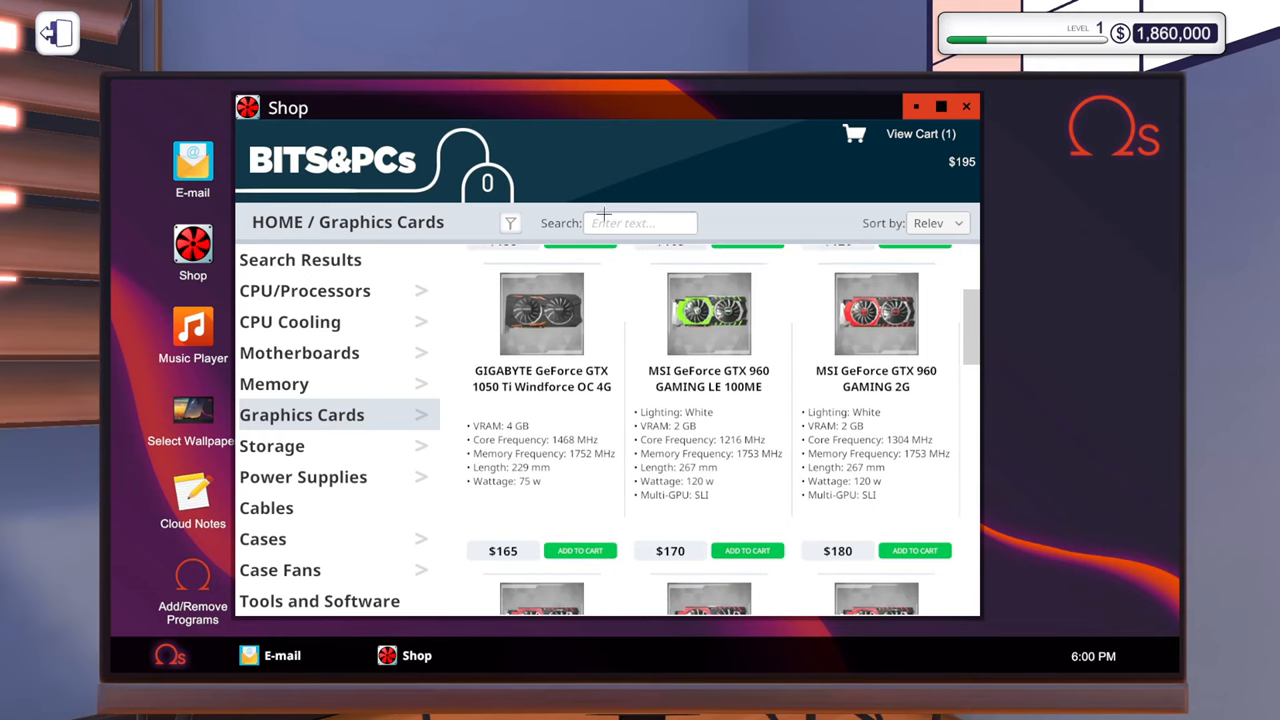
{"action": "type", "text": "20"}
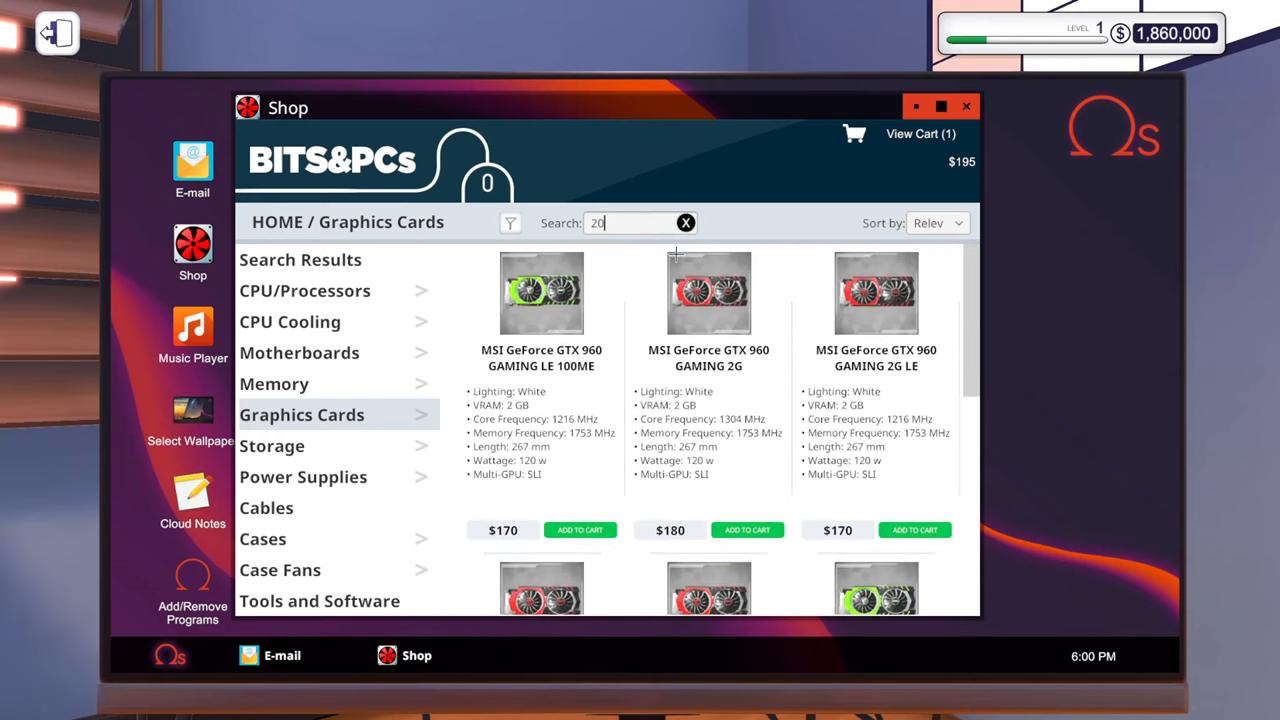
{"action": "type", "text": "3090"}
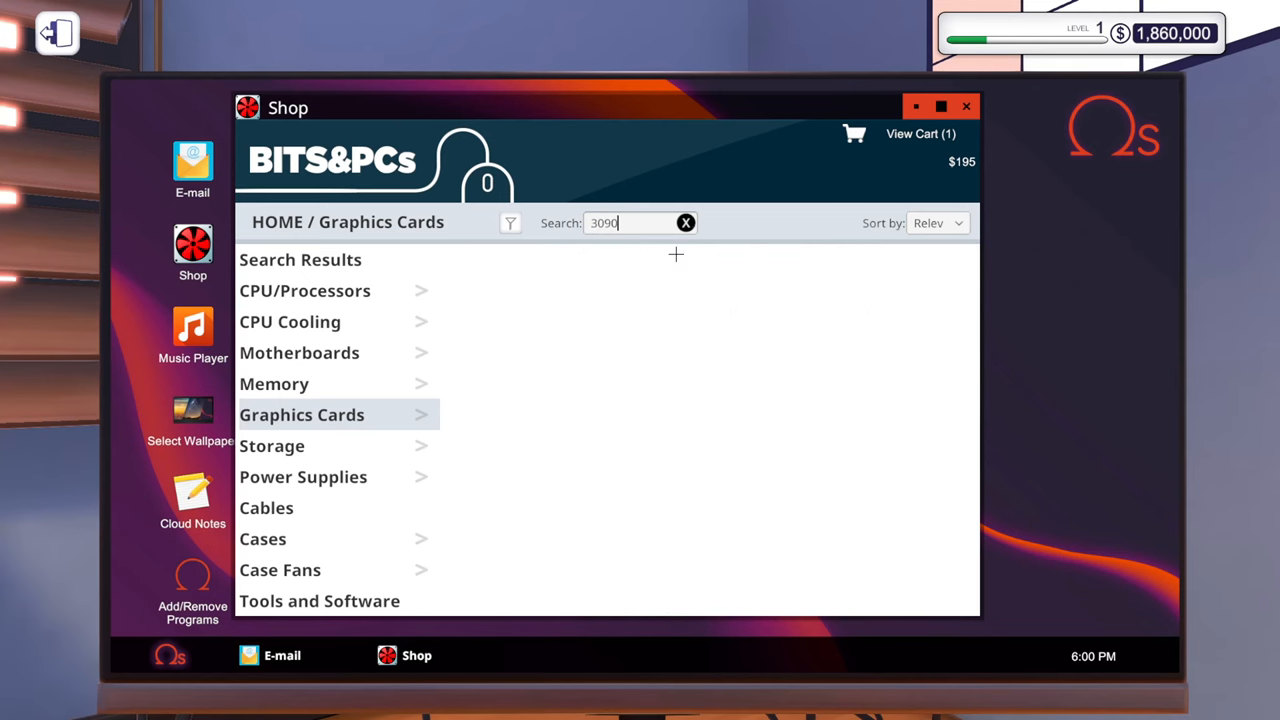
{"action": "type", "text": "1-"}
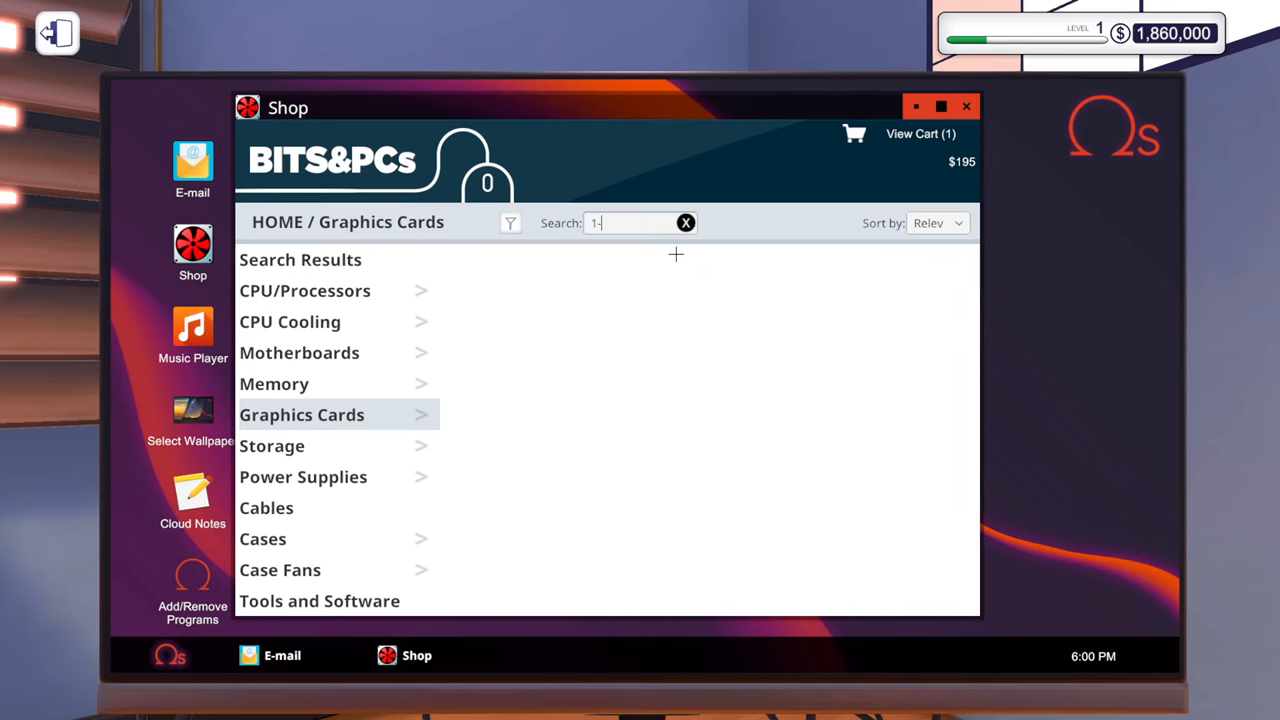
{"action": "type", "text": "080"}
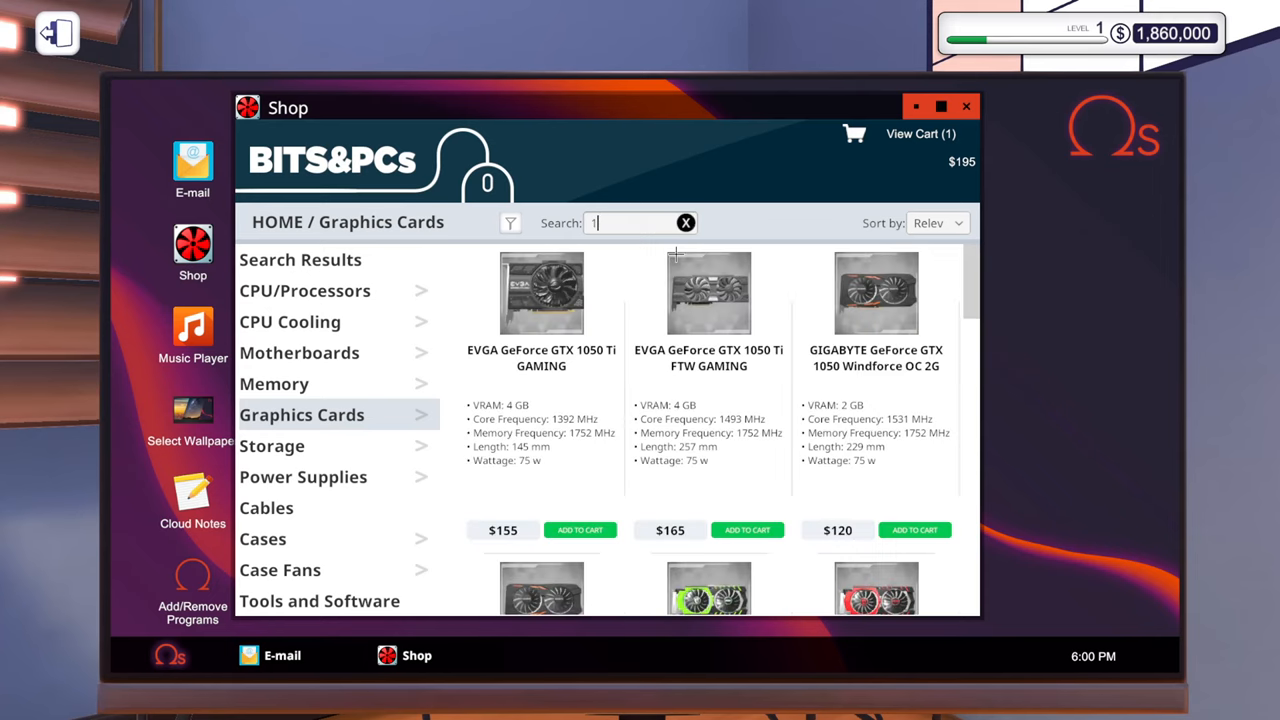
Clear the search and sort graphics cards by price, most expensive first.
{"action": "left_click", "coordinate": [685, 222]}
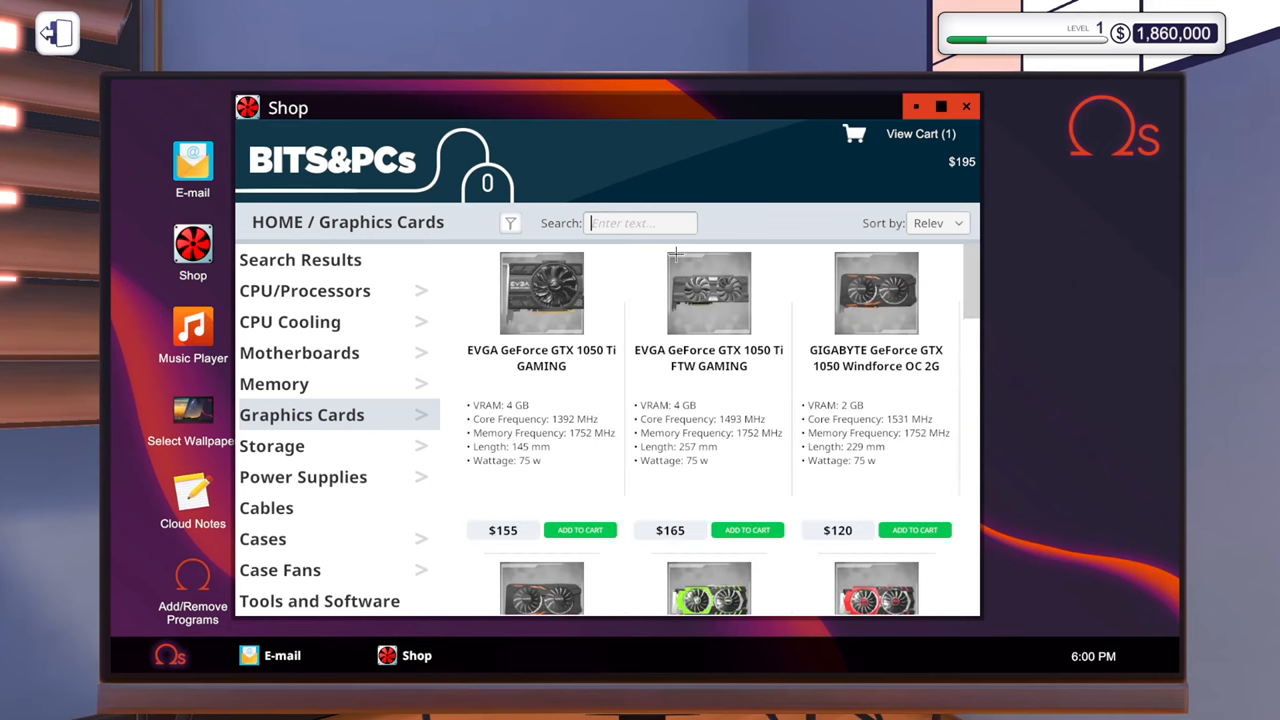
{"action": "left_click", "coordinate": [936, 223]}
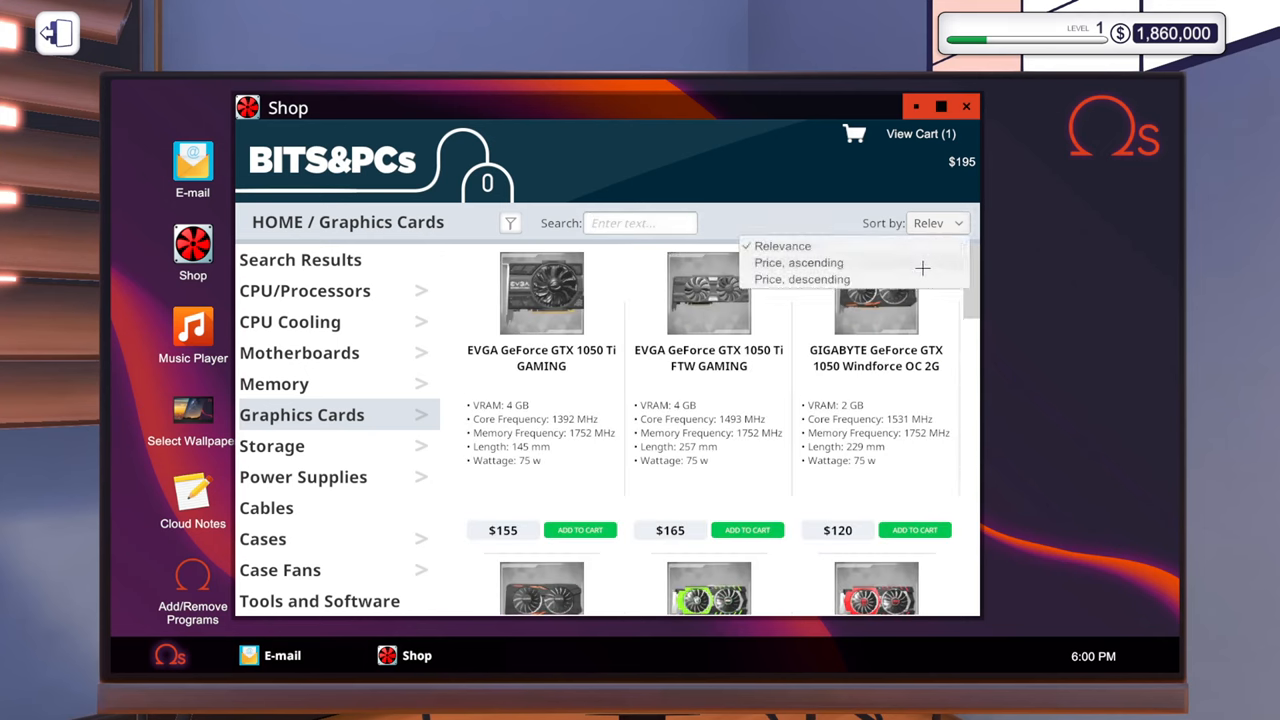
{"action": "left_click", "coordinate": [797, 262]}
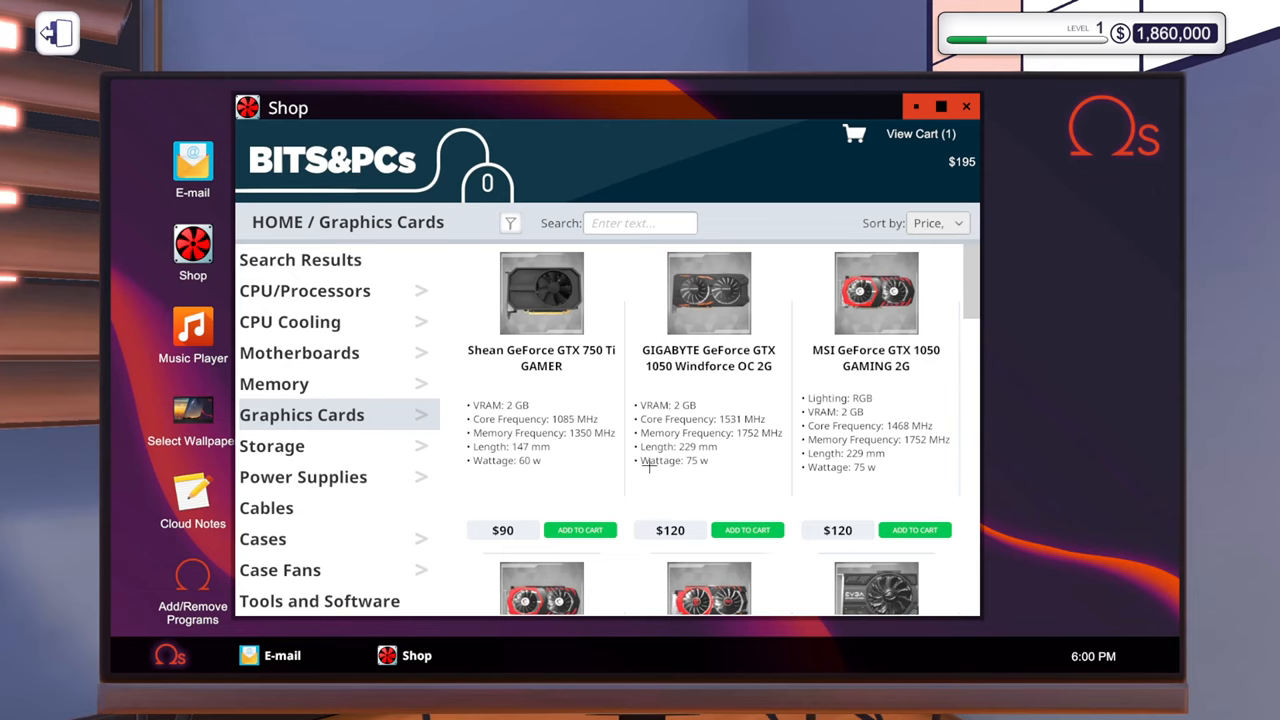
{"action": "left_click", "coordinate": [936, 222]}
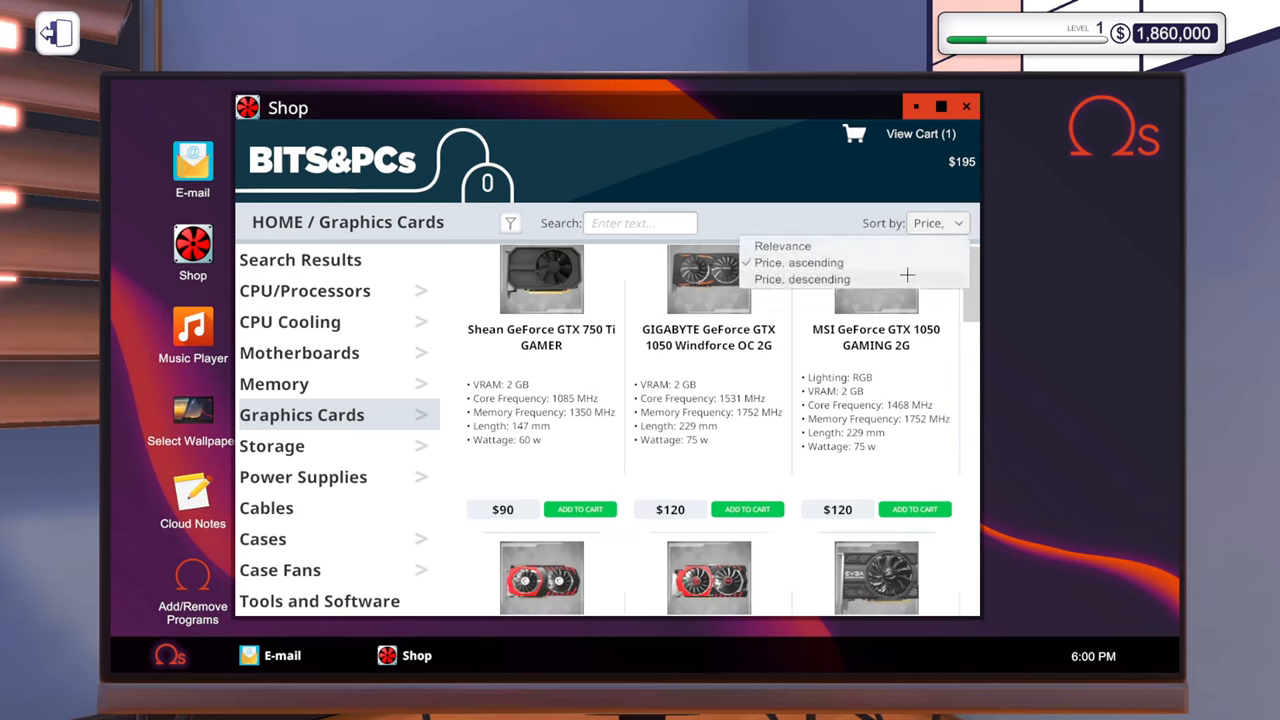
{"action": "left_click", "coordinate": [801, 279]}
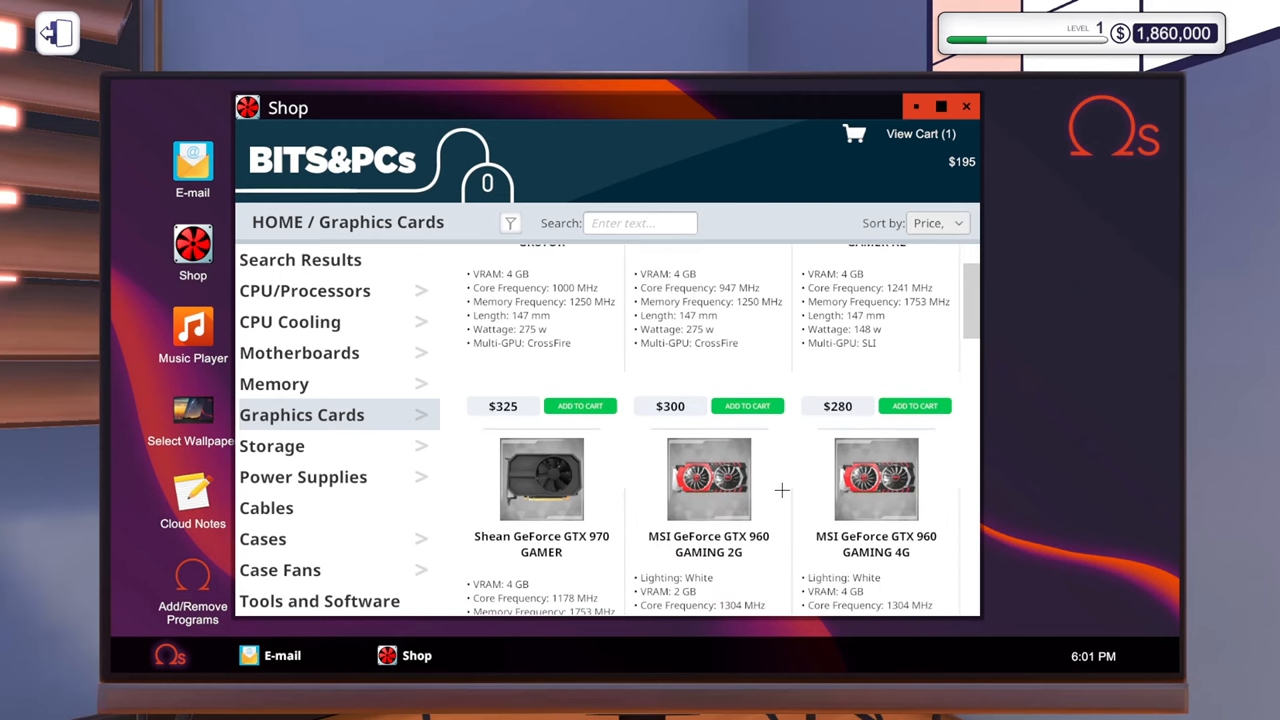
{"action": "scroll", "scroll_direction": "down", "scroll_amount": 3}
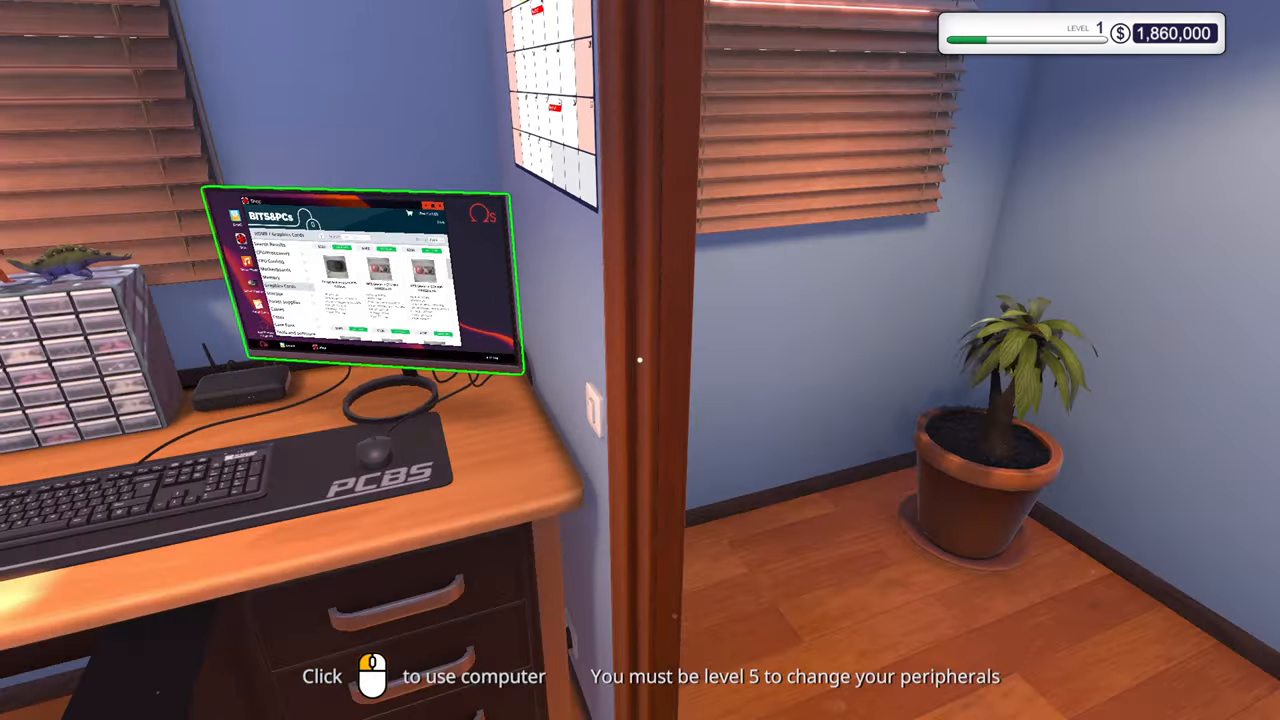
{"action": "mouse_move", "coordinate": [640, 360]}
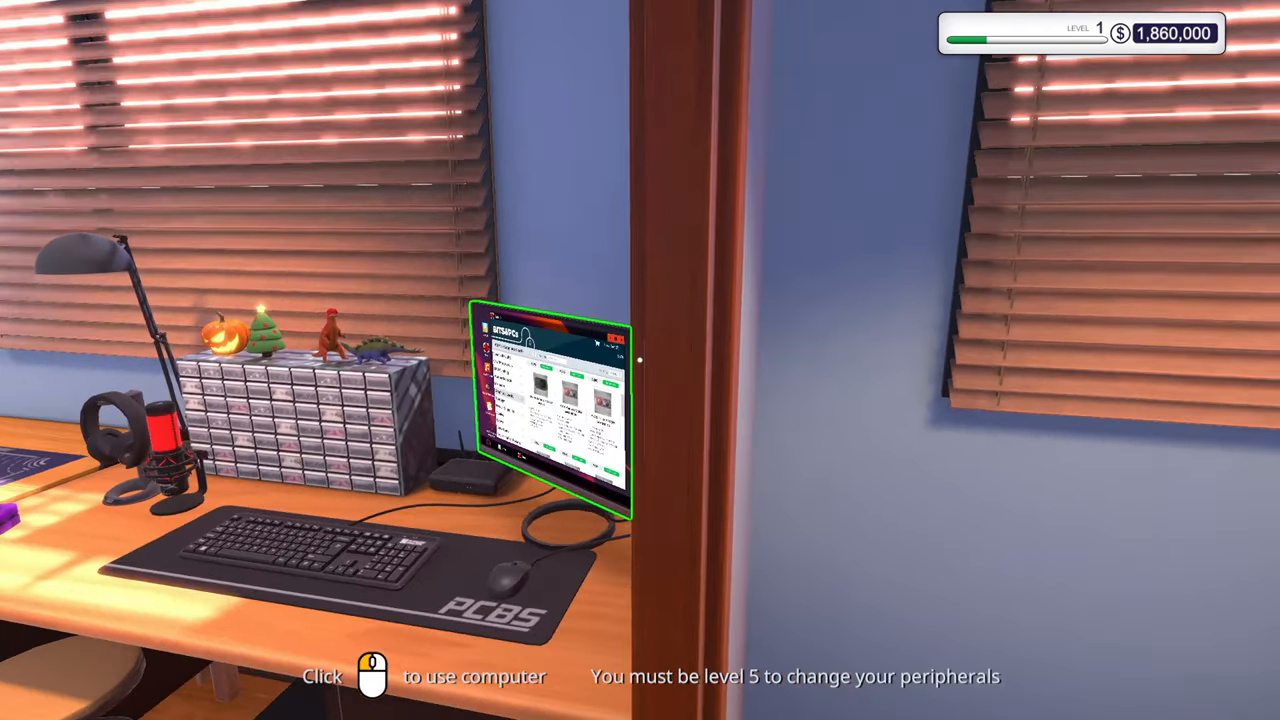
Check the graphics card job email, bring the Scan PC to the bench, dismiss the tip.
{"action": "left_click", "coordinate": [550, 400]}
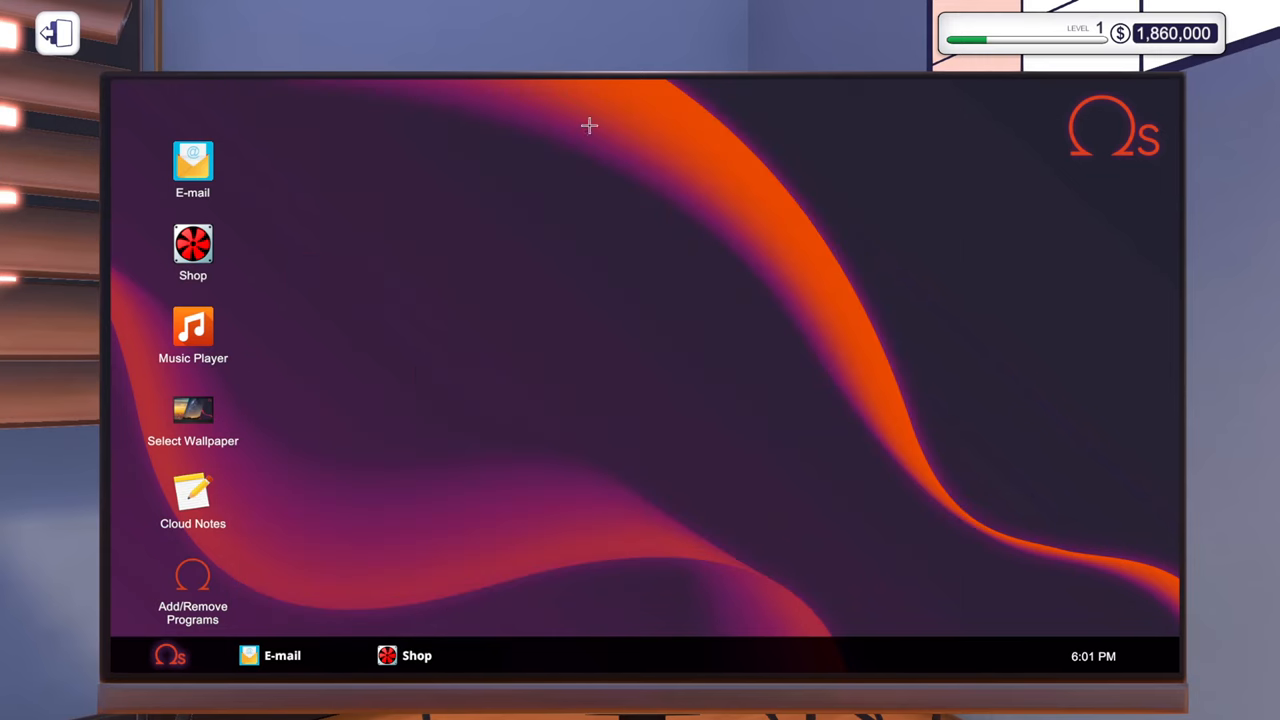
{"action": "mouse_move", "coordinate": [193, 165]}
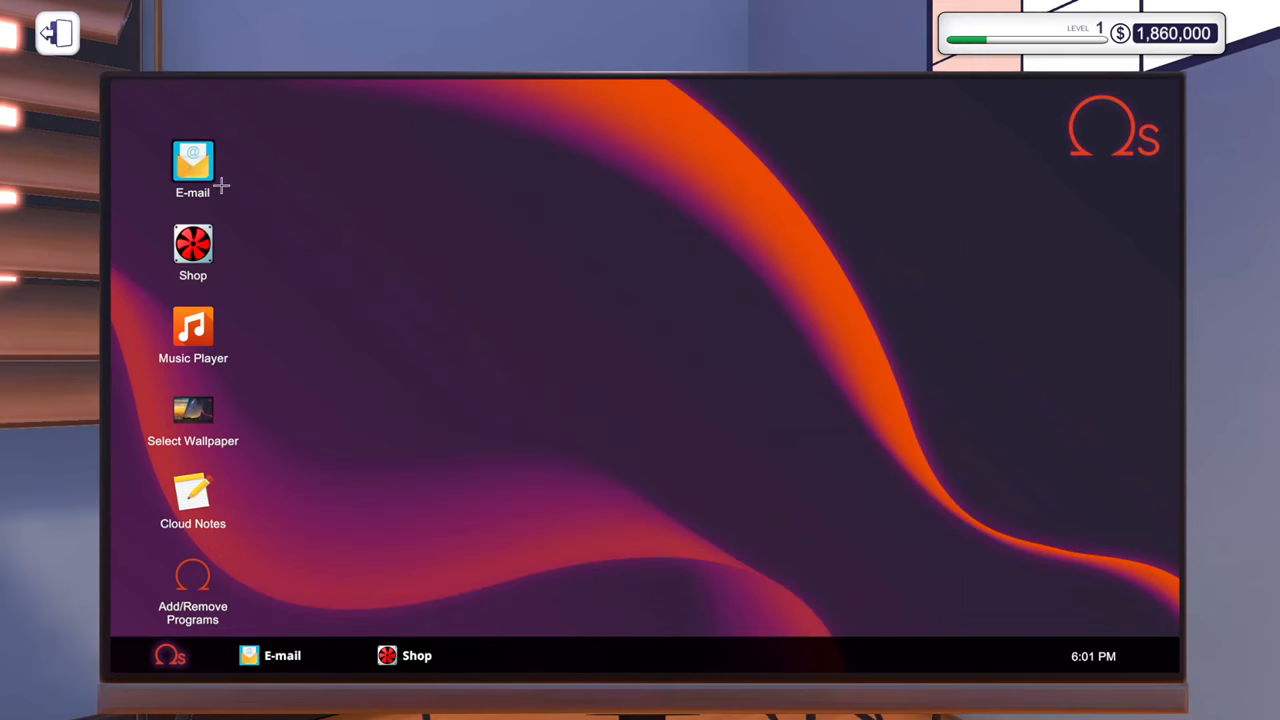
{"action": "double_click", "coordinate": [192, 160]}
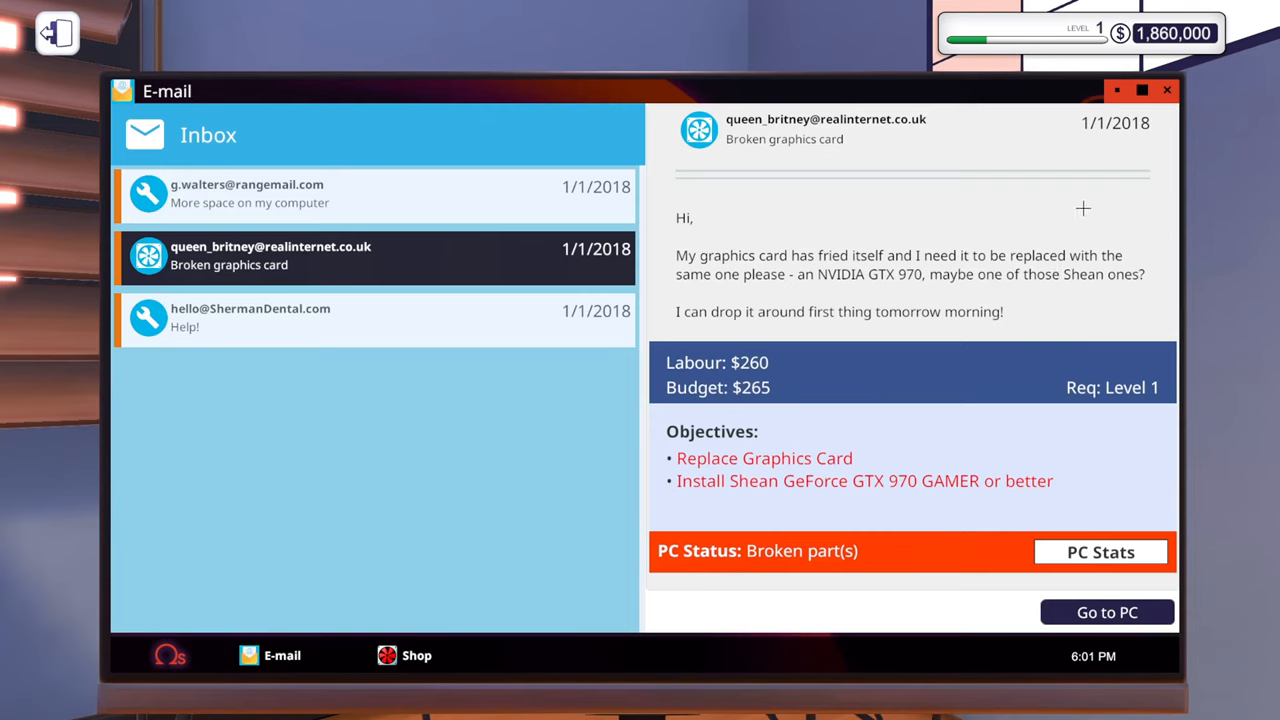
{"action": "left_click", "coordinate": [1166, 90]}
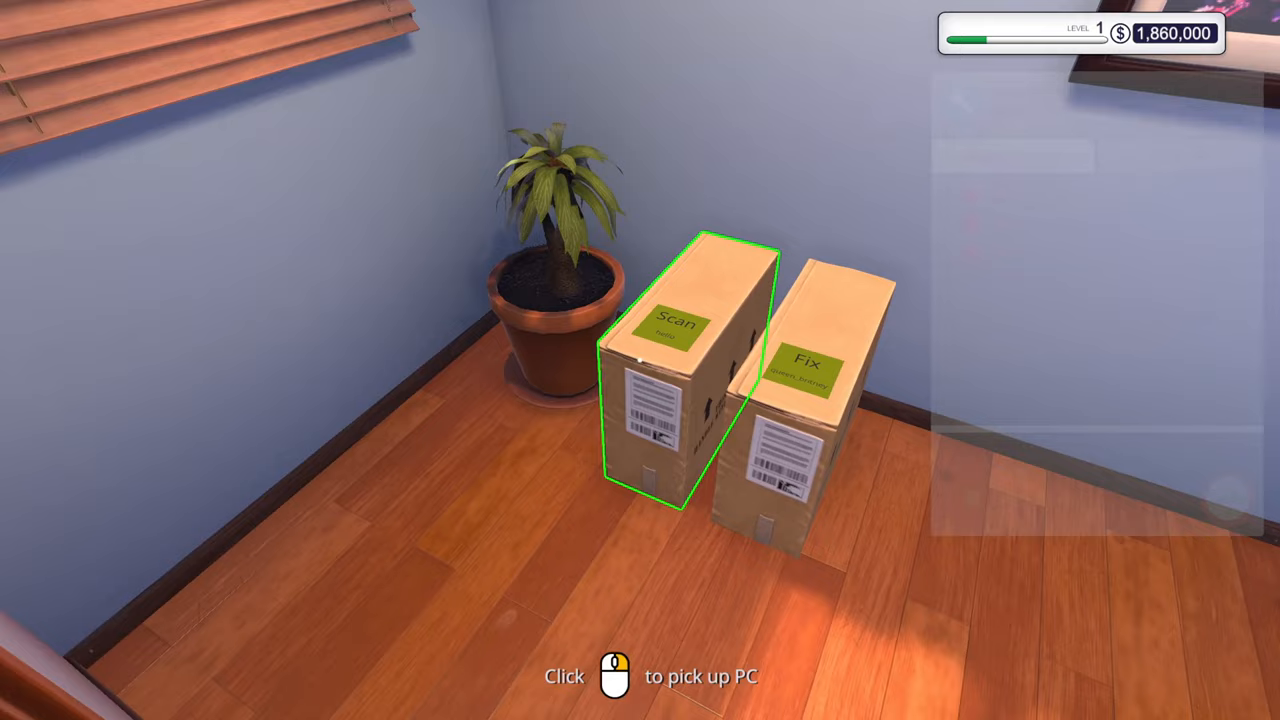
{"action": "left_click", "coordinate": [685, 380]}
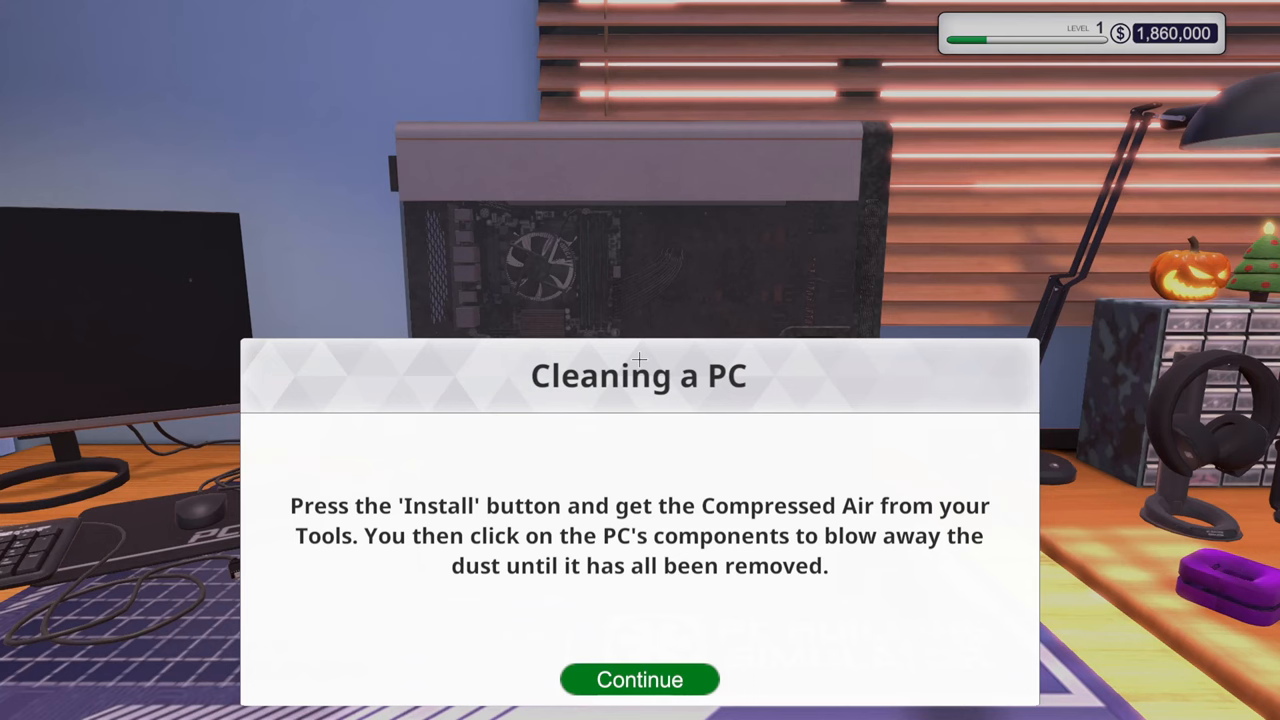
{"action": "left_click", "coordinate": [639, 679]}
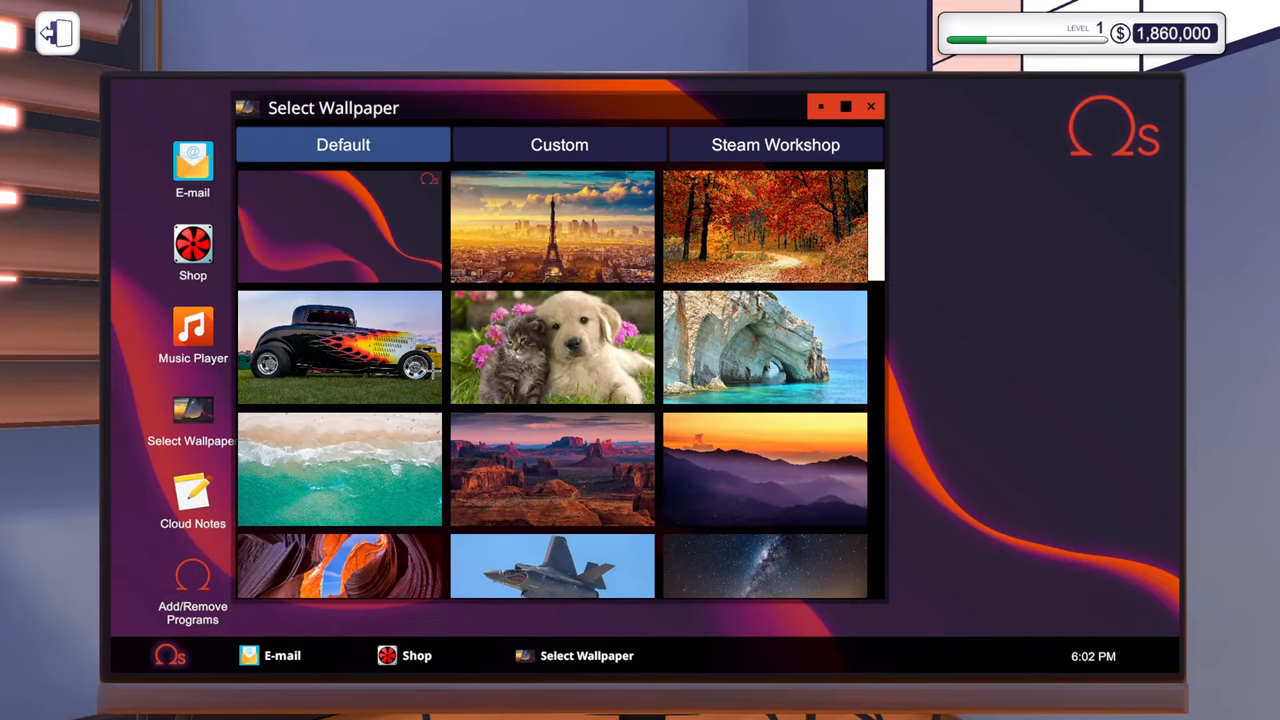
Browse Custom and Steam Workshop wallpapers, then cart an MSI GeForce GTX 960 GAMING 2G.
{"action": "scroll", "scroll_direction": "down", "scroll_amount": 3}
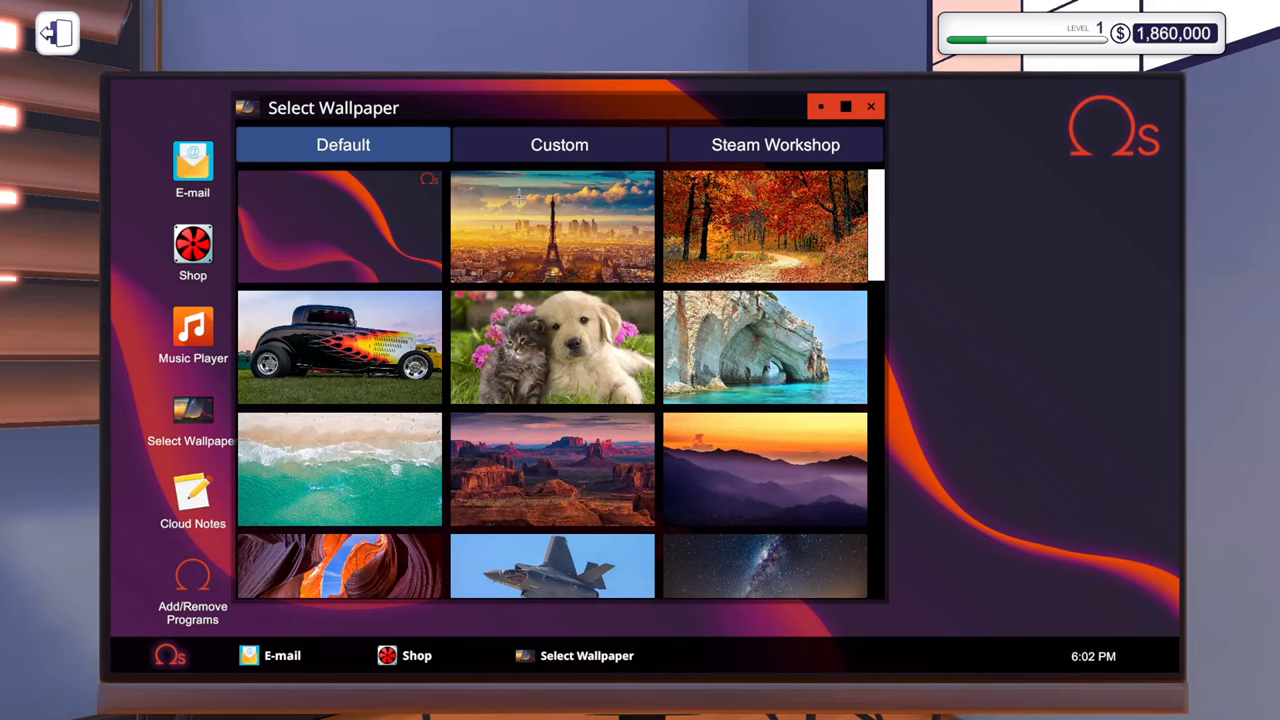
{"action": "left_click", "coordinate": [559, 144]}
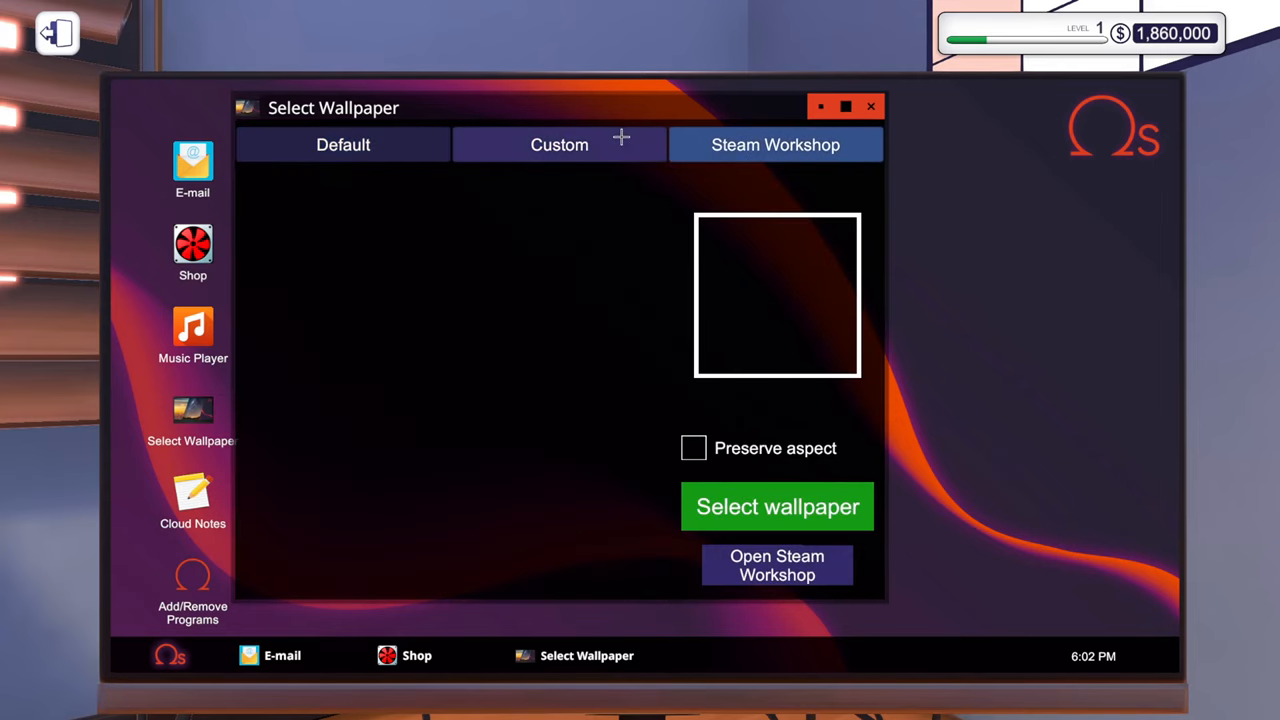
{"action": "left_click", "coordinate": [559, 144]}
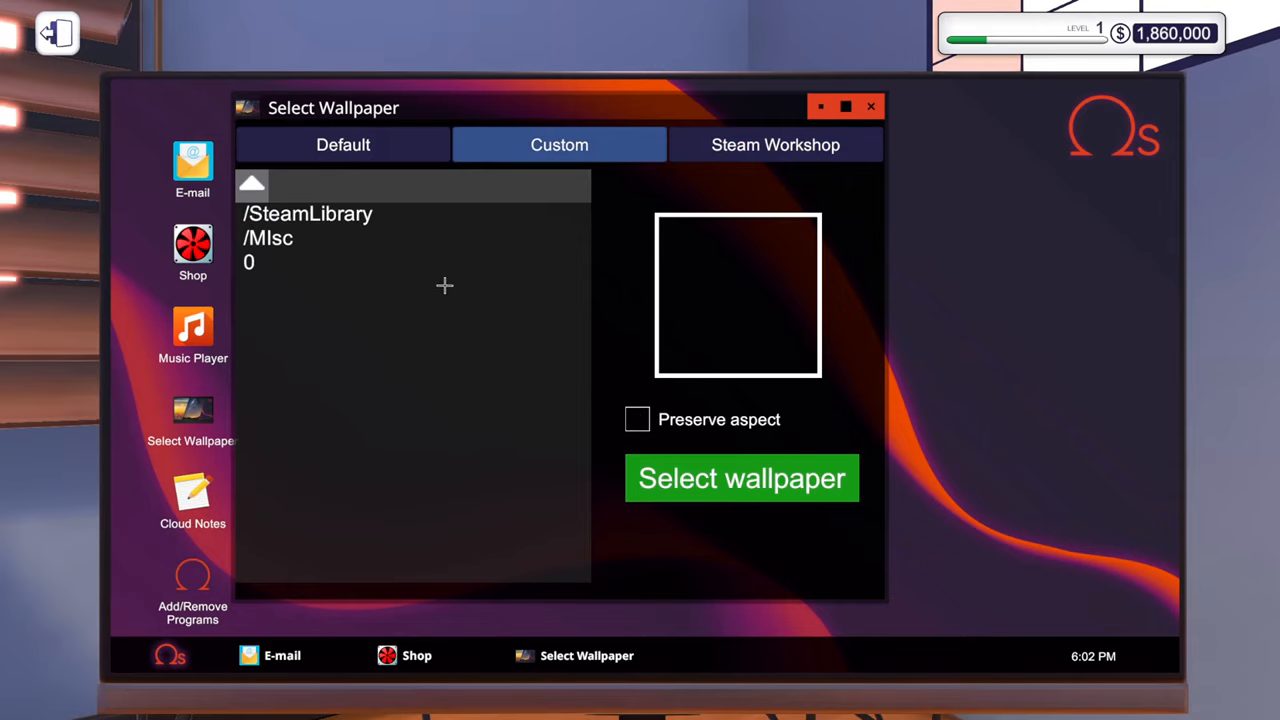
{"action": "left_click", "coordinate": [775, 144]}
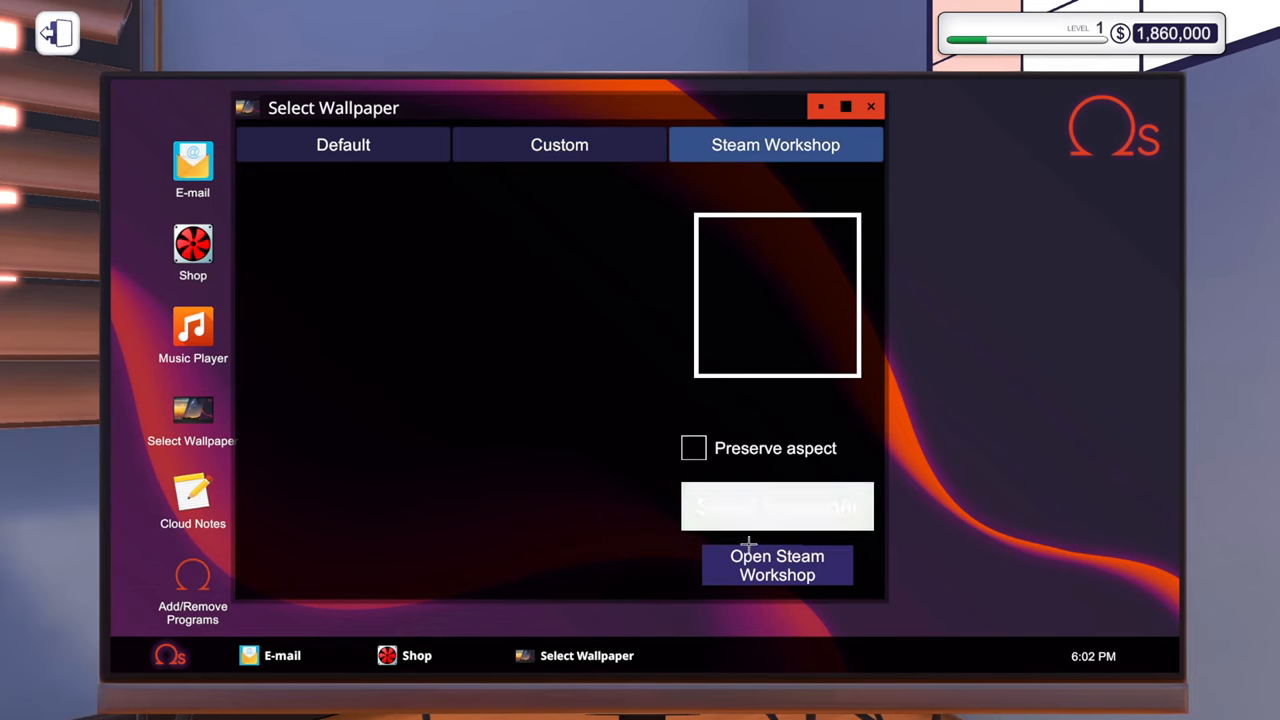
{"action": "left_click", "coordinate": [777, 565]}
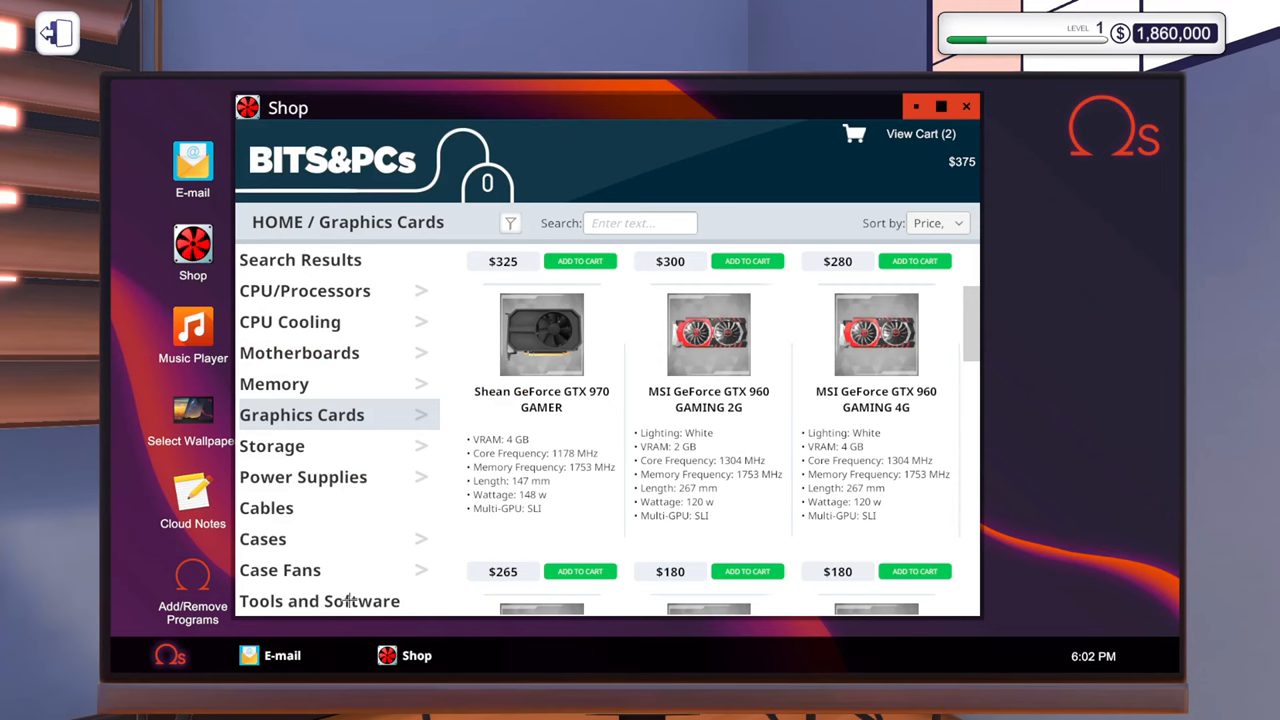
Add the Part Ranking app to the cart and buy the $975 order.
{"action": "left_click", "coordinate": [319, 600]}
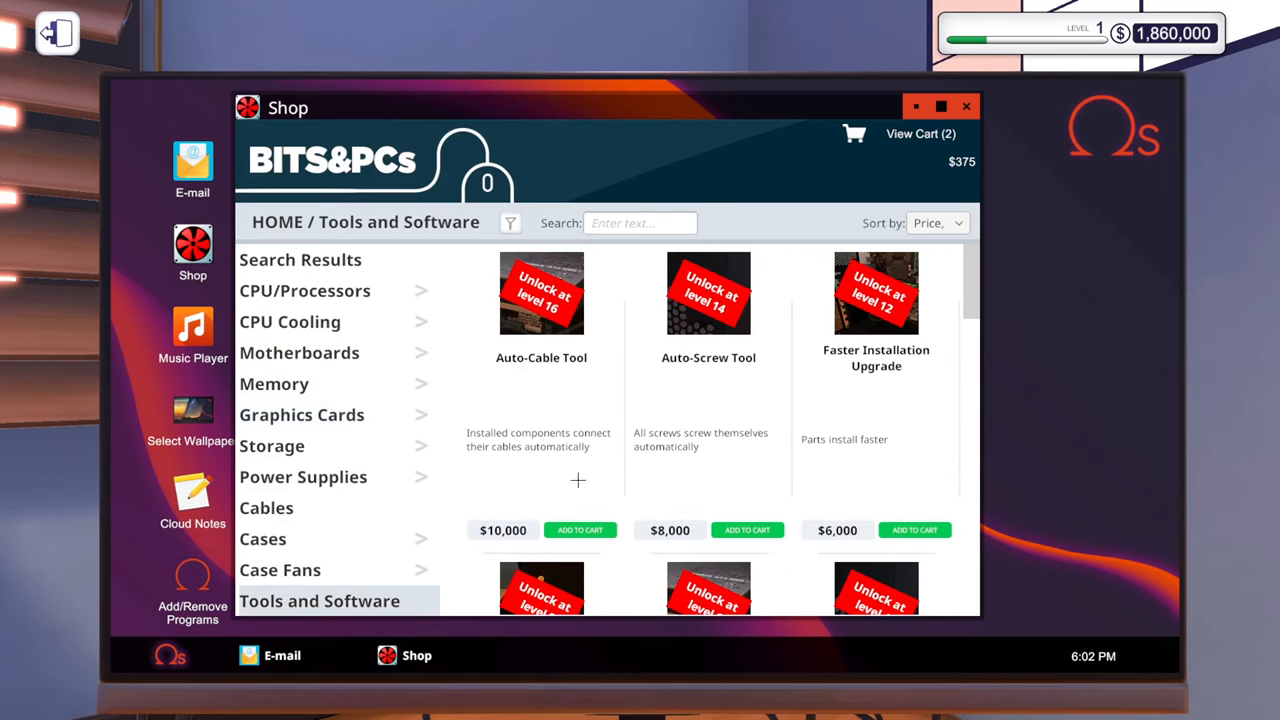
{"action": "scroll", "scroll_direction": "down", "scroll_amount": 3}
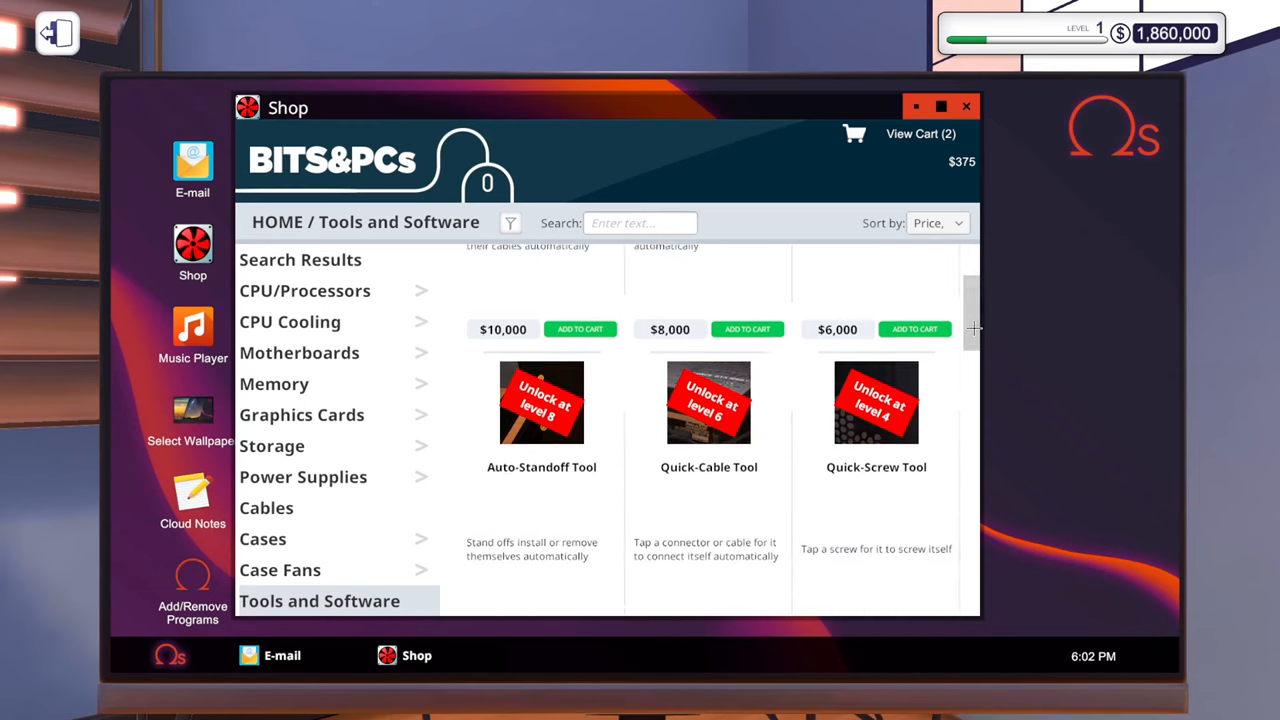
{"action": "scroll", "scroll_direction": "down", "scroll_amount": 3}
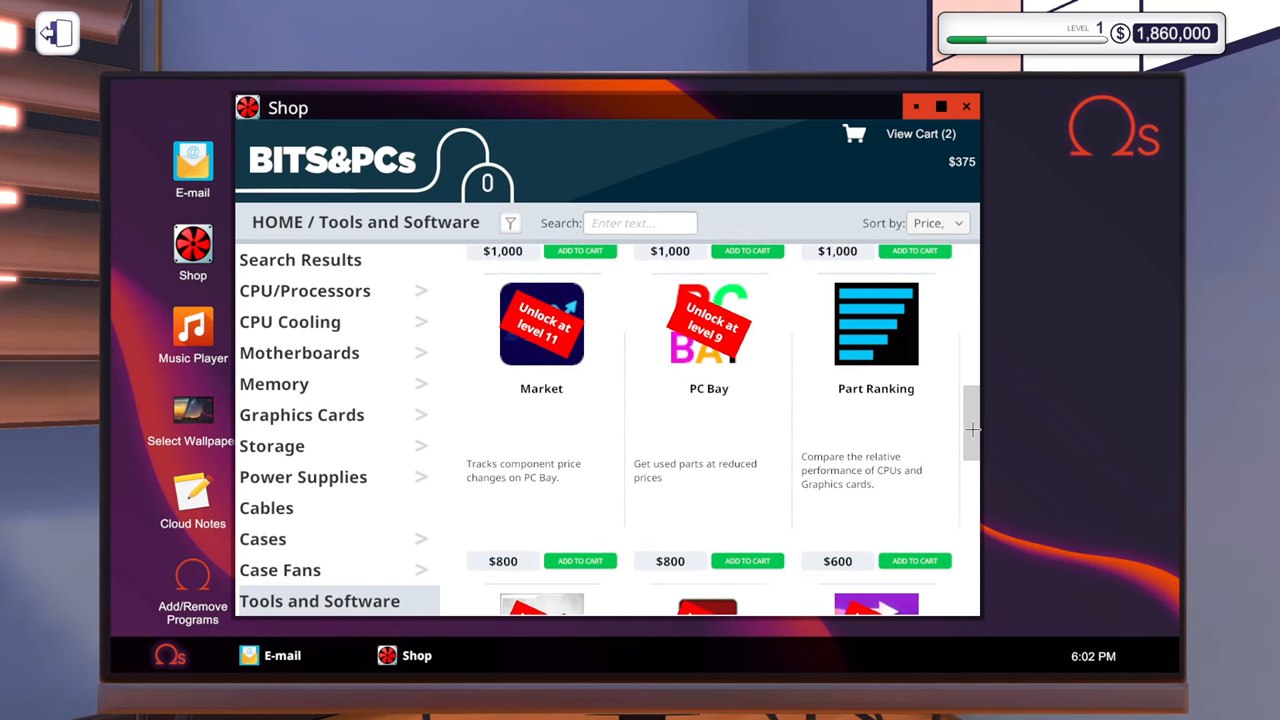
{"action": "left_click", "coordinate": [914, 560]}
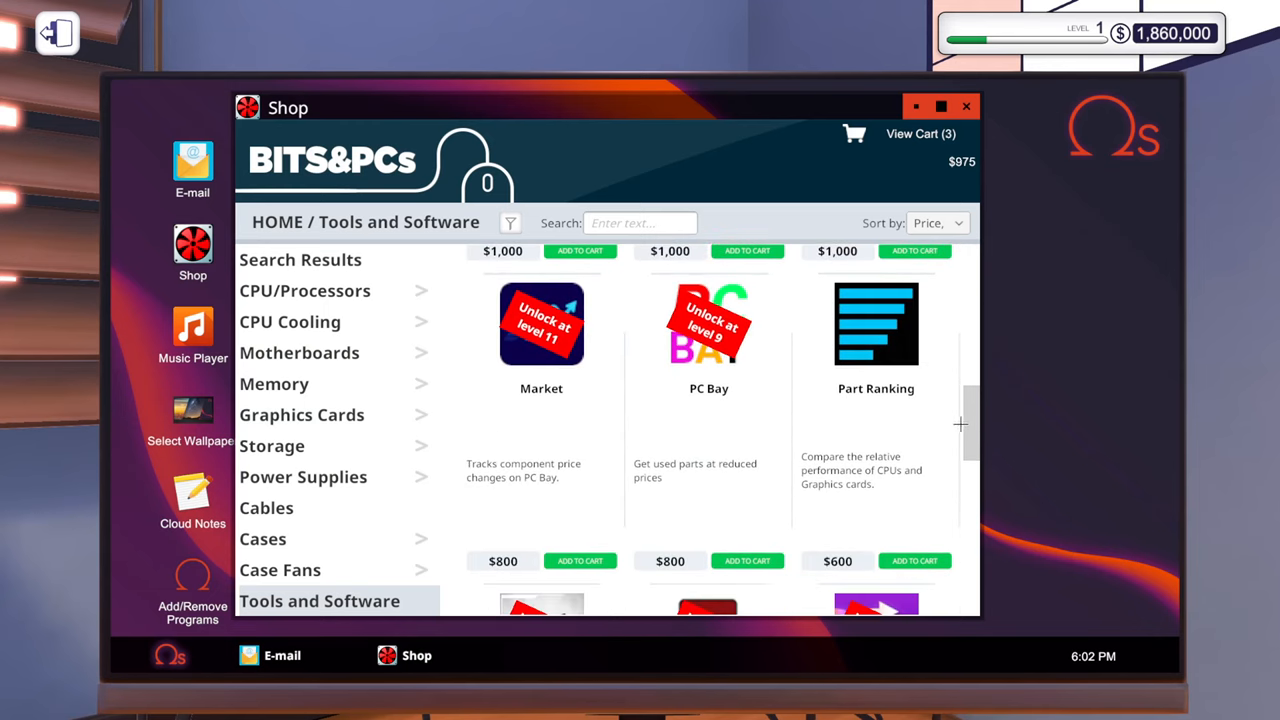
{"action": "scroll", "scroll_direction": "down", "scroll_amount": 3}
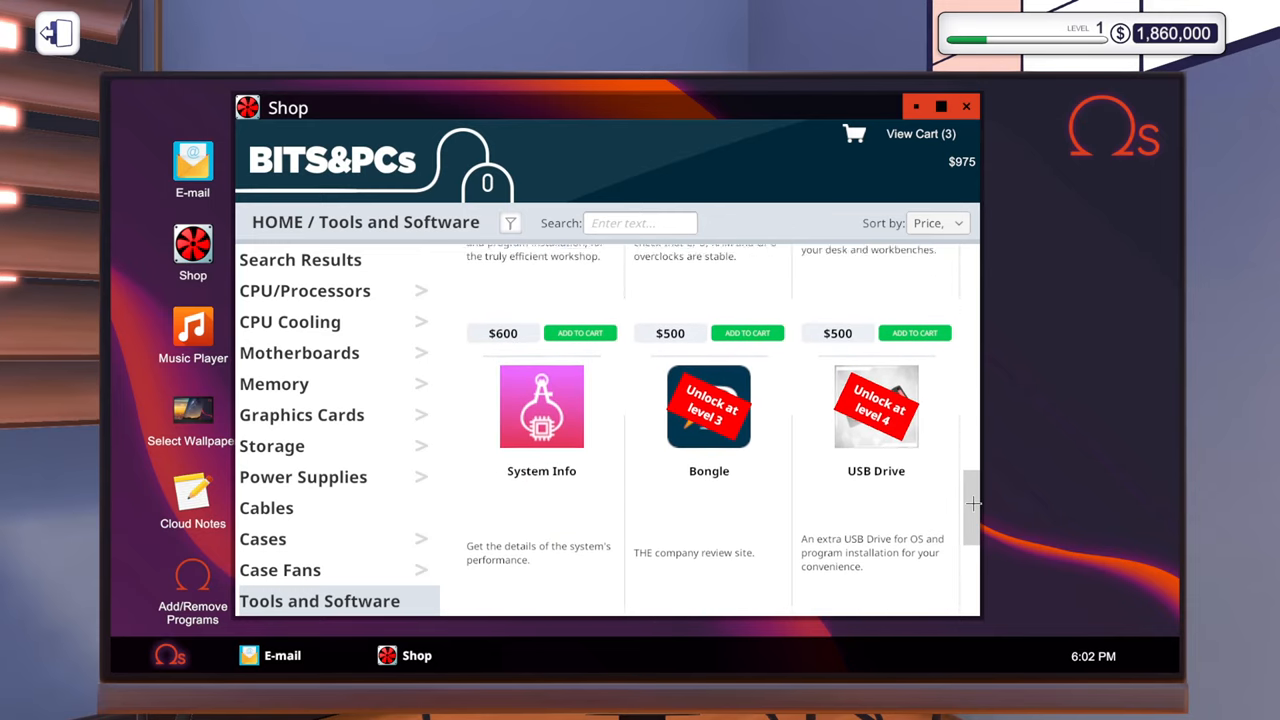
{"action": "scroll", "scroll_direction": "down", "scroll_amount": 3}
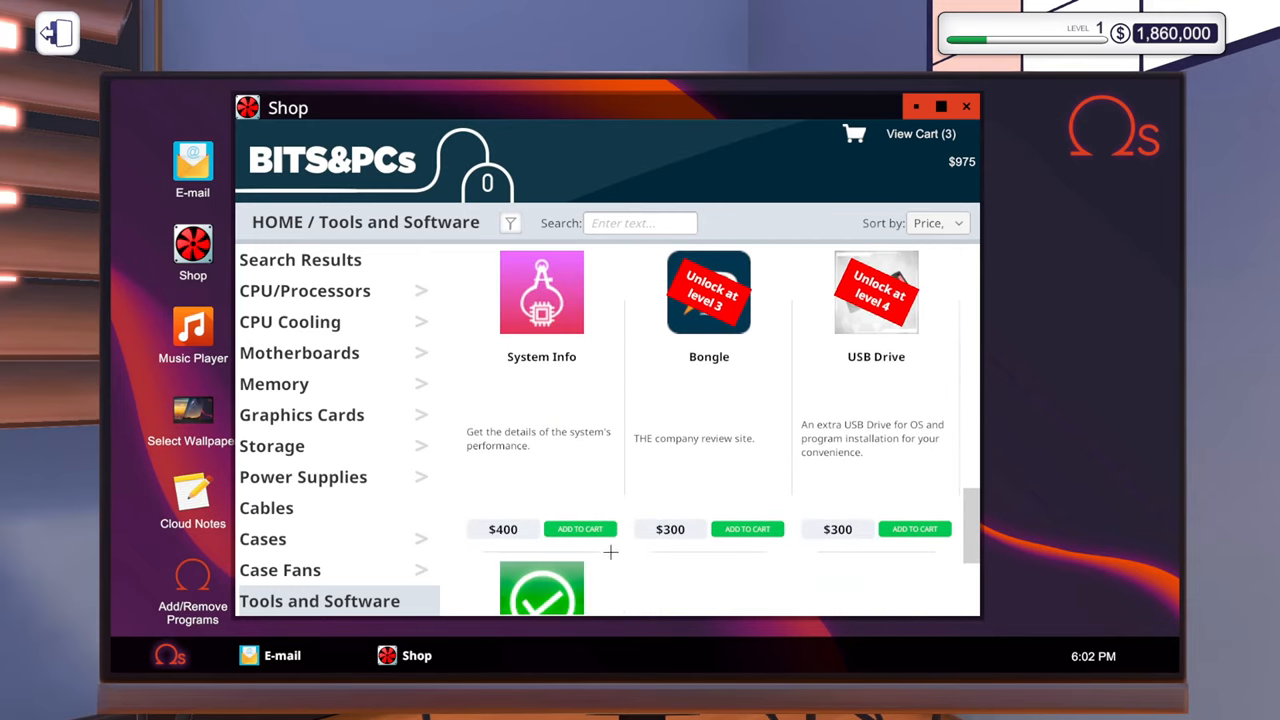
{"action": "scroll", "scroll_direction": "down", "scroll_amount": 3}
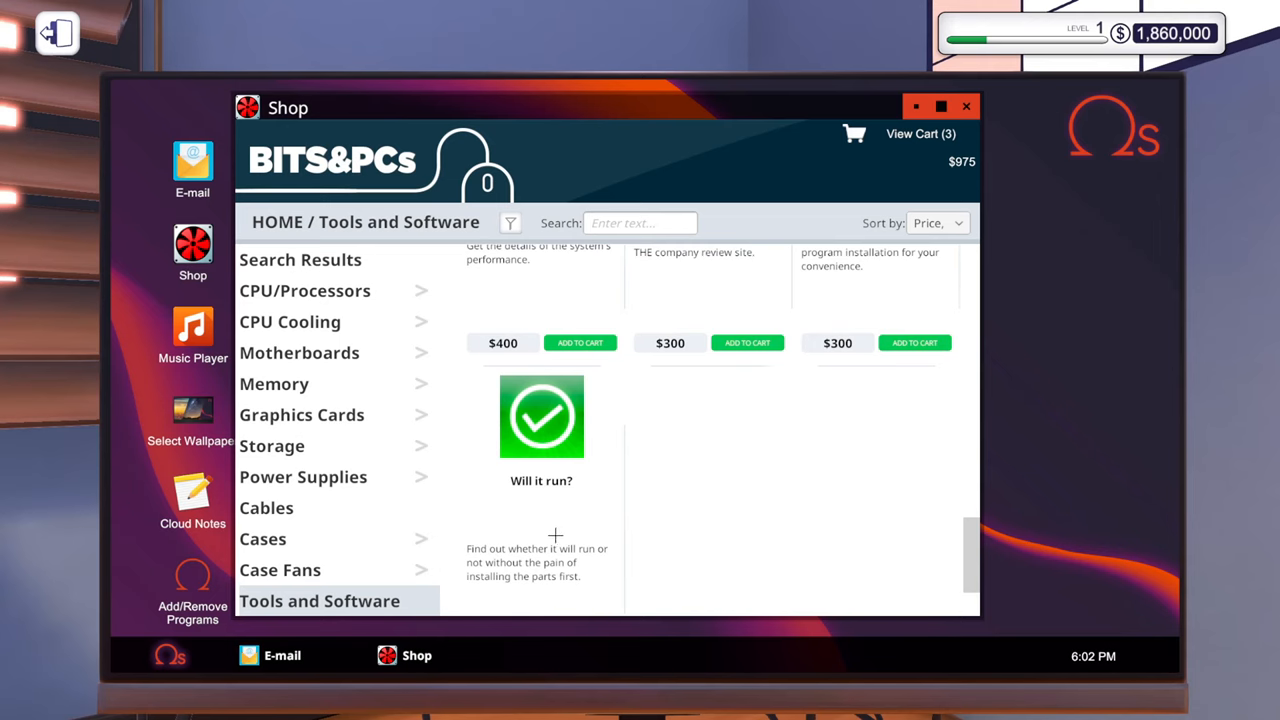
{"action": "scroll", "scroll_direction": "down", "scroll_amount": 3}
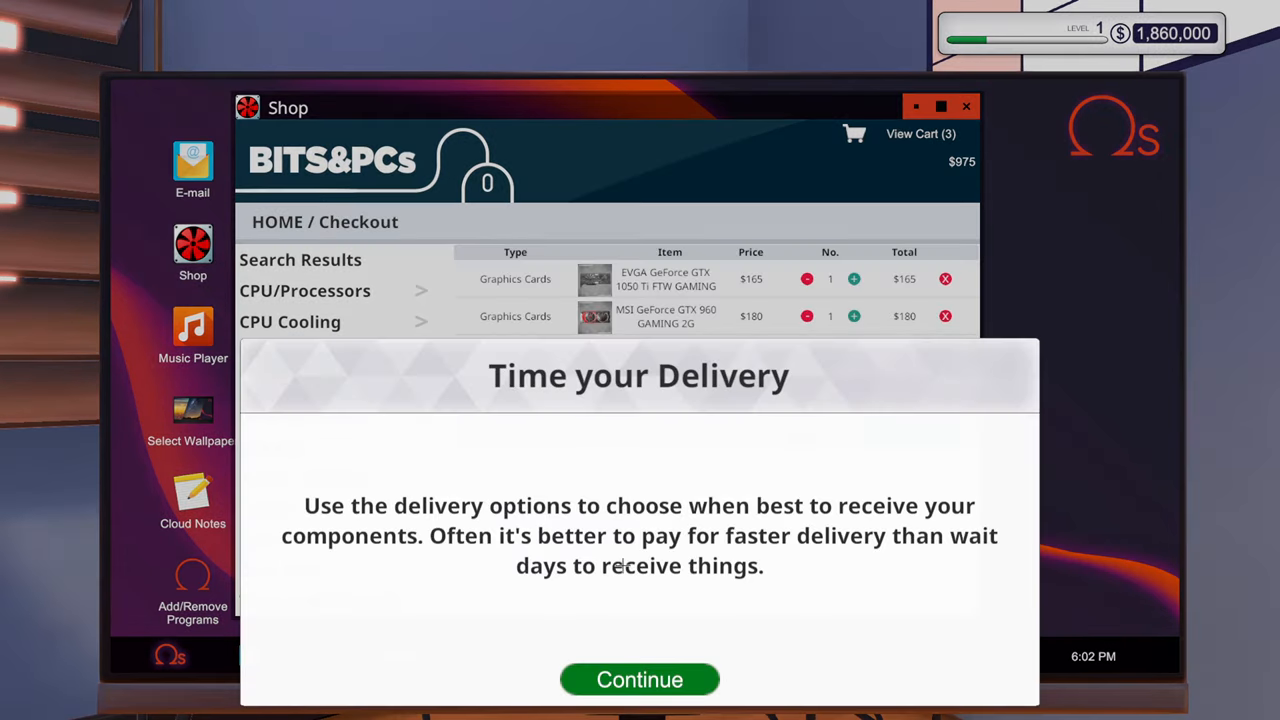
{"action": "left_click", "coordinate": [639, 679]}
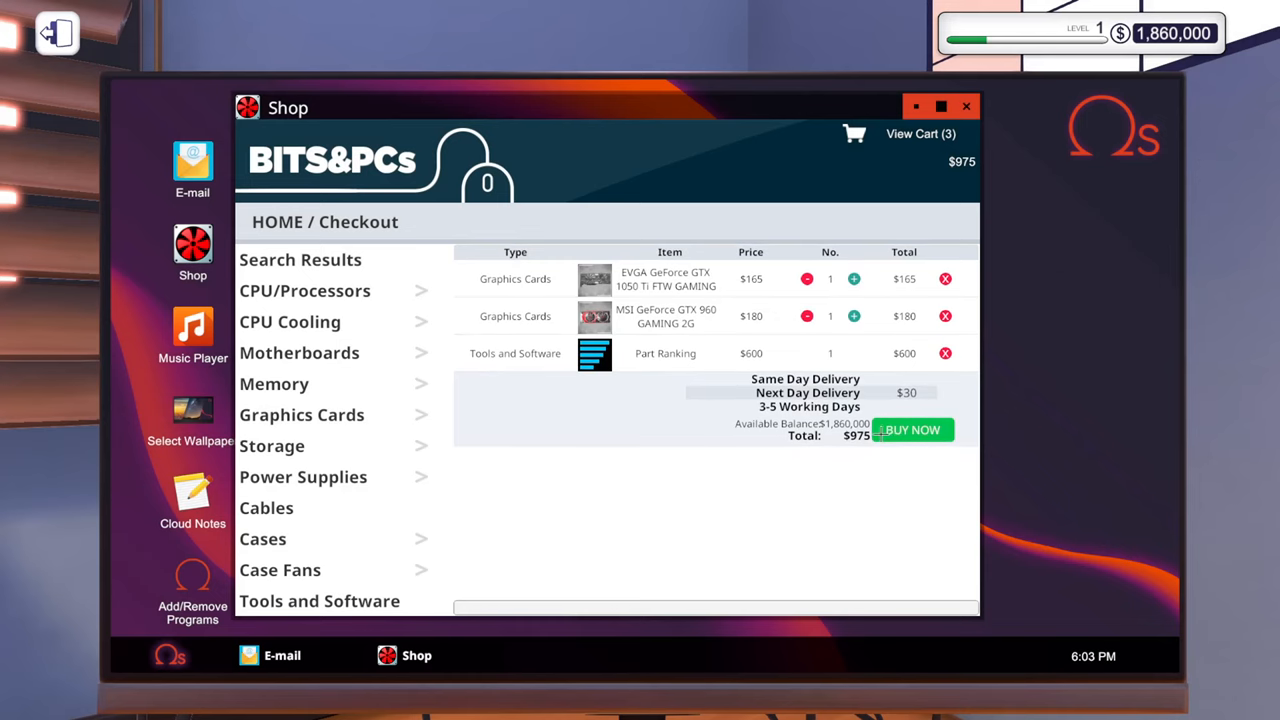
{"action": "left_click", "coordinate": [910, 429]}
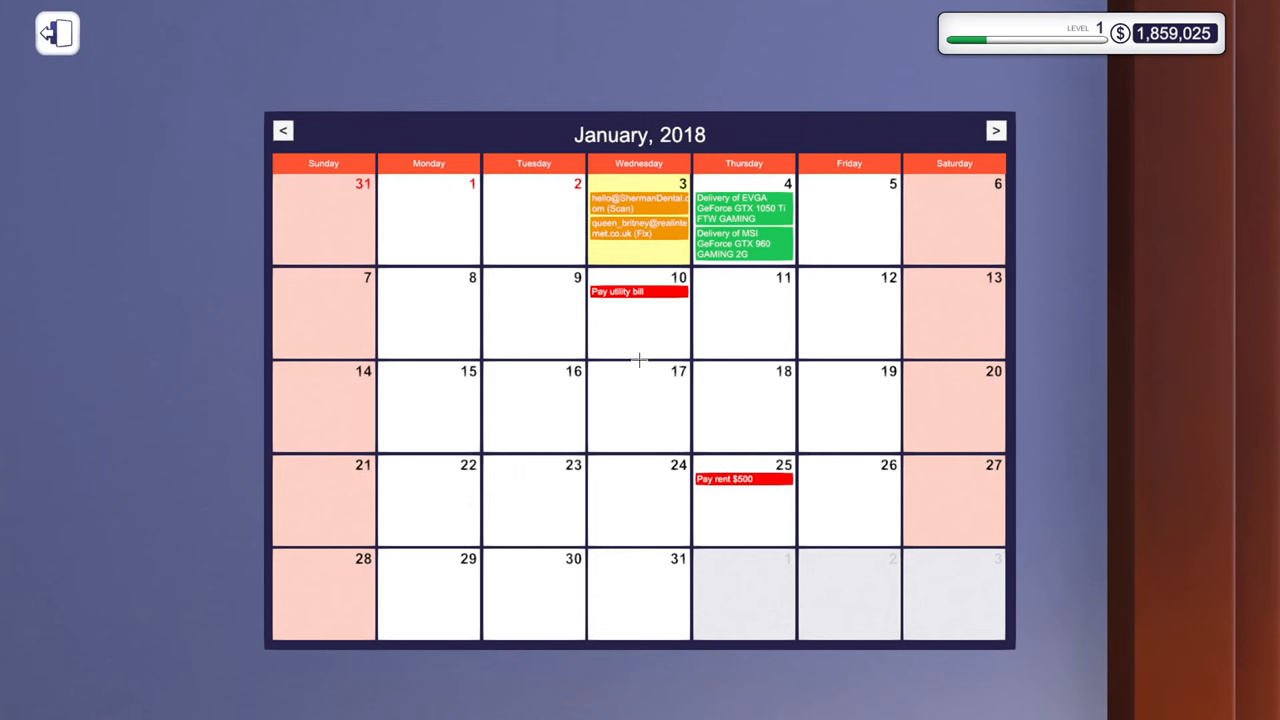
Put the Sherman Dental PC on the workbench and clean its dust with Compressed Air.
{"action": "left_click", "coordinate": [57, 32]}
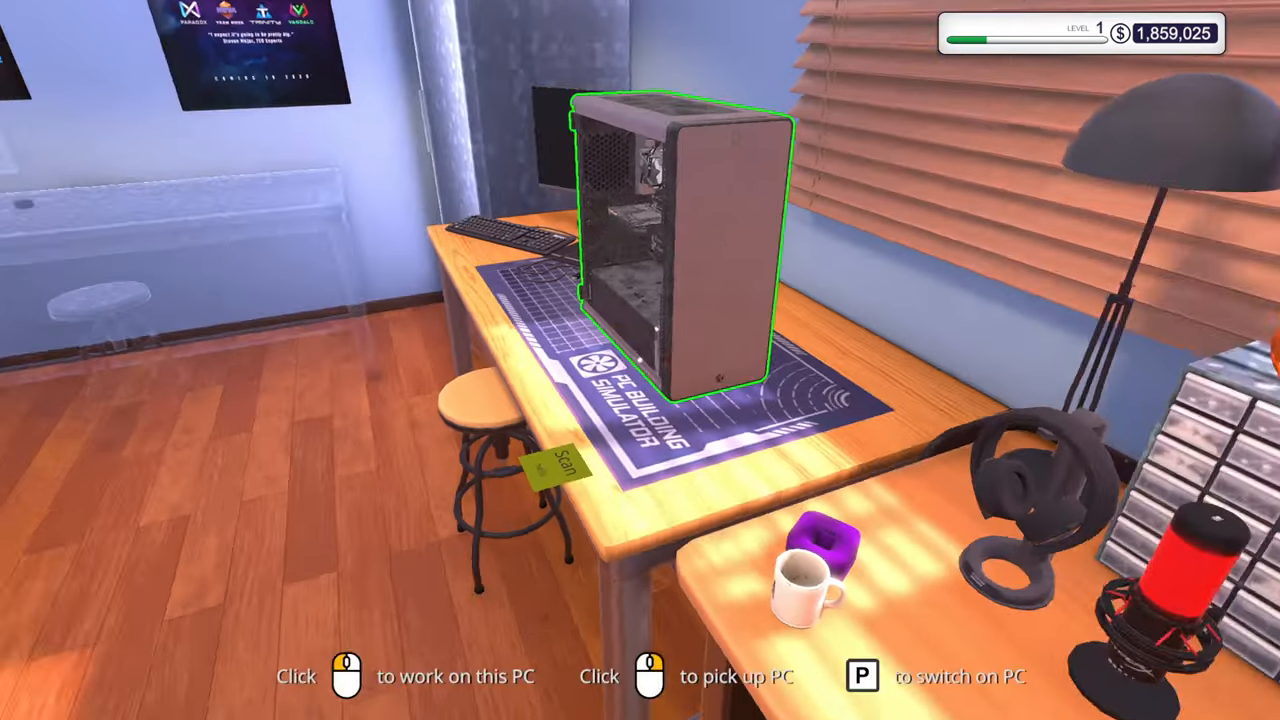
{"action": "left_click", "coordinate": [670, 240]}
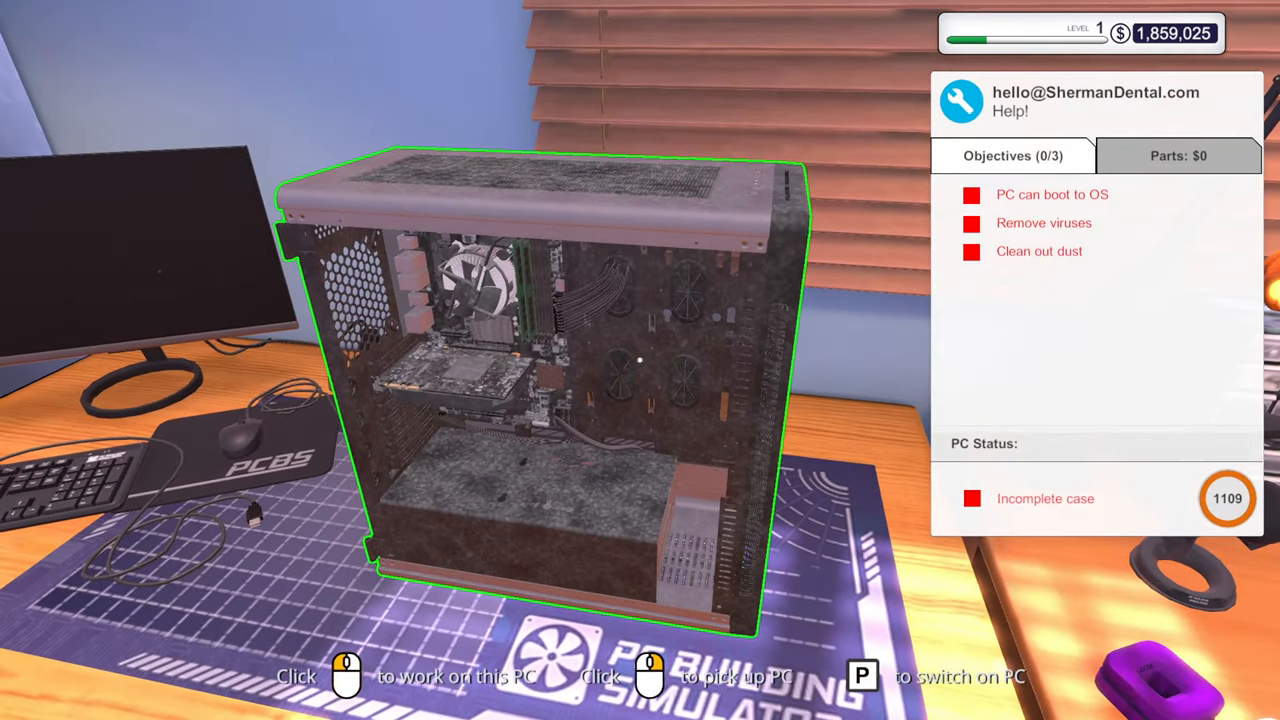
{"action": "left_click", "coordinate": [550, 390]}
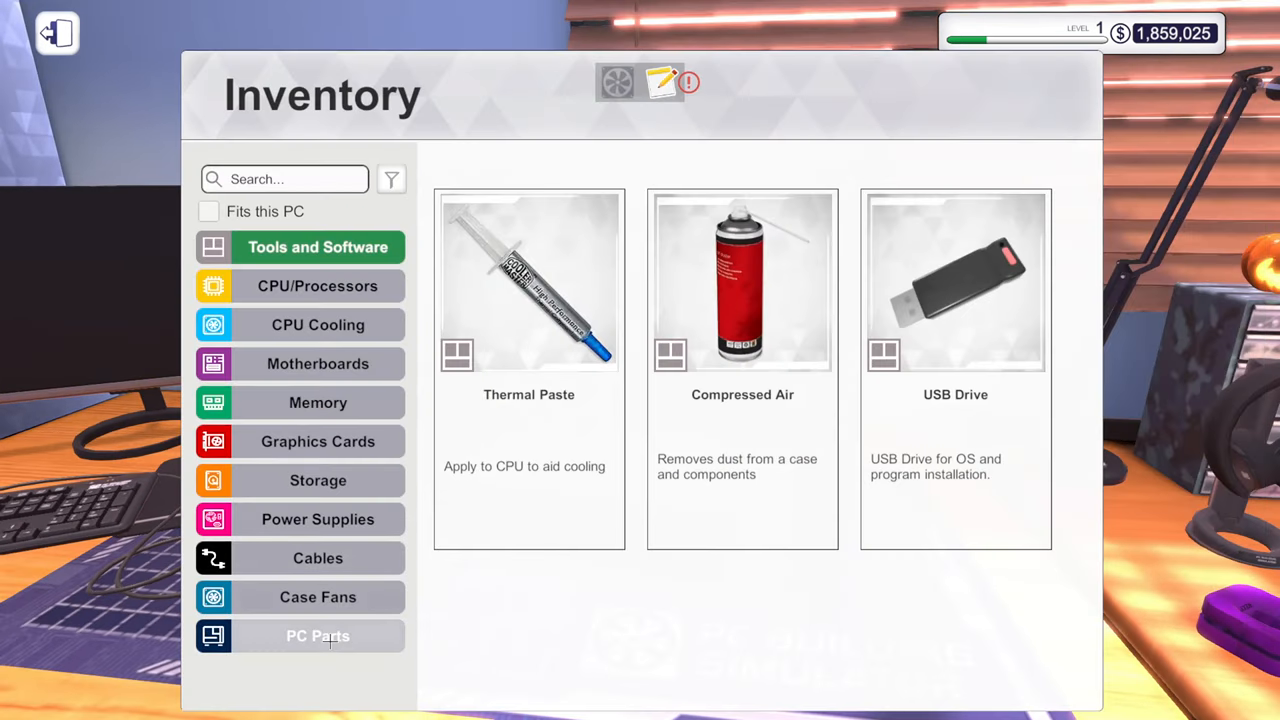
{"action": "left_click", "coordinate": [317, 597]}
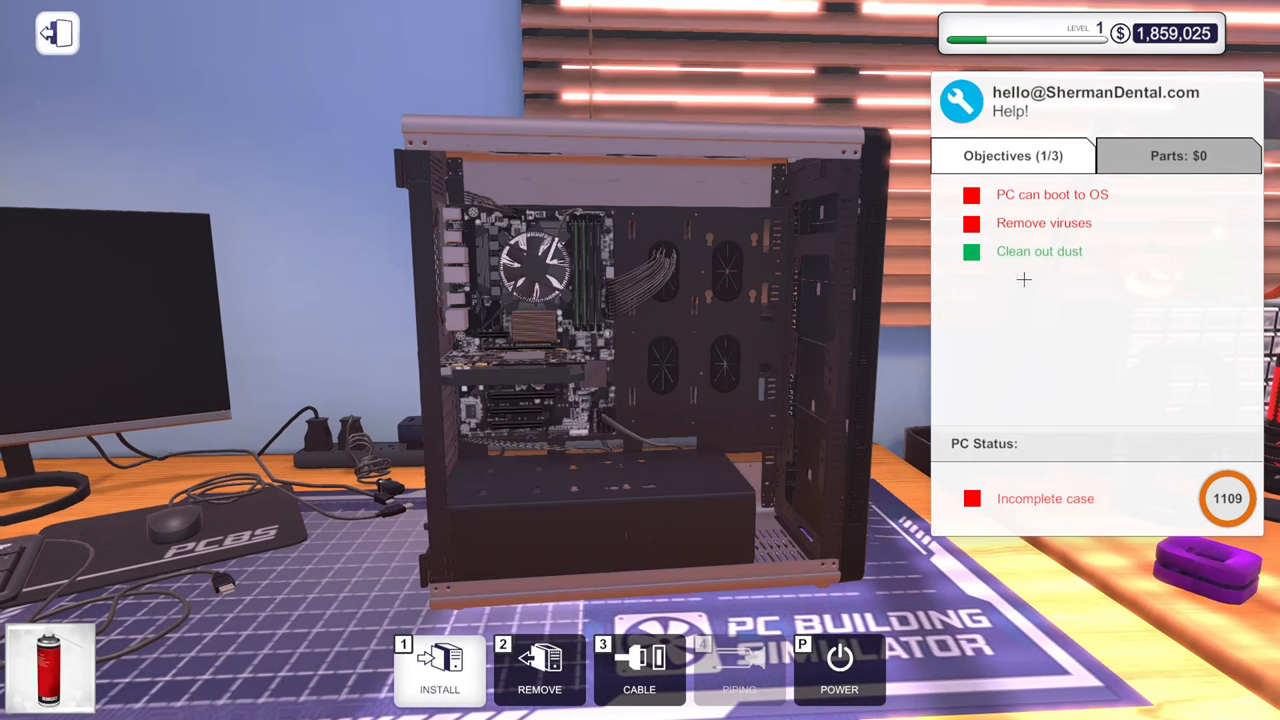
{"action": "mouse_move", "coordinate": [540, 543]}
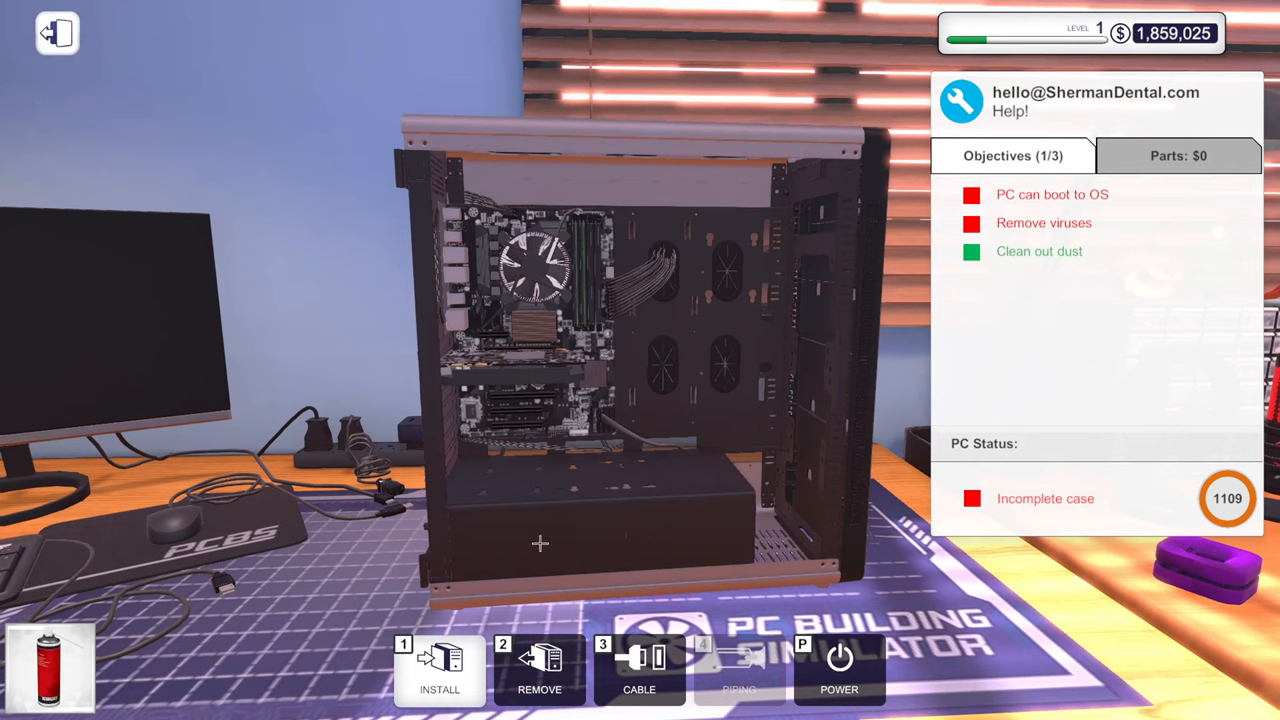
{"action": "mouse_move", "coordinate": [639, 665]}
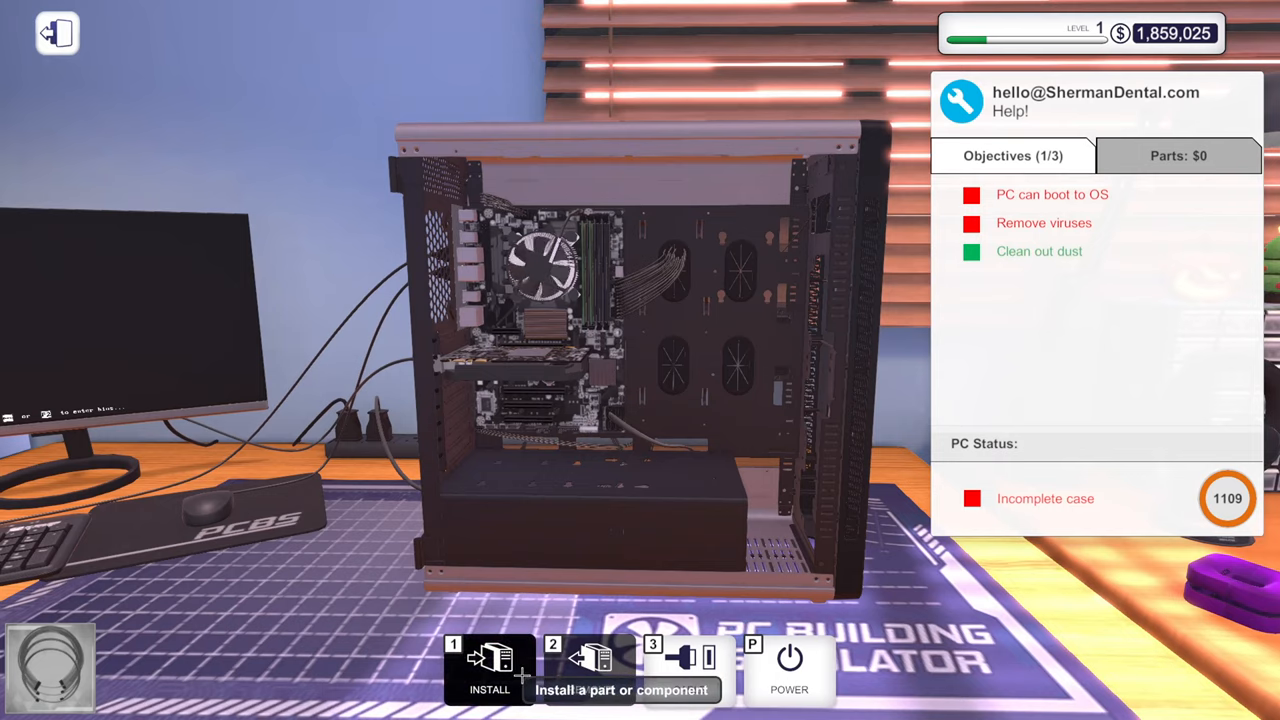
View the booting Sherman Dental PC on its monitor.
{"action": "left_click", "coordinate": [489, 670]}
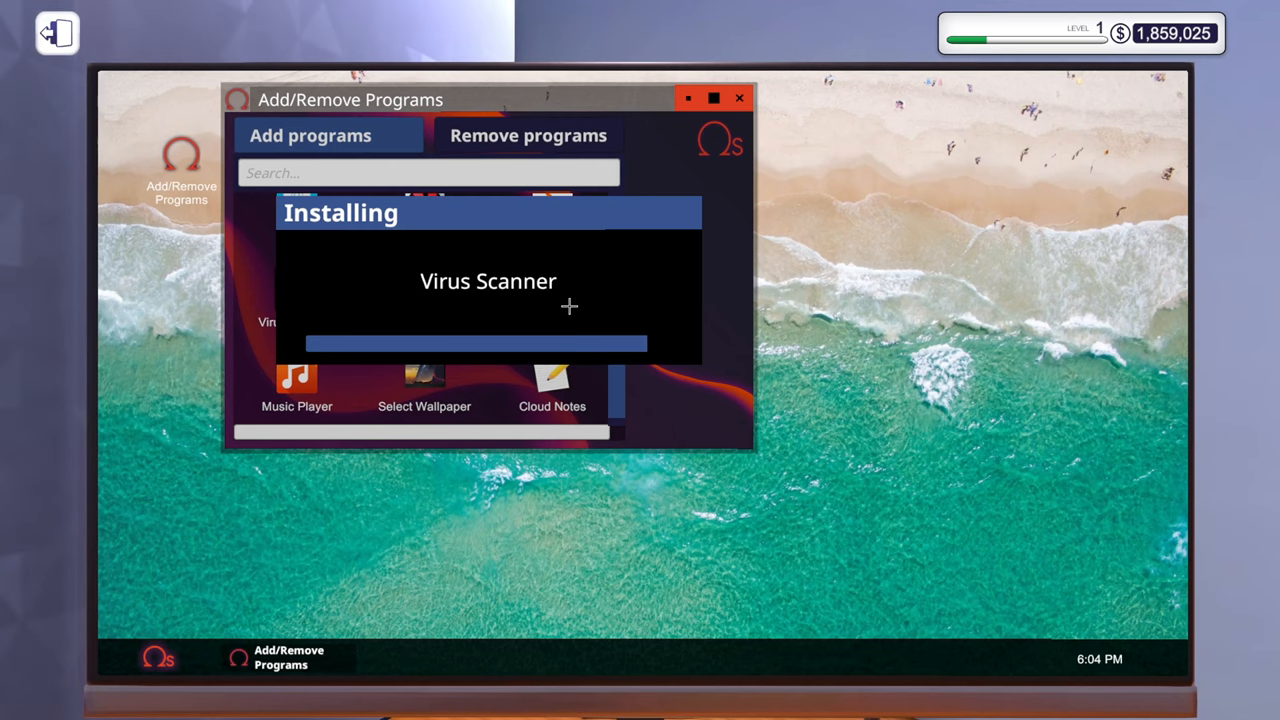
{"action": "mouse_move", "coordinate": [572, 272]}
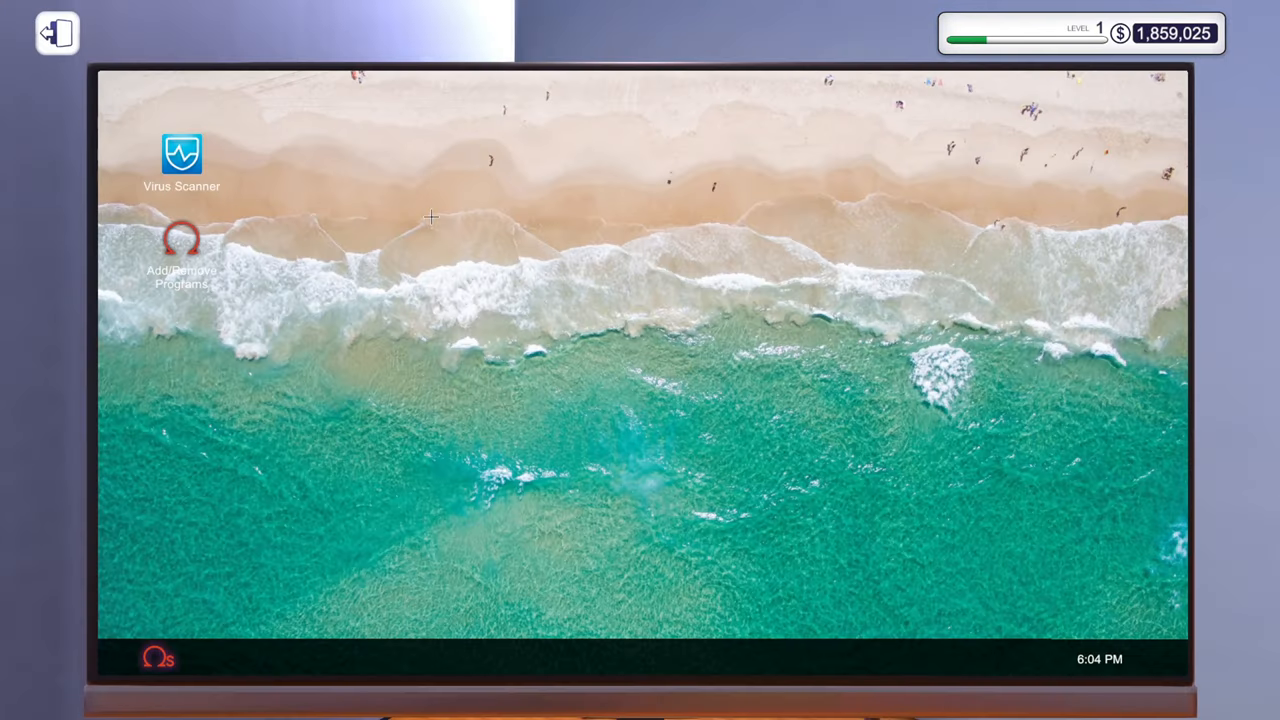
Run Virus Scanner and clean the 202 infected files.
{"action": "double_click", "coordinate": [181, 155]}
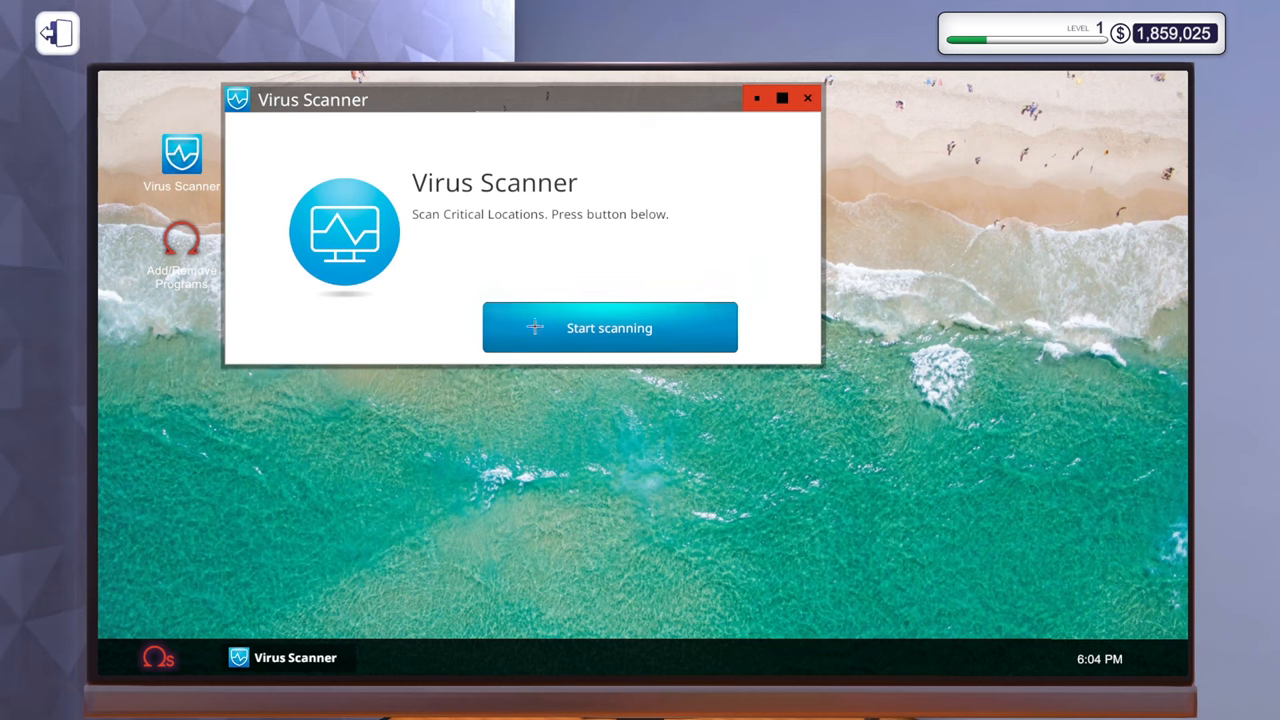
{"action": "left_click", "coordinate": [609, 327]}
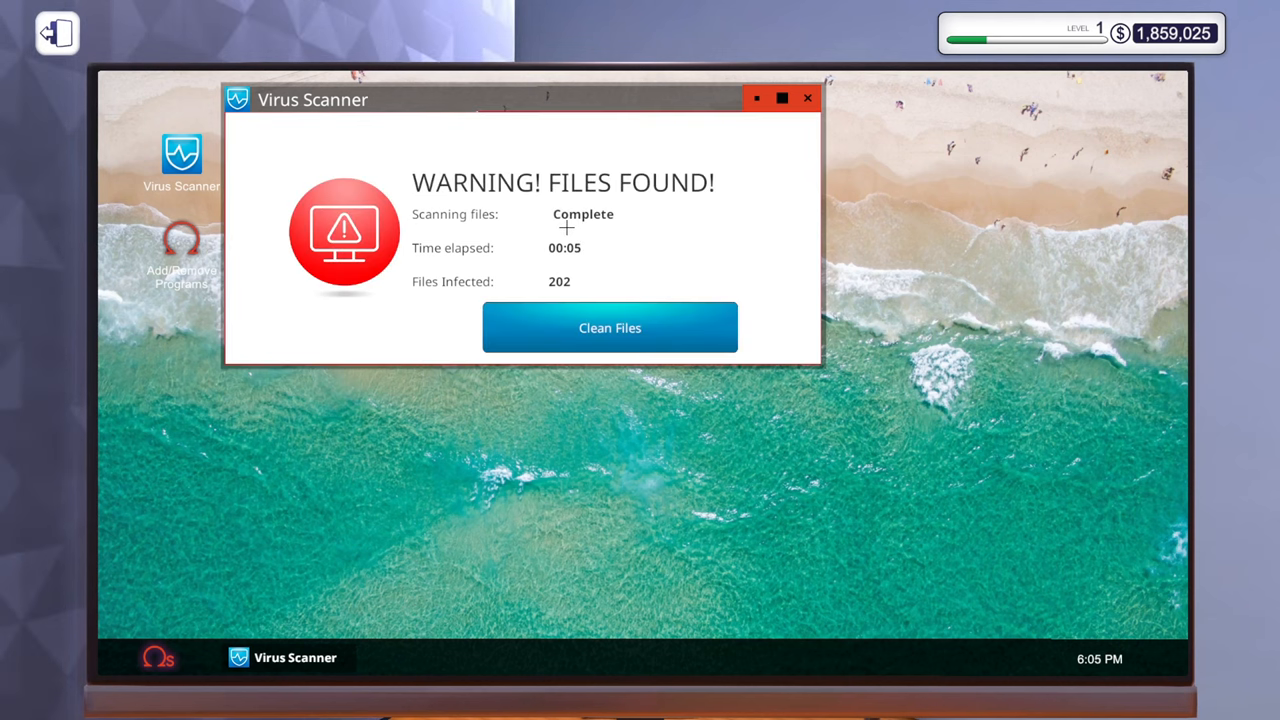
{"action": "left_click", "coordinate": [610, 327]}
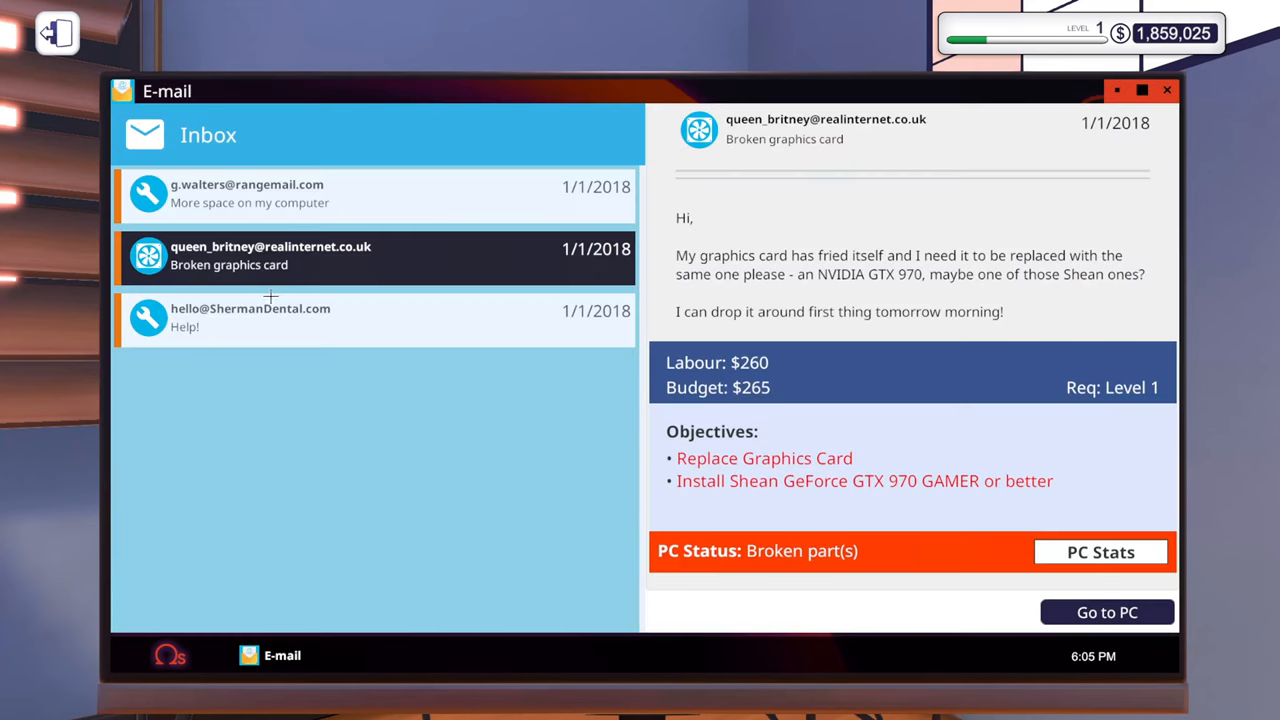
Accept the $100 Sherman Dental invoice and discard the finished e-mail.
{"action": "left_click", "coordinate": [249, 193]}
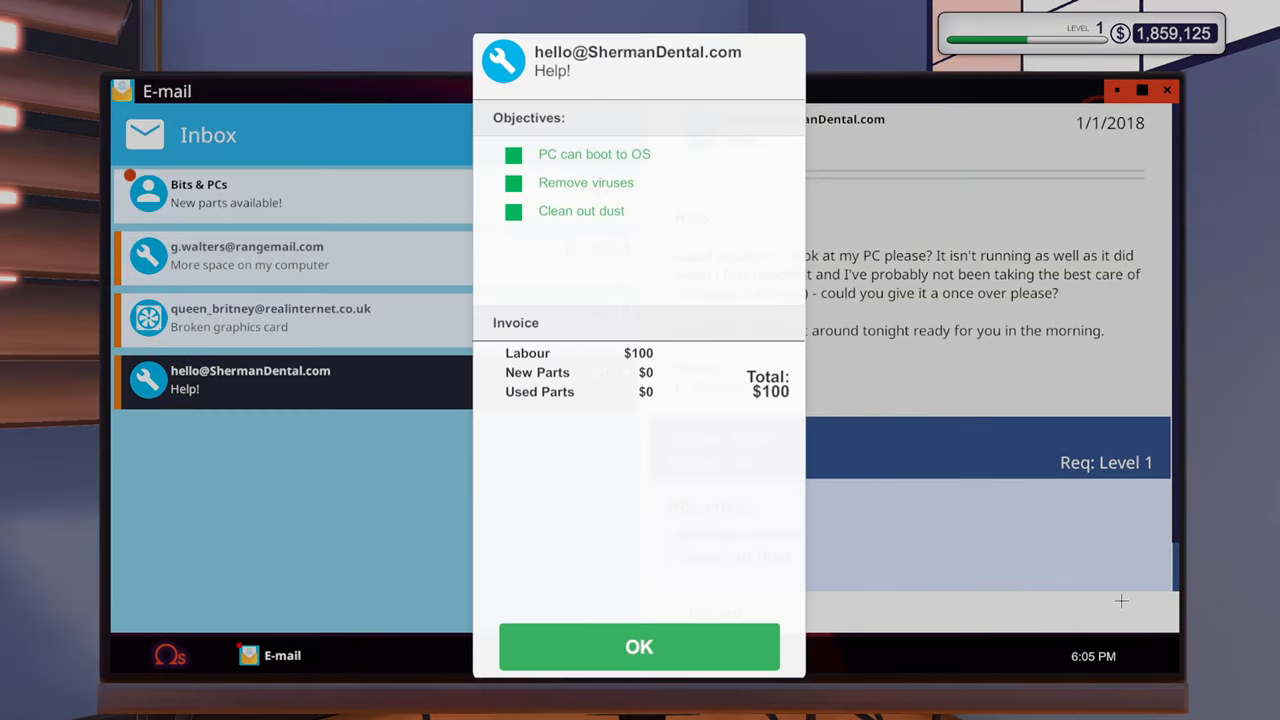
{"action": "left_click", "coordinate": [638, 646]}
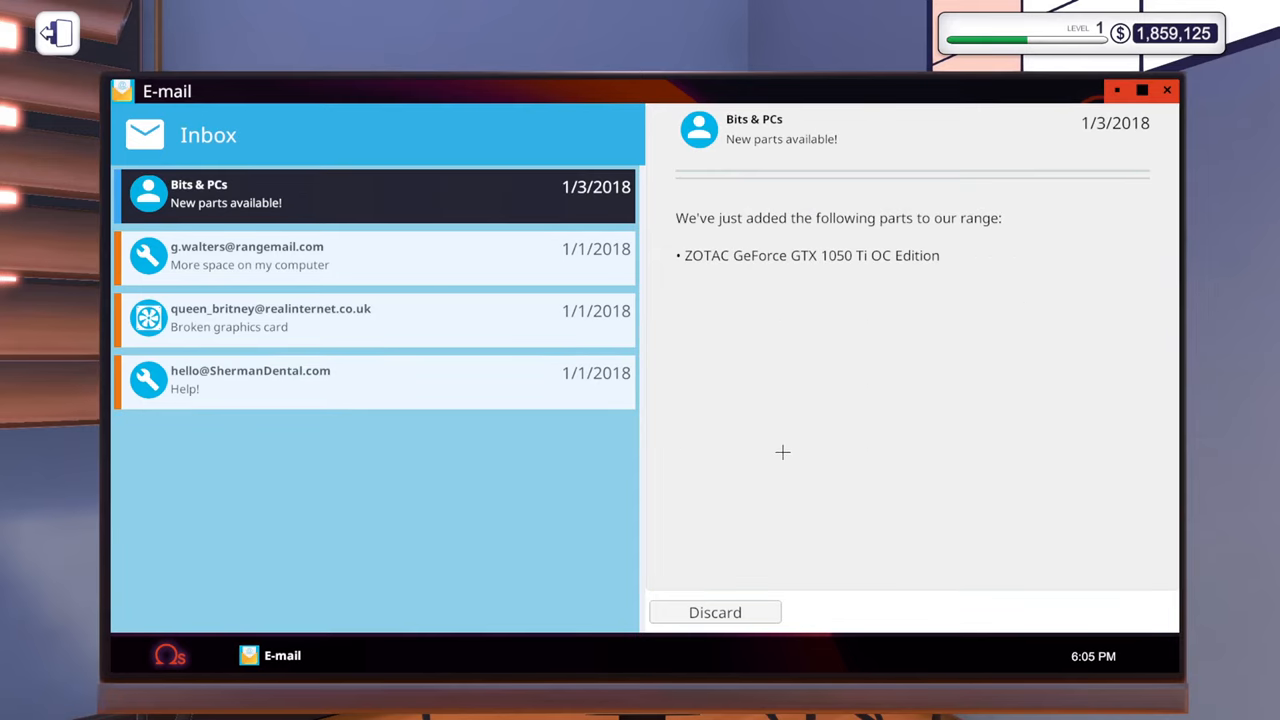
{"action": "mouse_move", "coordinate": [744, 597]}
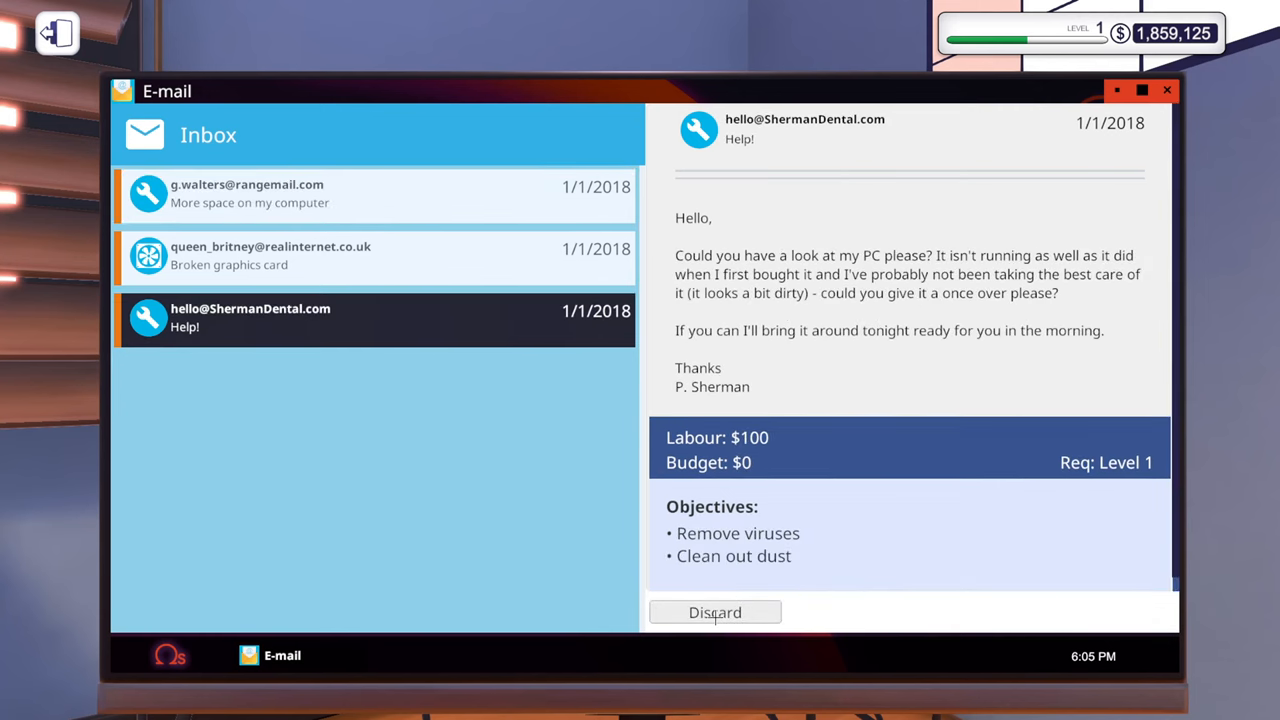
{"action": "left_click", "coordinate": [714, 612]}
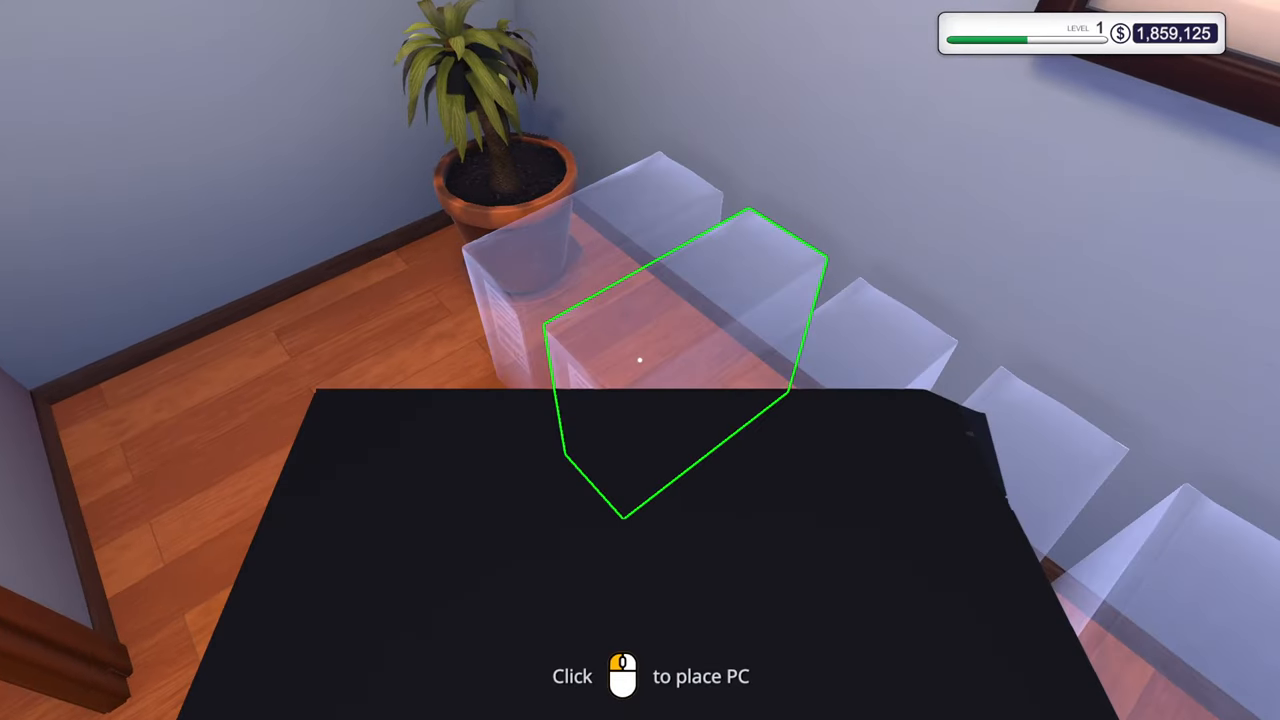
Set the carried PC on the shelf and flip through the calendar months.
{"action": "left_click", "coordinate": [640, 360]}
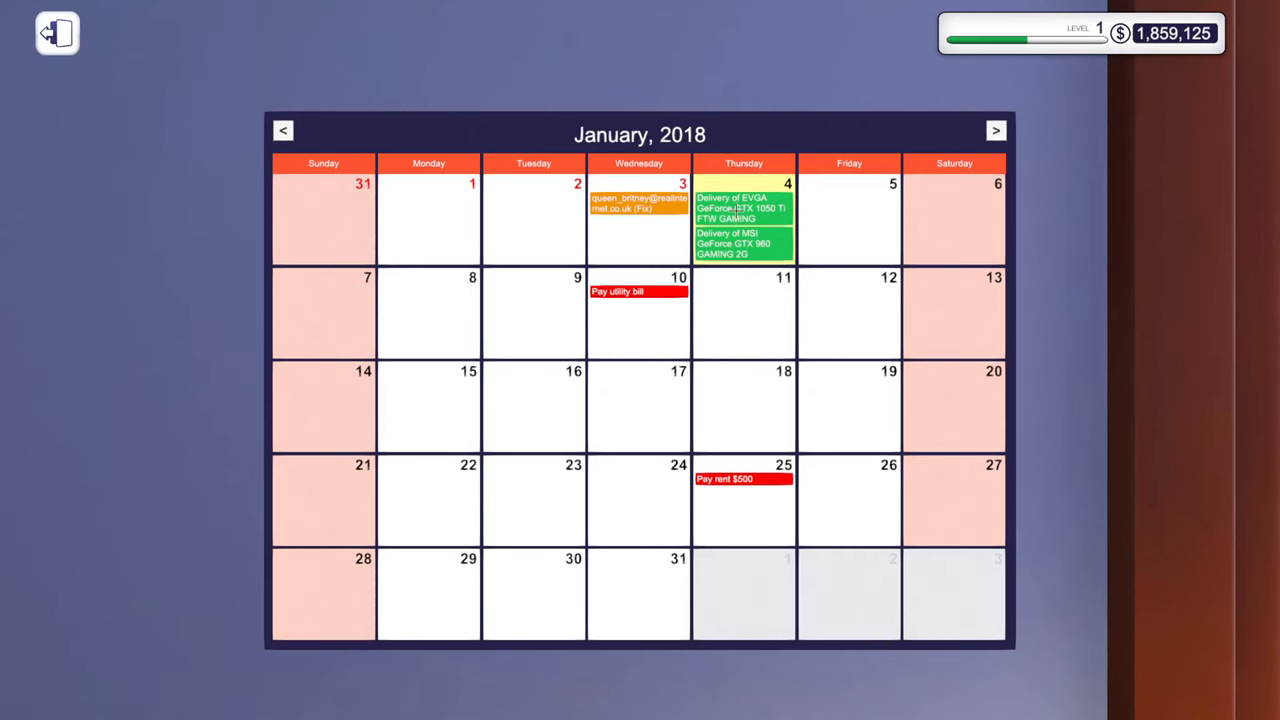
{"action": "mouse_move", "coordinate": [719, 359]}
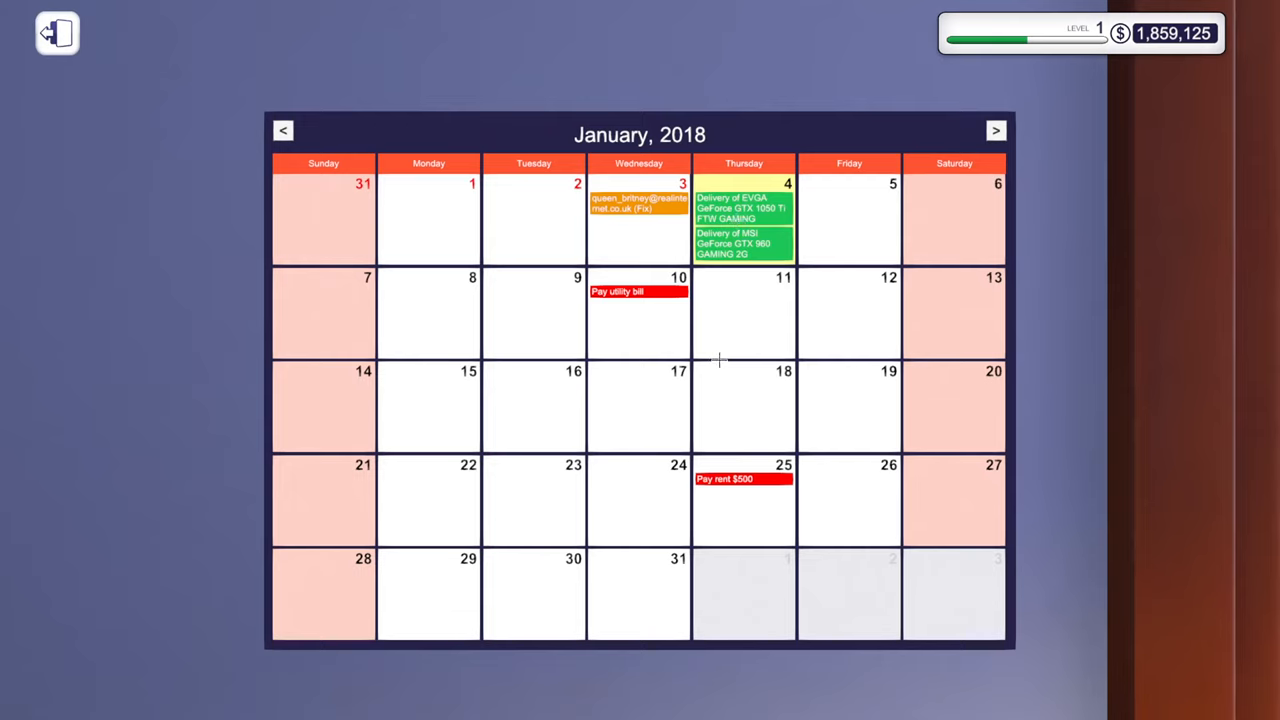
{"action": "mouse_move", "coordinate": [847, 523]}
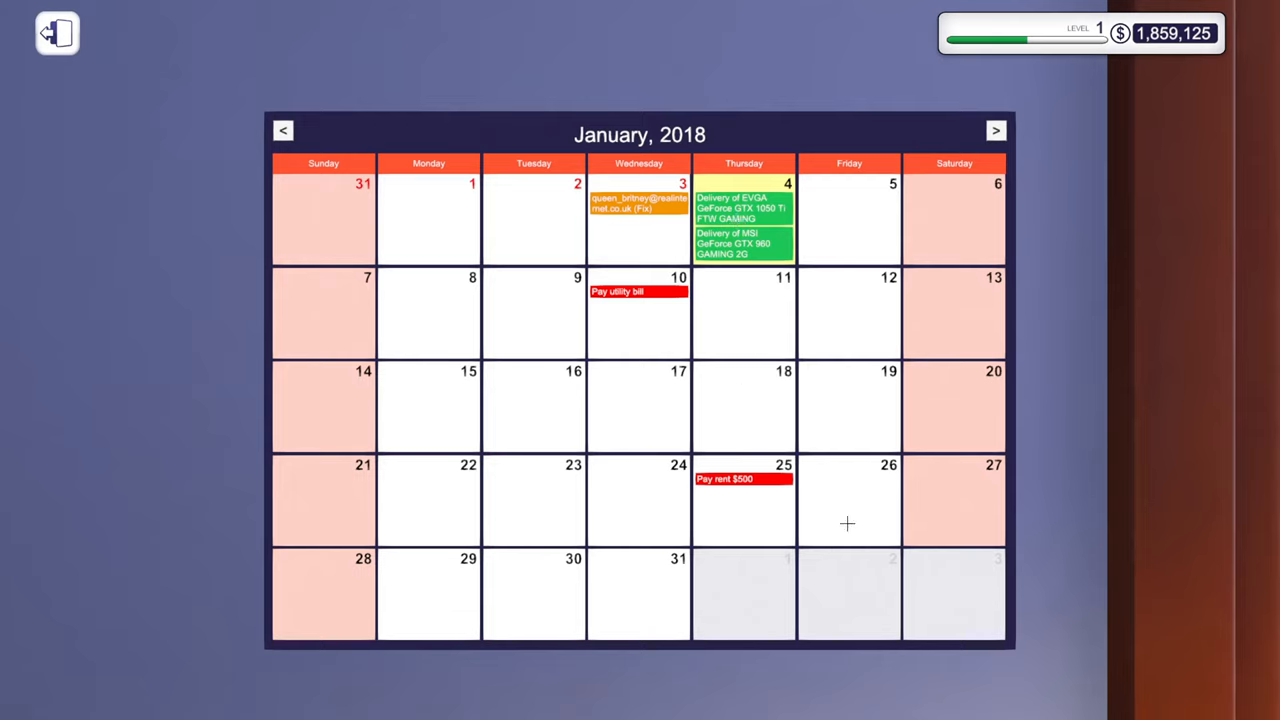
{"action": "left_click", "coordinate": [995, 130]}
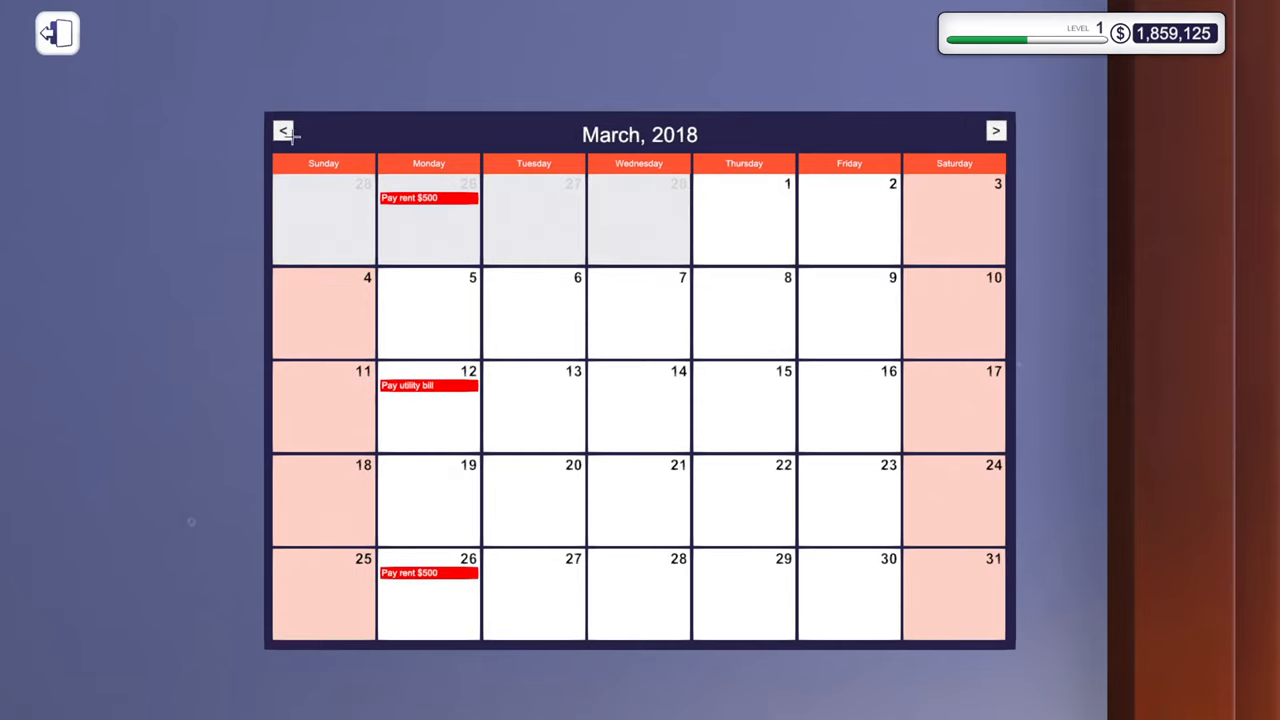
{"action": "left_click", "coordinate": [57, 33]}
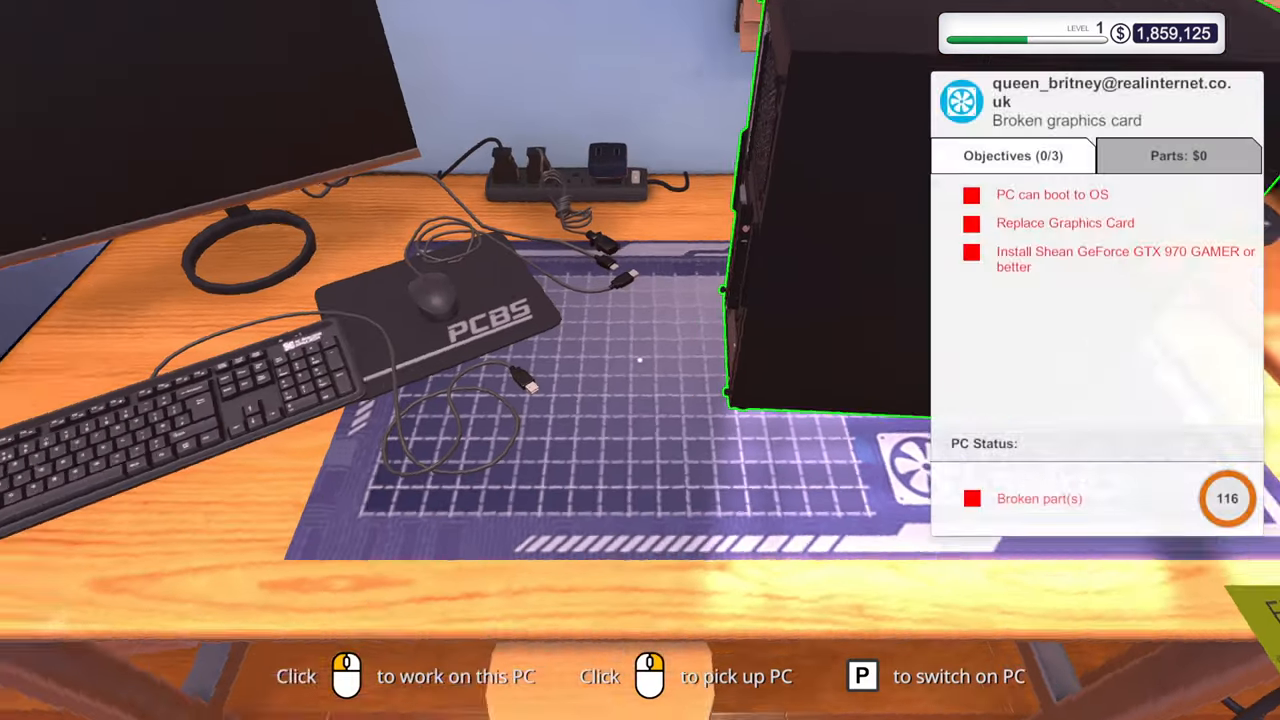
Remove the PCI Lock, install the MSI graphics card from inventory, and refit the lock.
{"action": "left_click", "coordinate": [780, 280]}
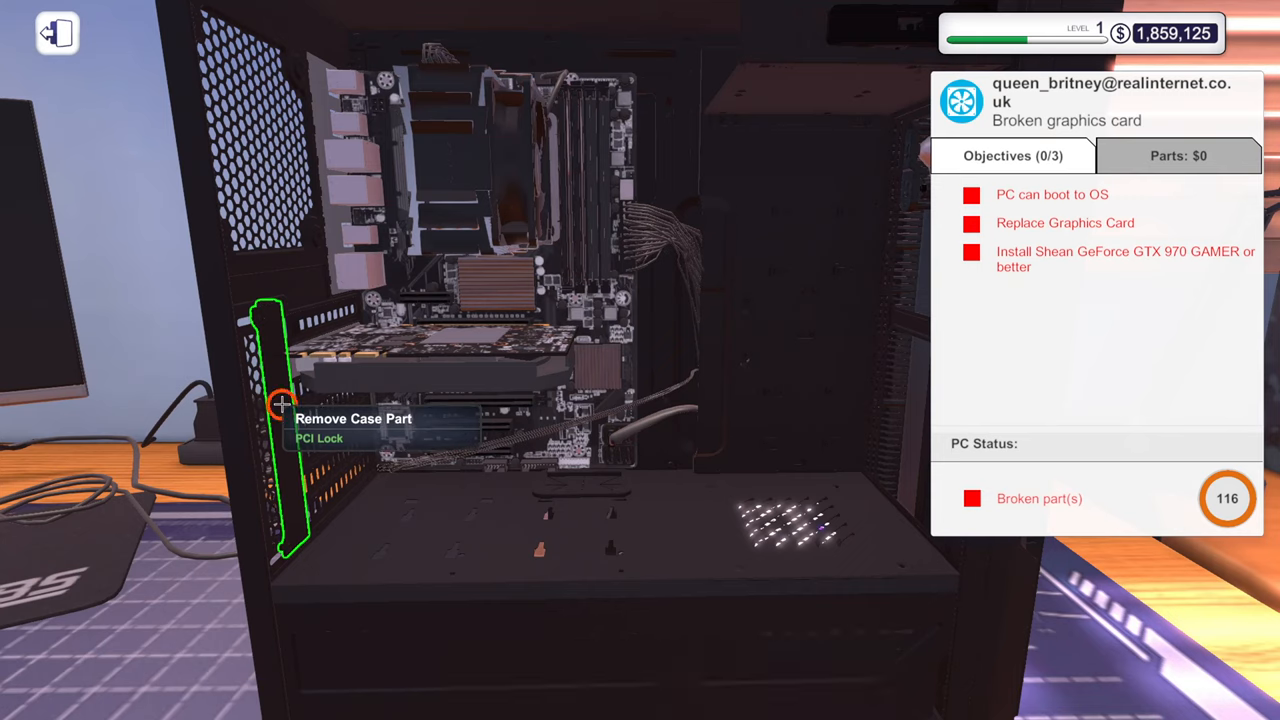
{"action": "left_click", "coordinate": [283, 405]}
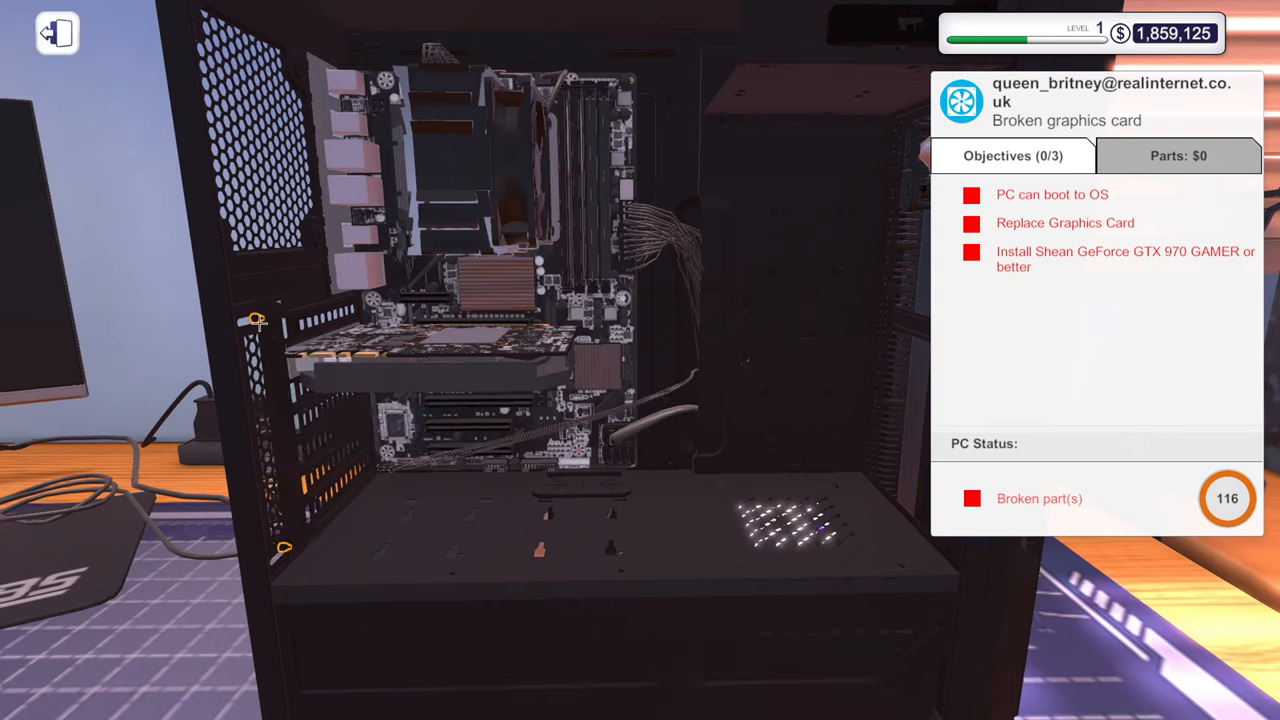
{"action": "mouse_move", "coordinate": [283, 545]}
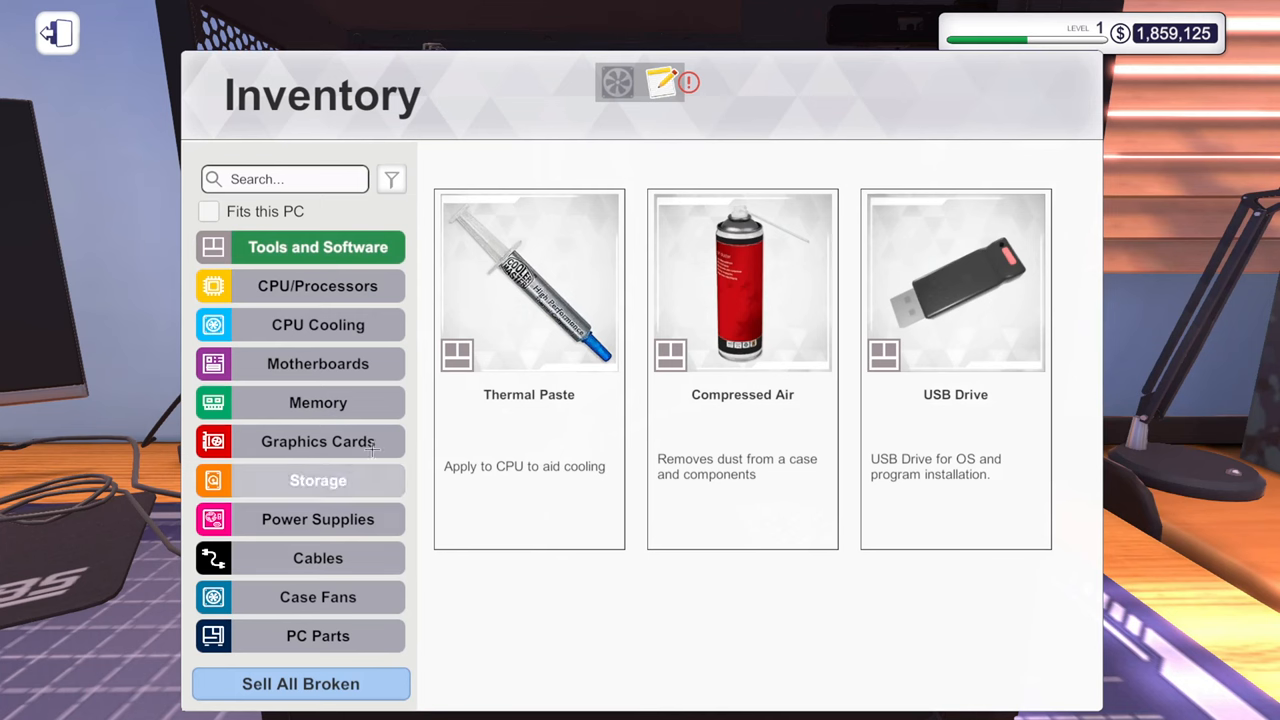
{"action": "left_click", "coordinate": [318, 441]}
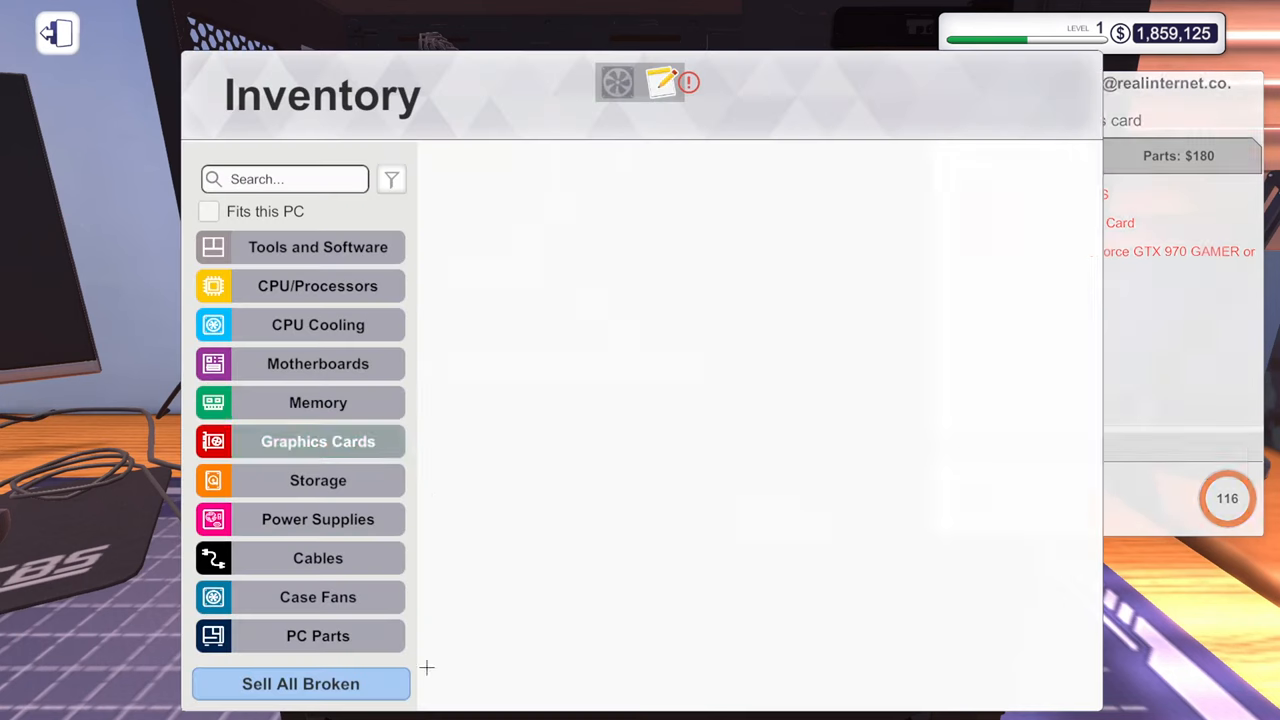
{"action": "left_click", "coordinate": [318, 635]}
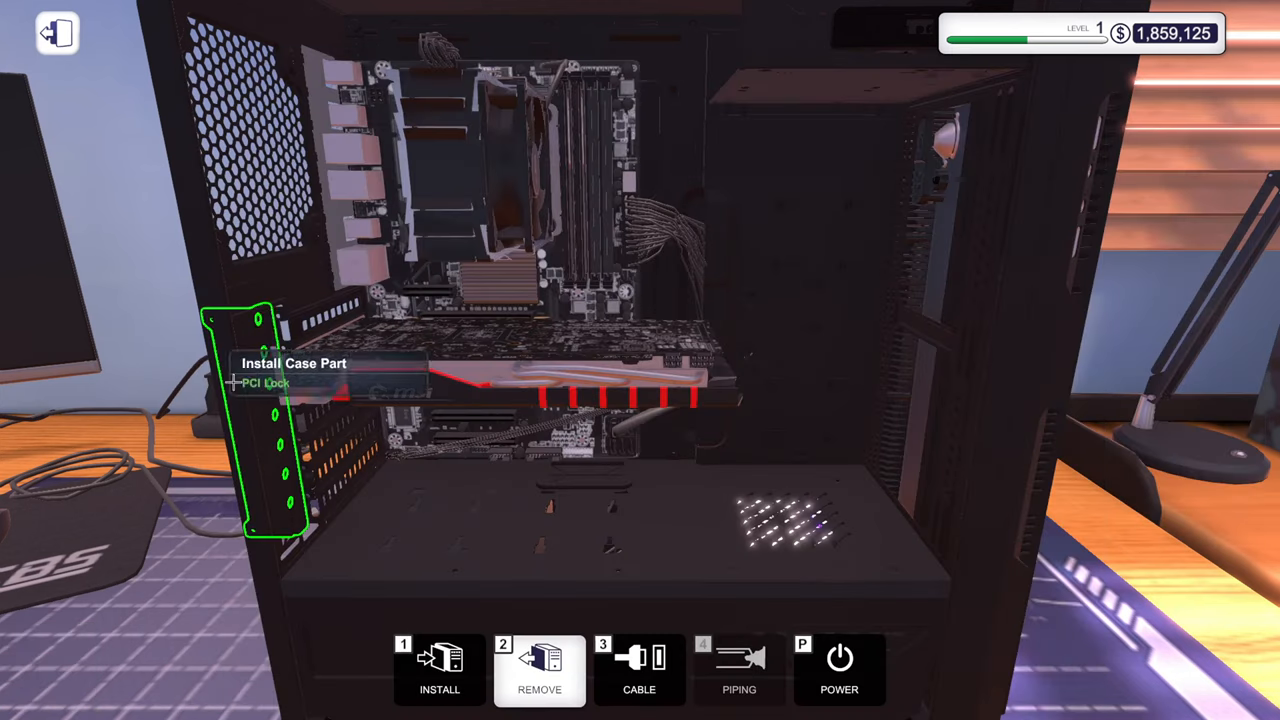
{"action": "left_click", "coordinate": [639, 670]}
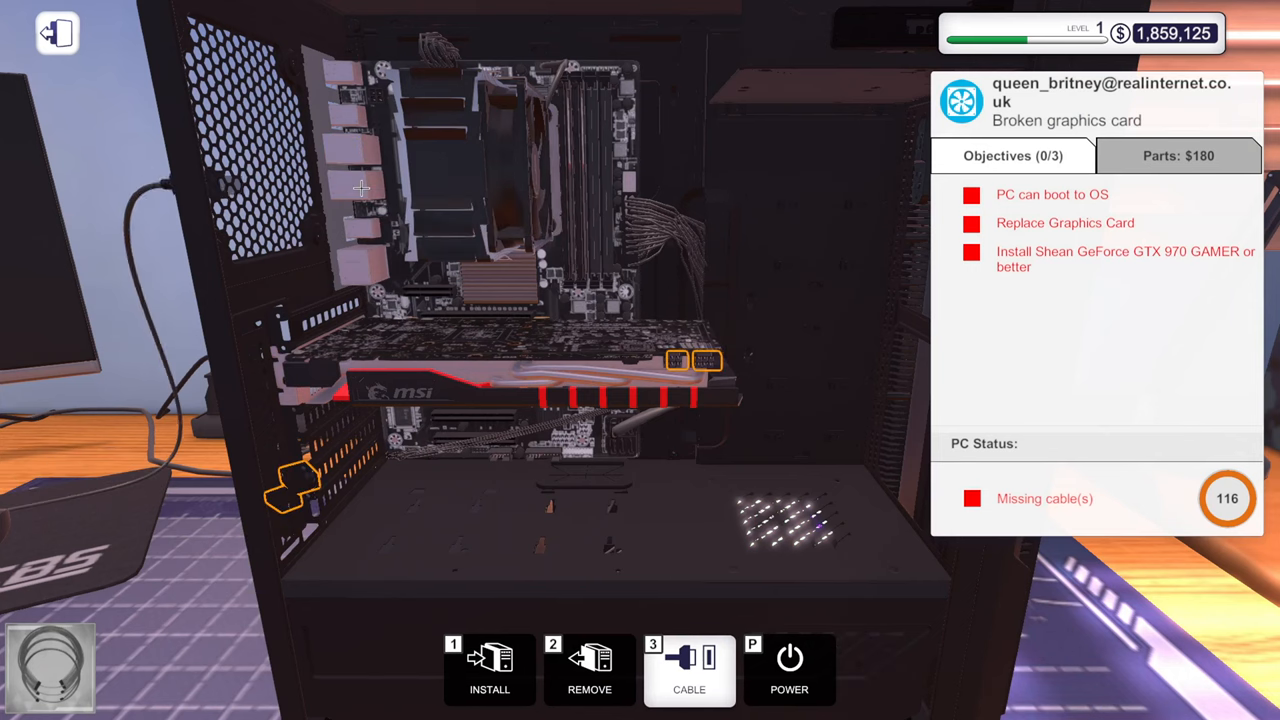
{"action": "scroll", "scroll_direction": "down", "scroll_amount": 3}
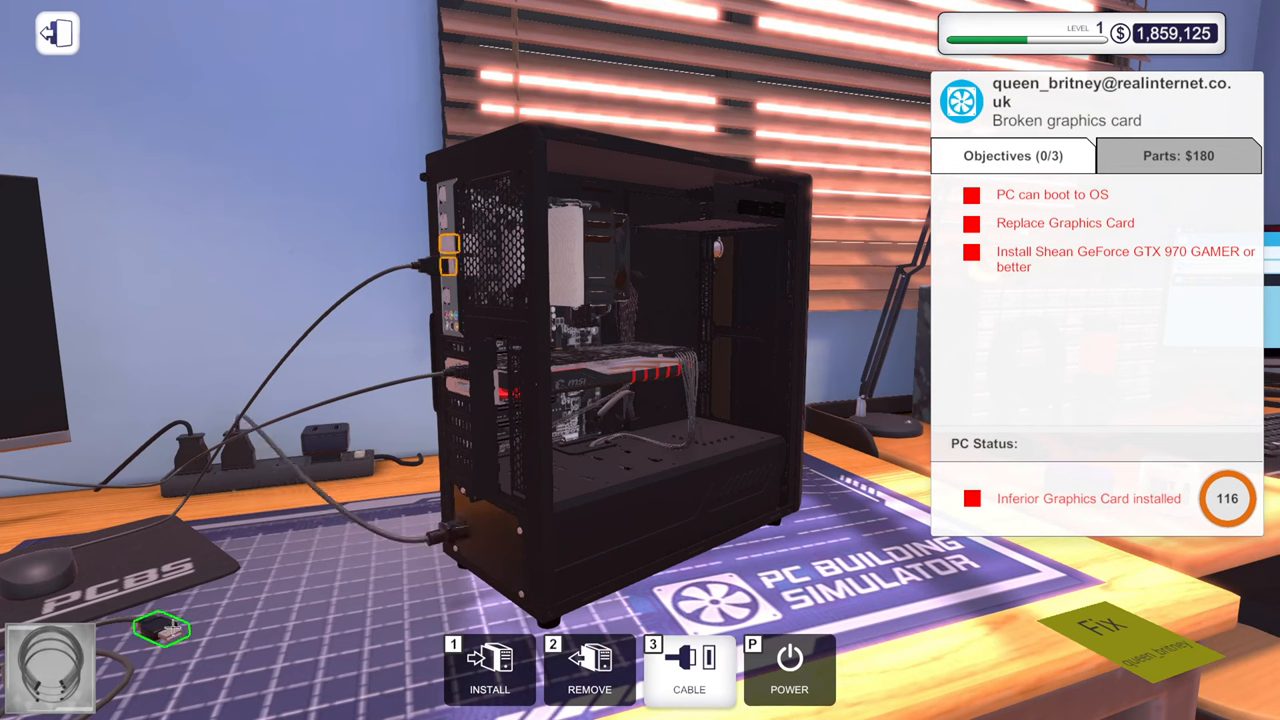
Unplug motherboard power, swap in an EVGA GeForce GTX 1050 Ti, and reconnect cables.
{"action": "left_click", "coordinate": [447, 250]}
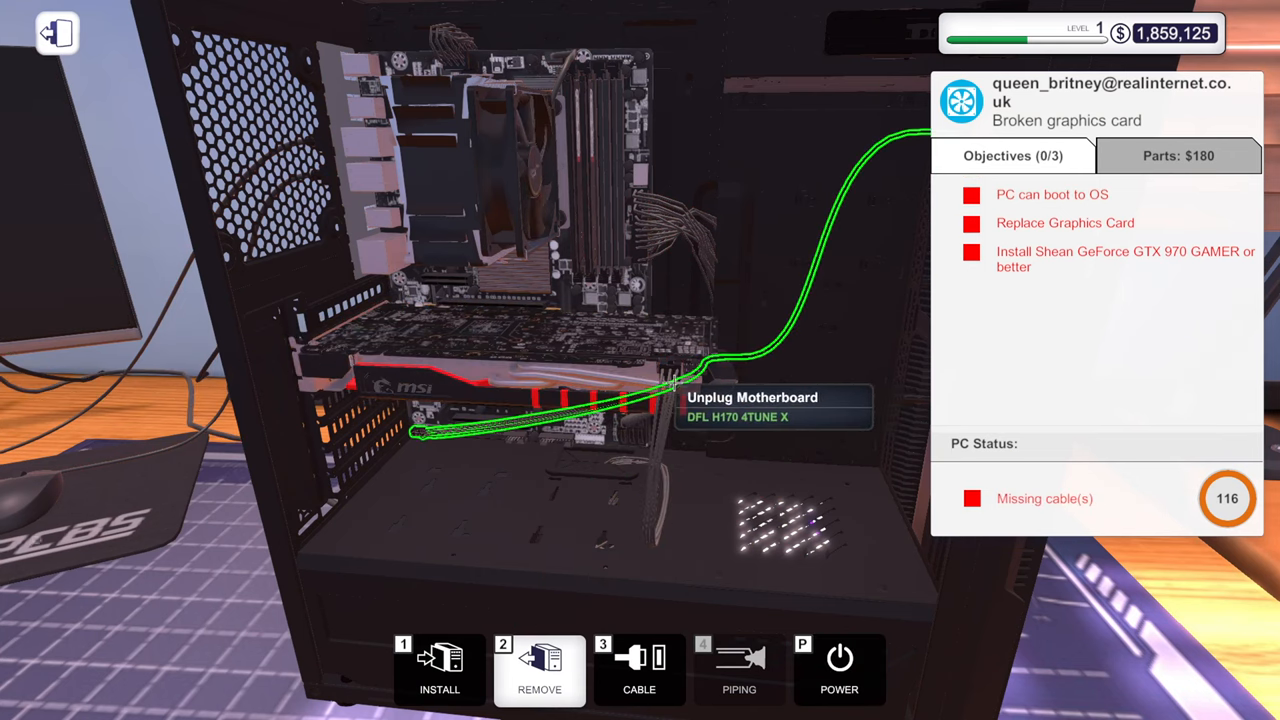
{"action": "left_click", "coordinate": [640, 405]}
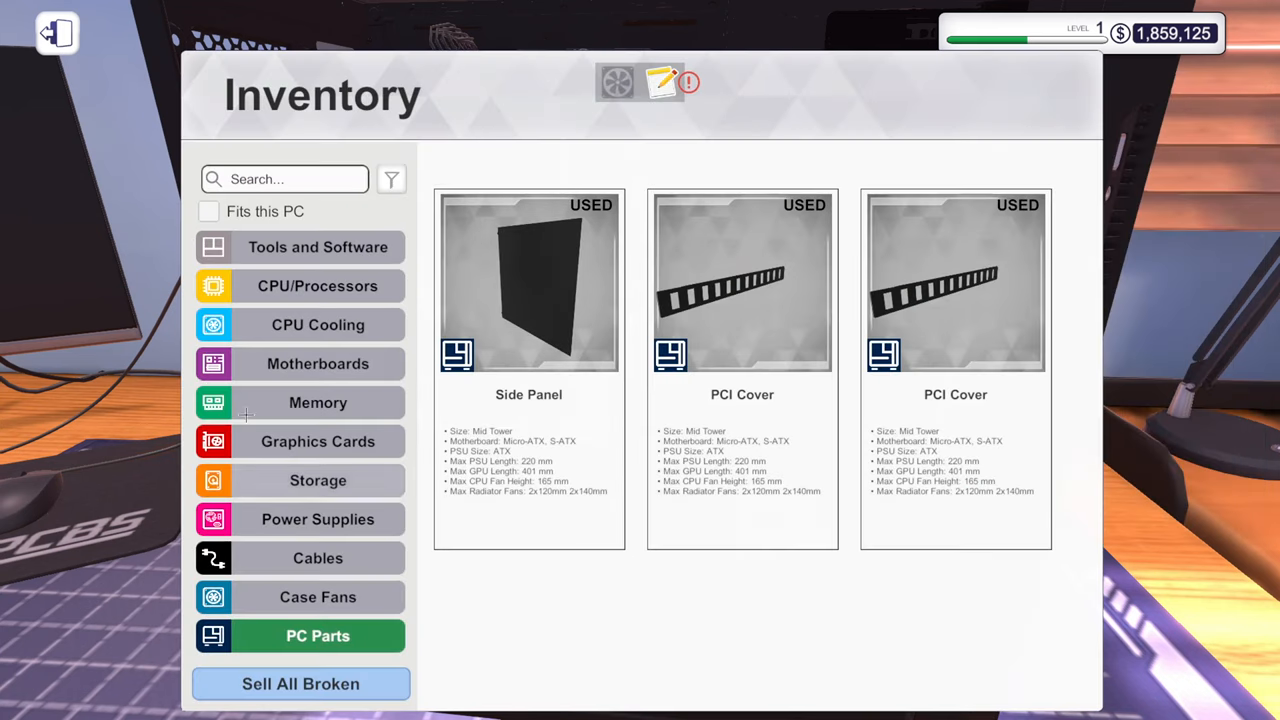
{"action": "left_click", "coordinate": [318, 441]}
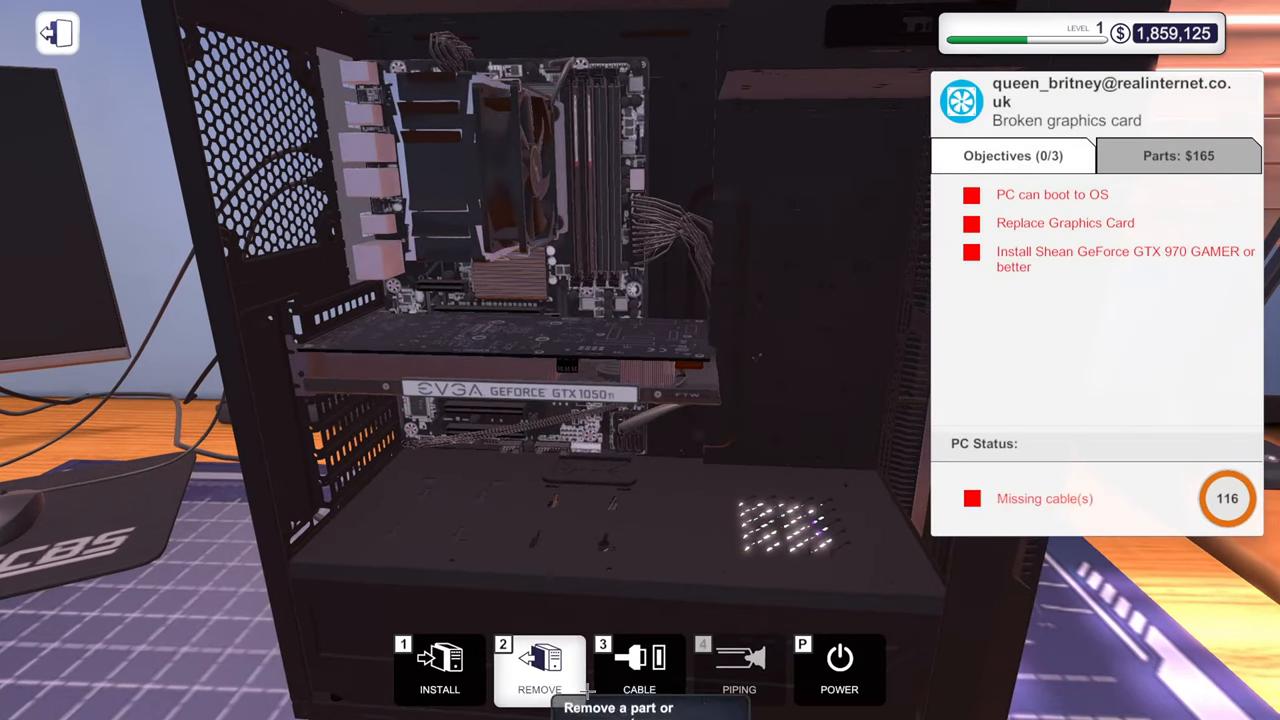
{"action": "left_click", "coordinate": [639, 670]}
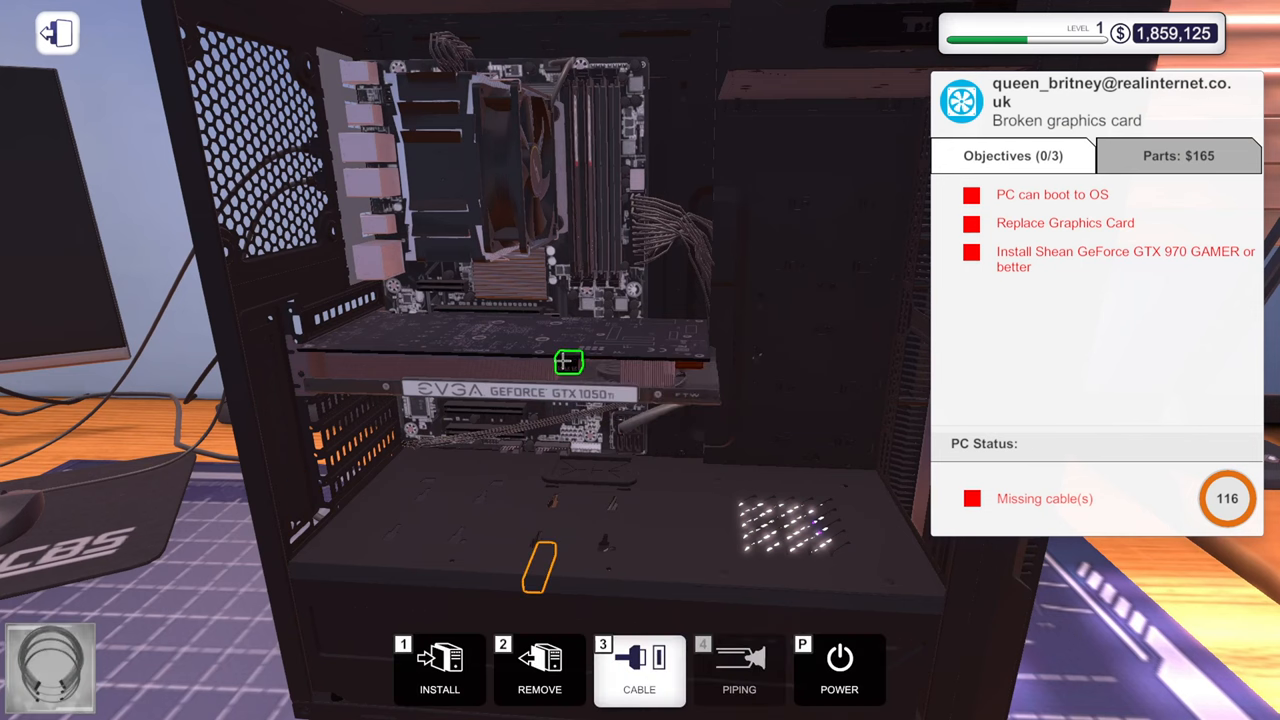
{"action": "left_click", "coordinate": [568, 362]}
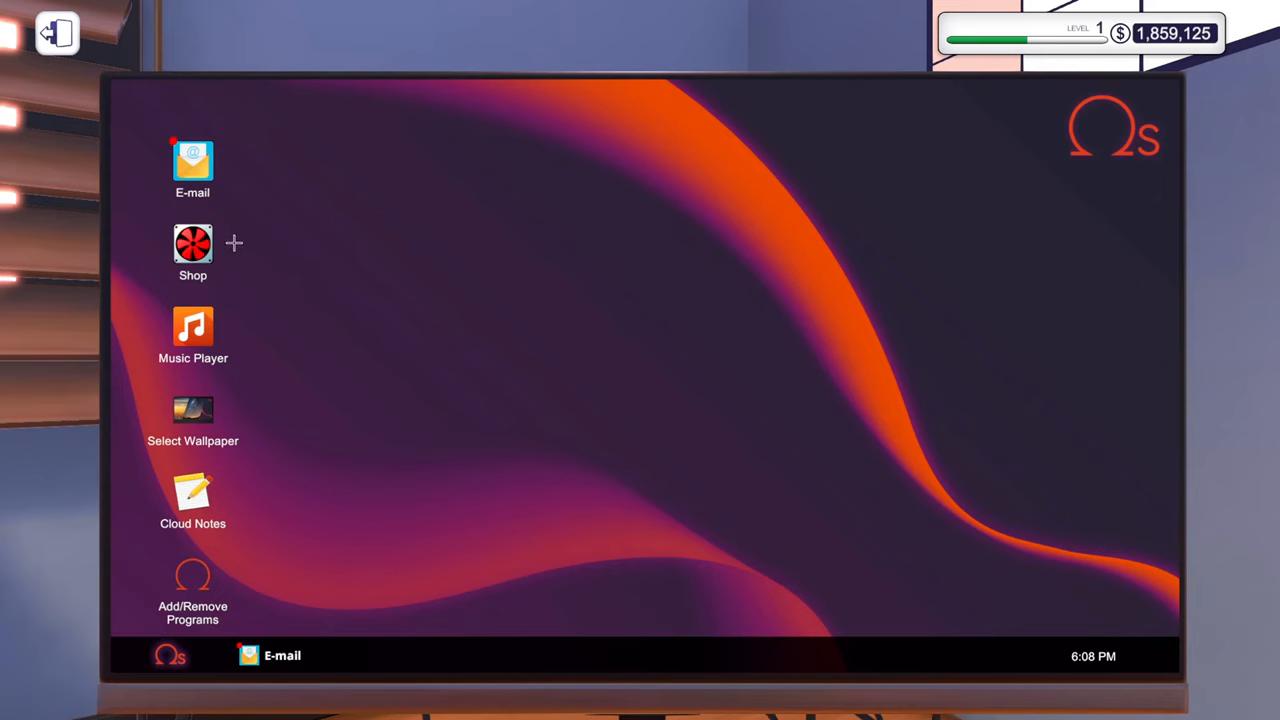
Search graphics cards for 'Shean' and buy six GeForce GTX 970 cards for $1,650.
{"action": "left_click", "coordinate": [192, 243]}
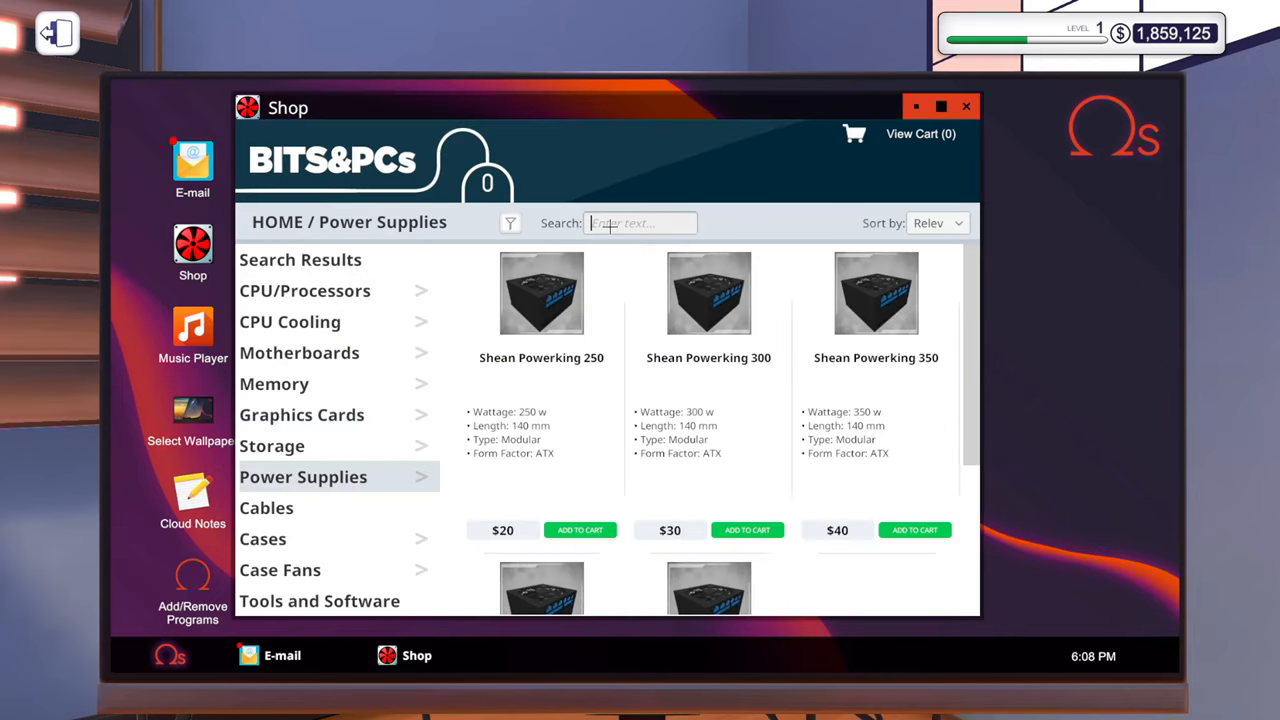
{"action": "left_click", "coordinate": [301, 414]}
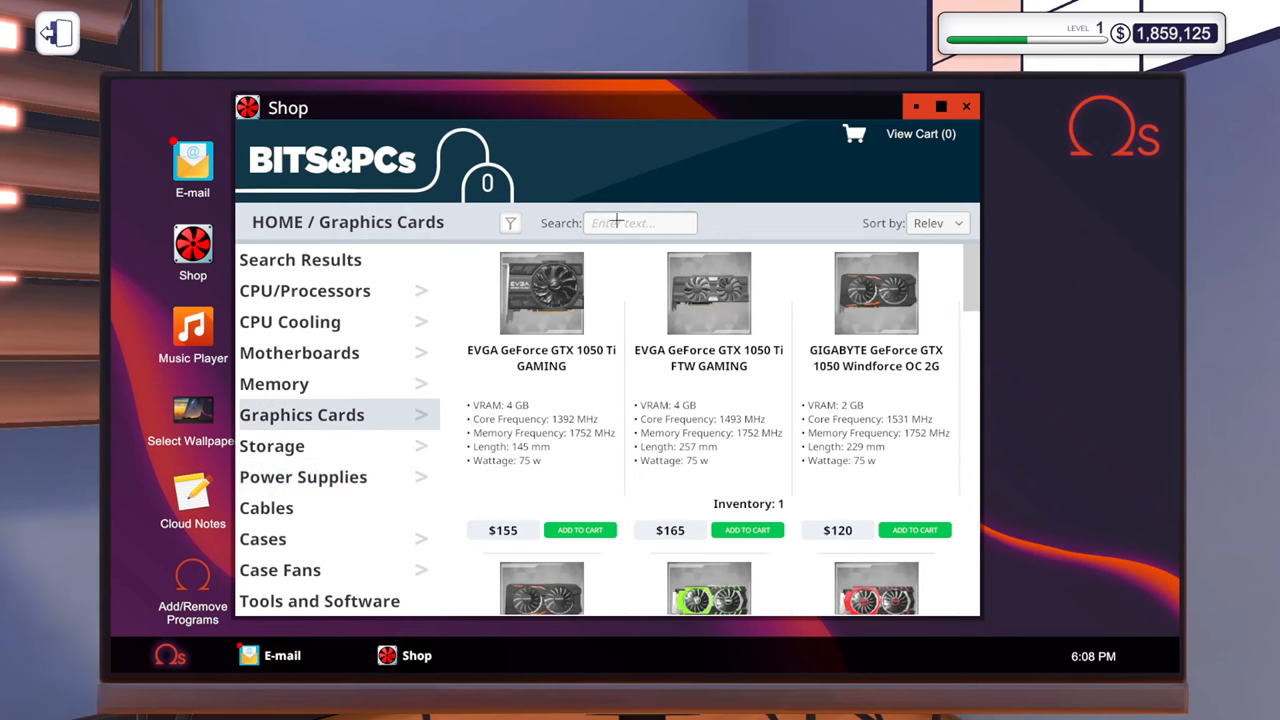
{"action": "type", "text": "Shean"}
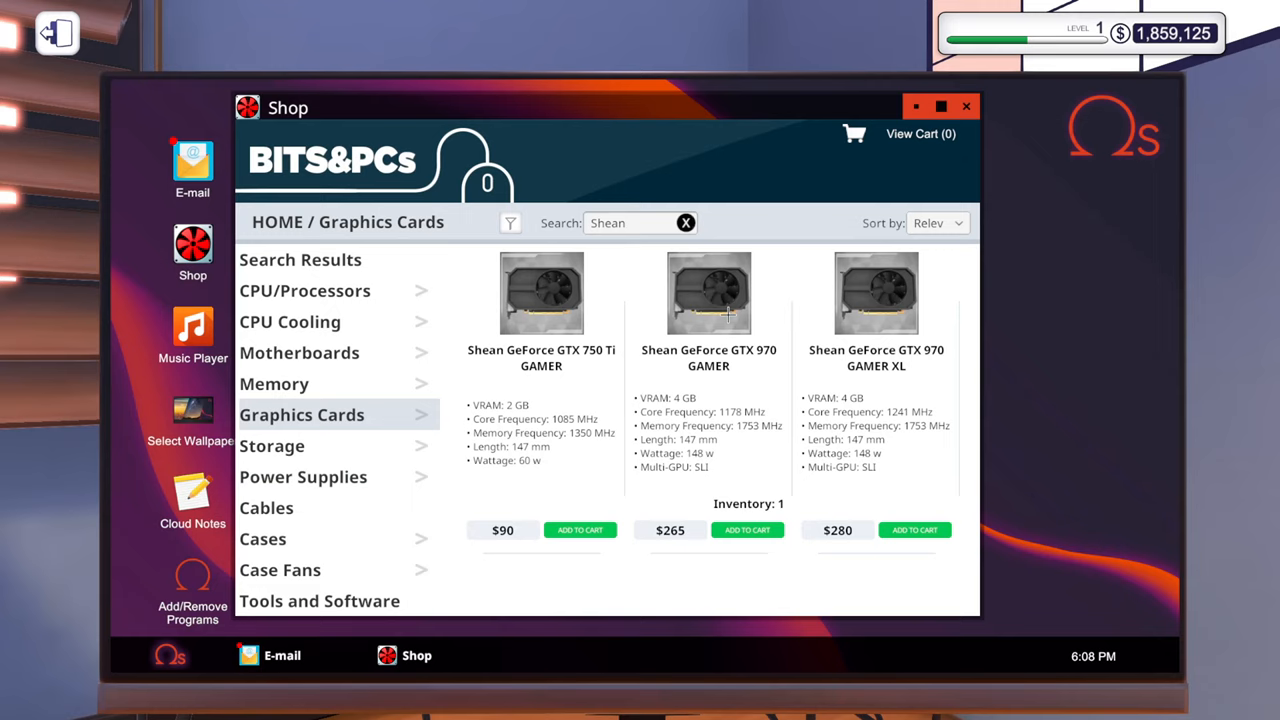
{"action": "left_click", "coordinate": [747, 530]}
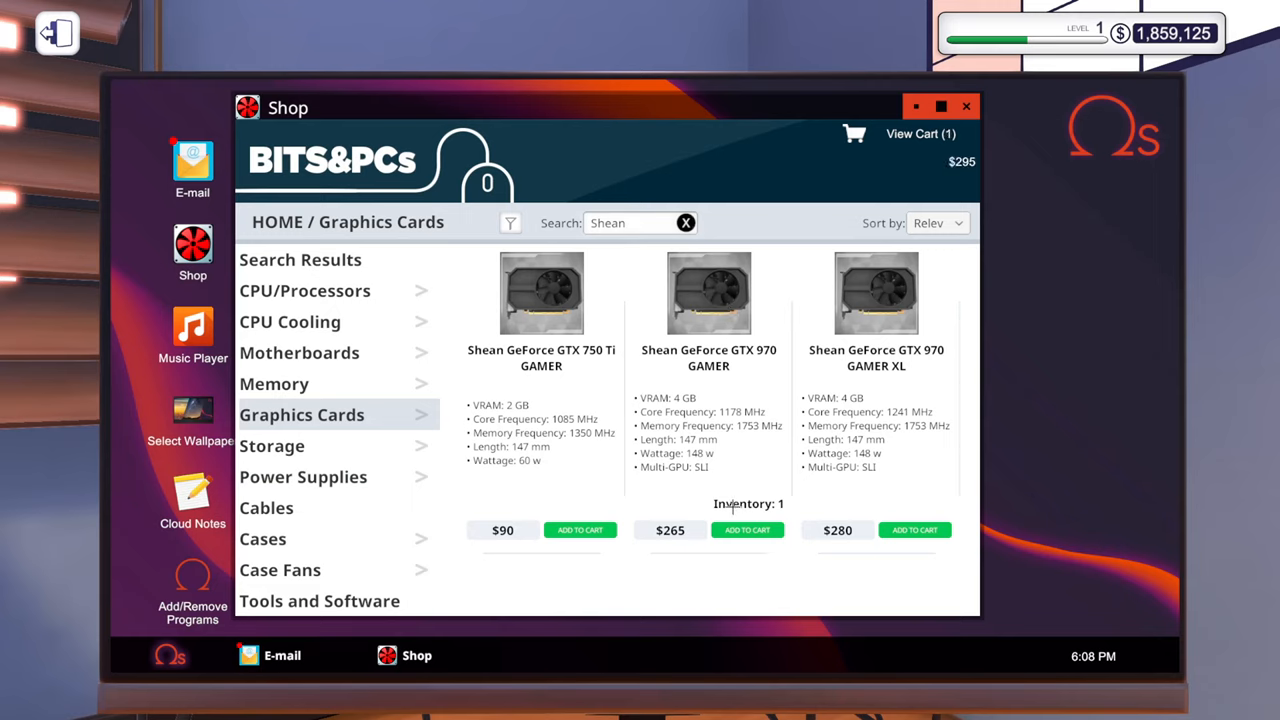
{"action": "left_click", "coordinate": [914, 530]}
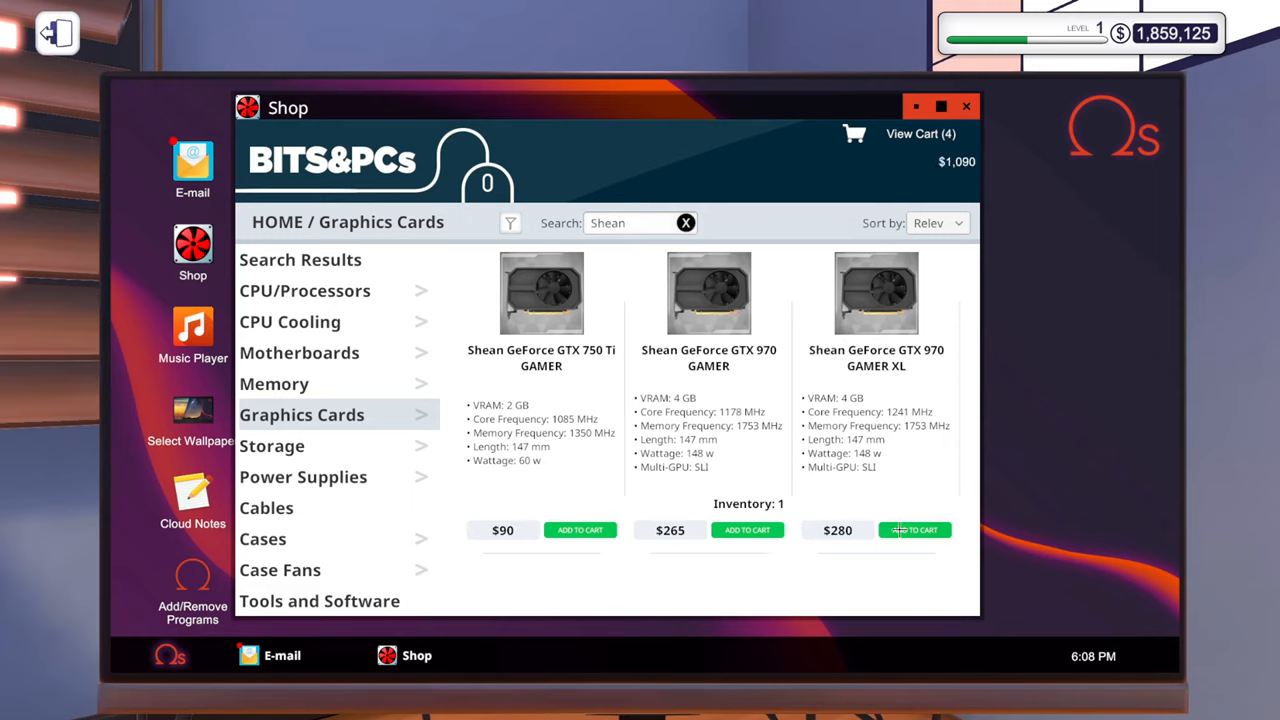
{"action": "left_click", "coordinate": [914, 530]}
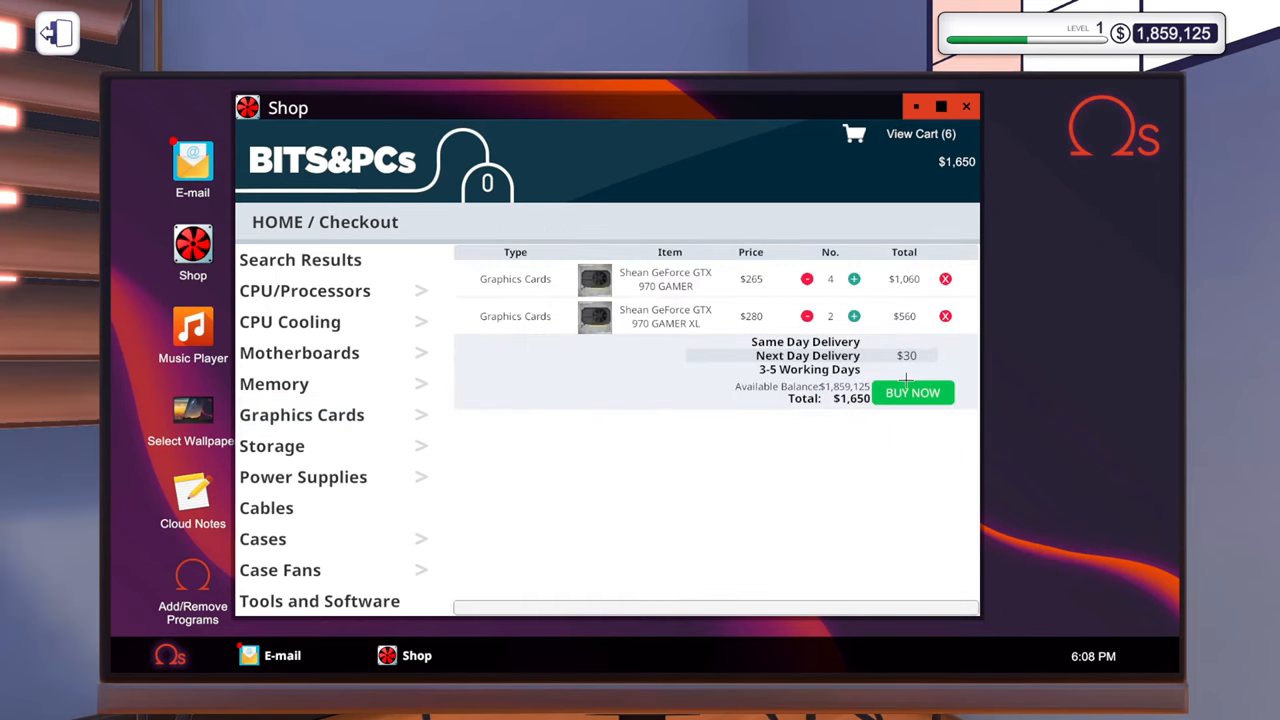
{"action": "left_click", "coordinate": [912, 392]}
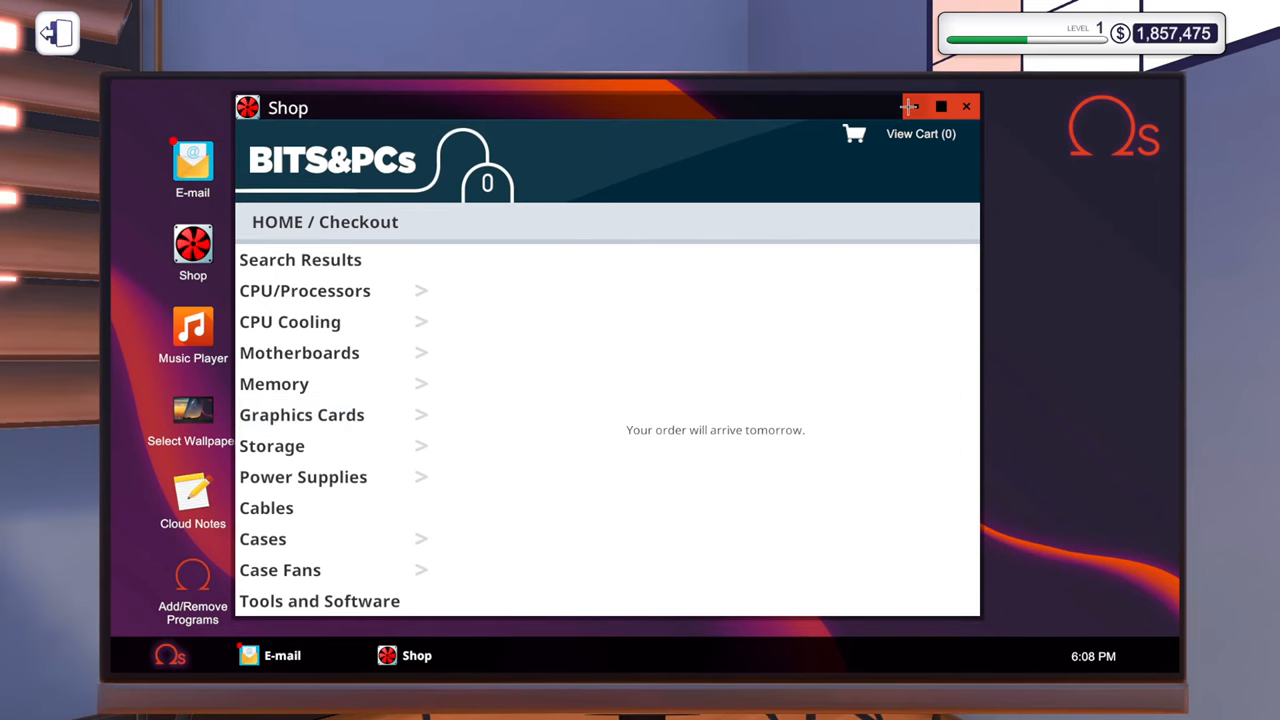
{"action": "left_click", "coordinate": [965, 106]}
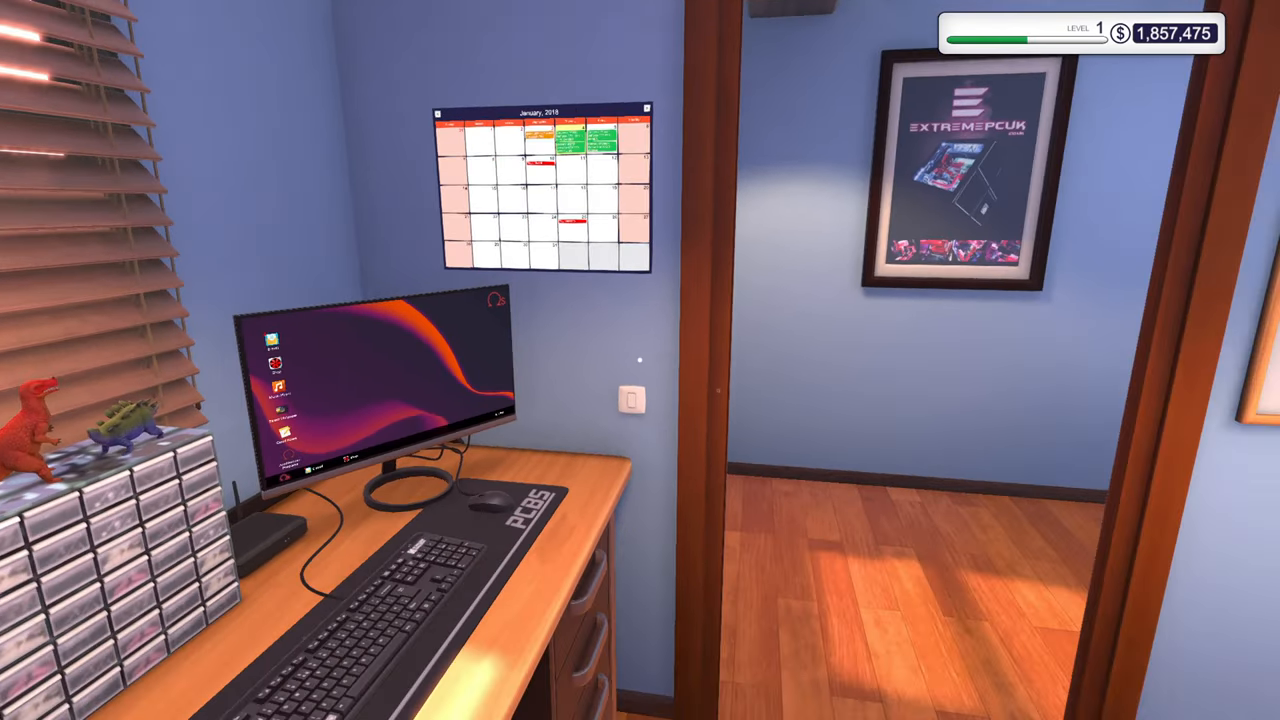
End the current day from the wall calendar.
{"action": "left_click", "coordinate": [540, 185]}
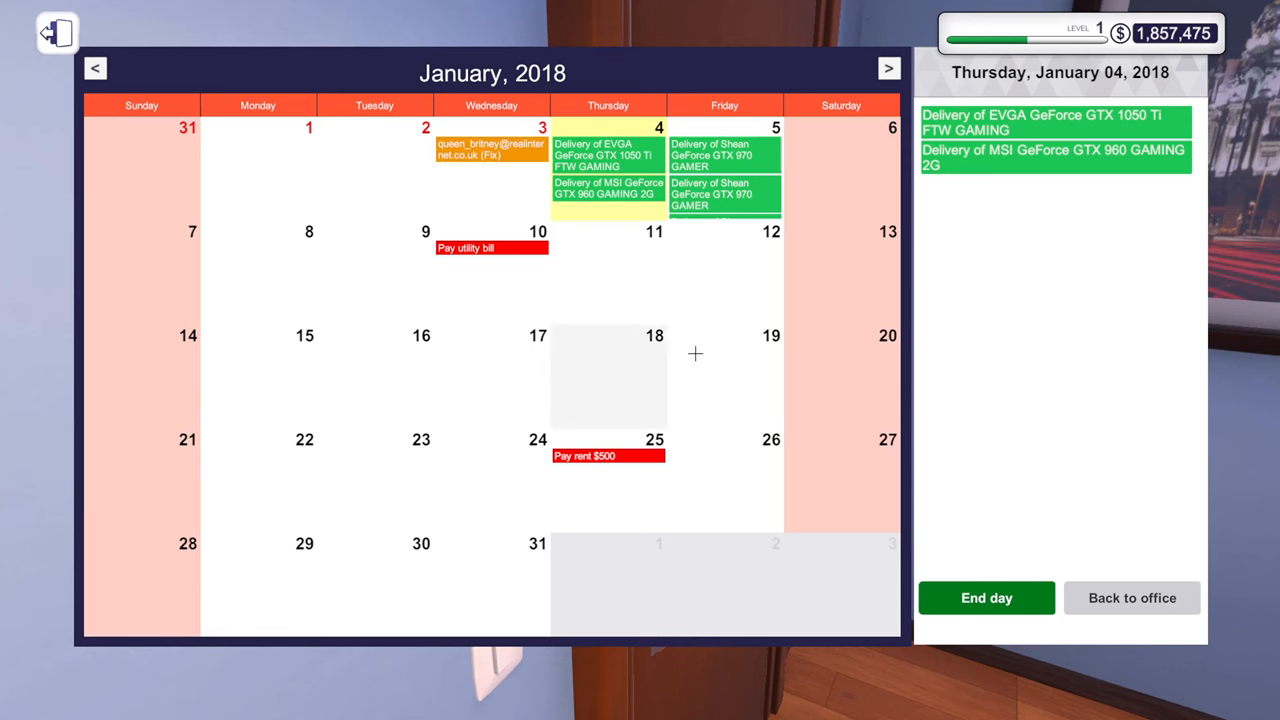
{"action": "left_click", "coordinate": [985, 597]}
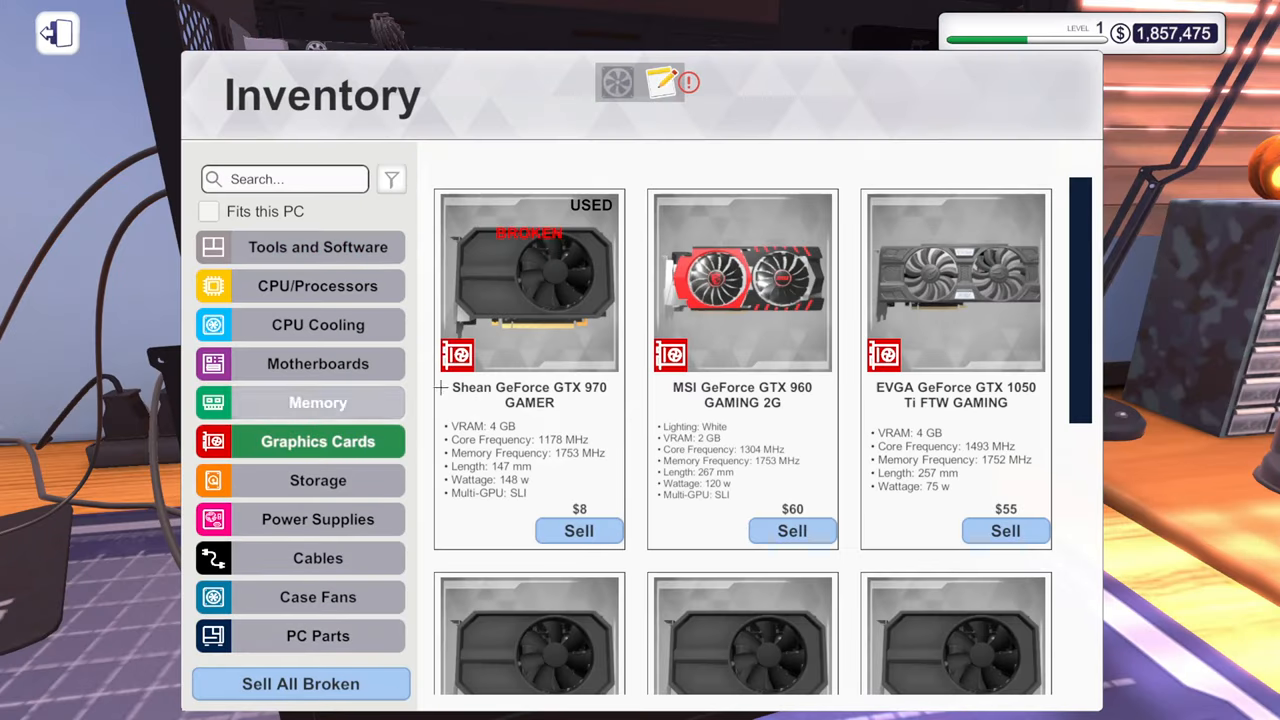
Scroll through the inventory to the Shean GeForce GTX 970 GAMER card.
{"action": "scroll", "scroll_direction": "down", "scroll_amount": 3}
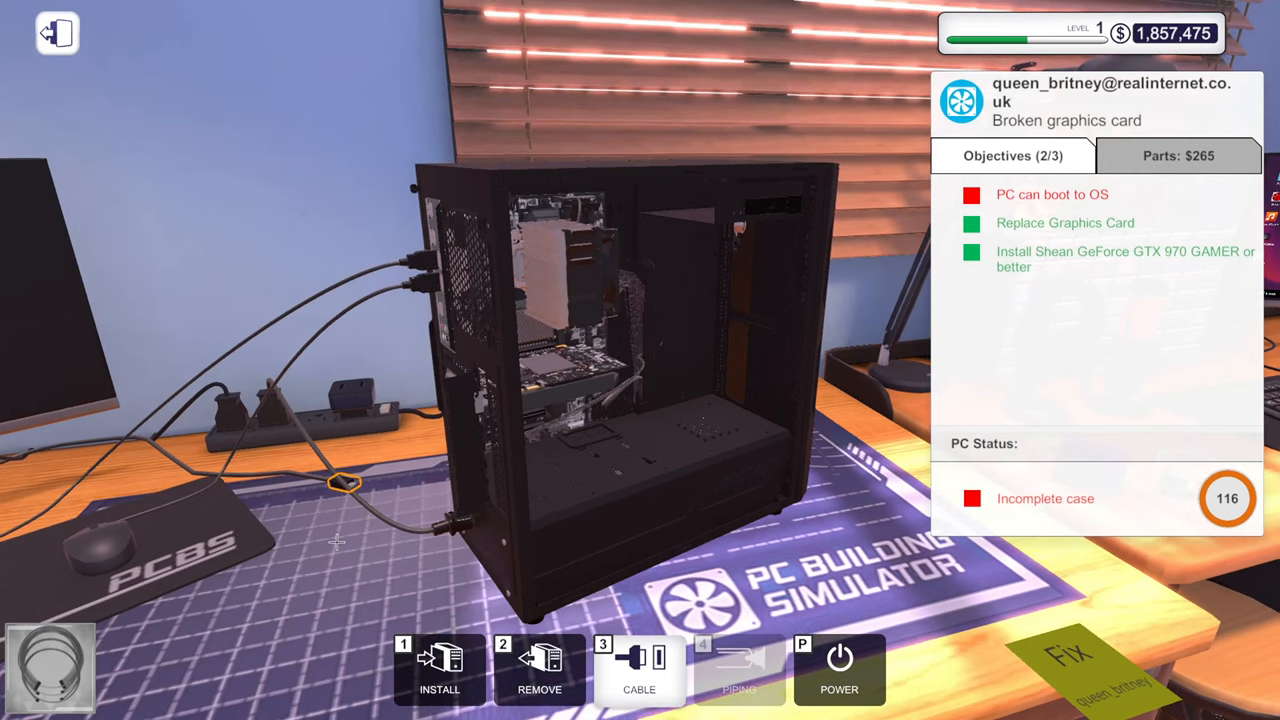
{"action": "mouse_move", "coordinate": [468, 390]}
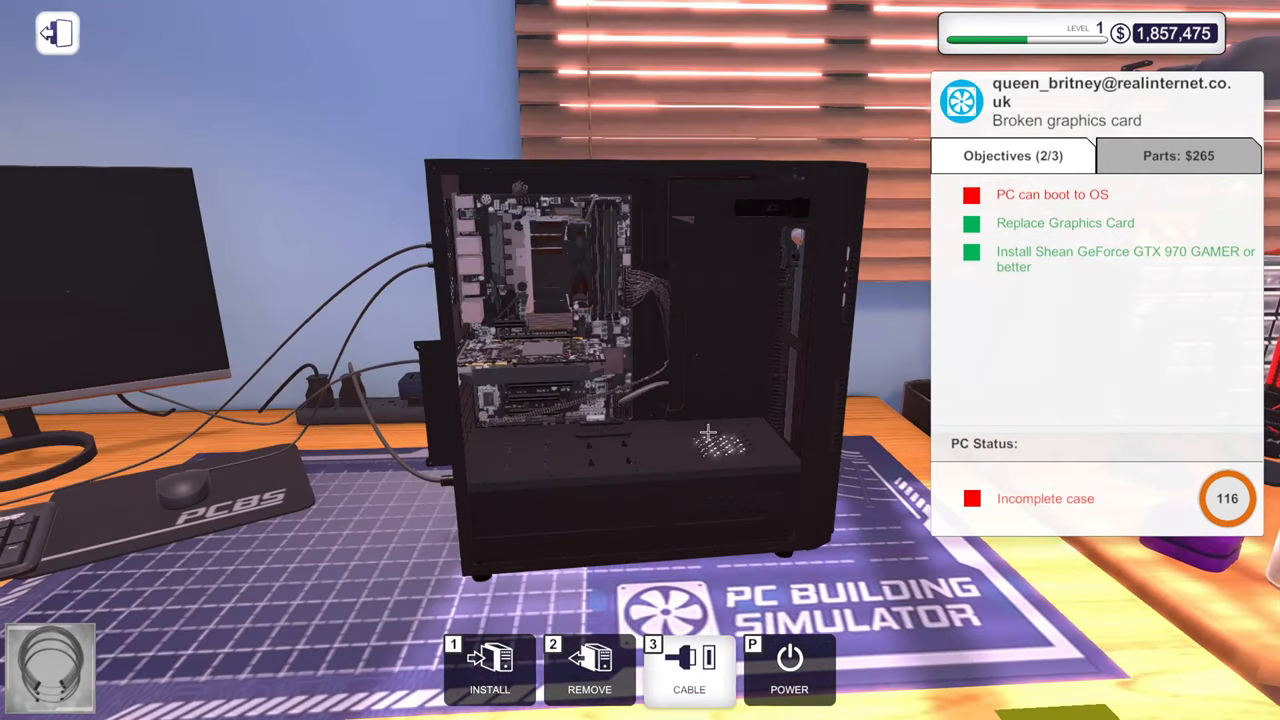
{"action": "mouse_move", "coordinate": [489, 670]}
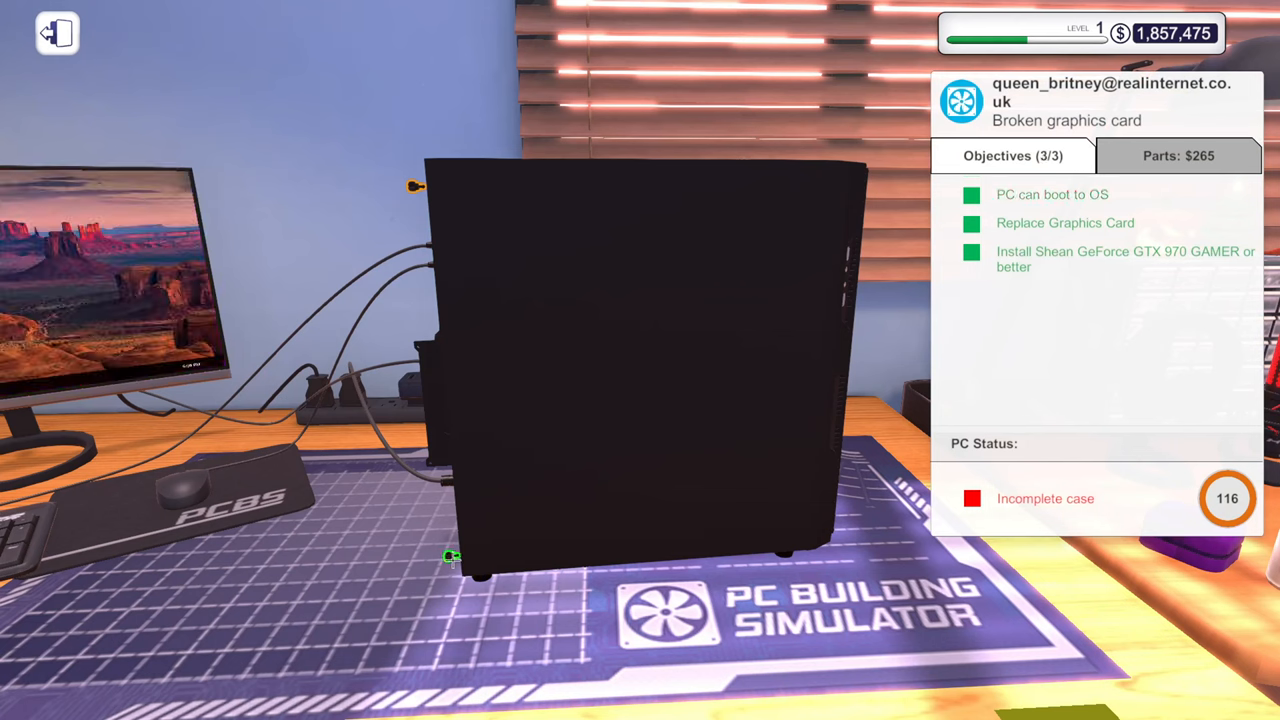
{"action": "mouse_move", "coordinate": [417, 204]}
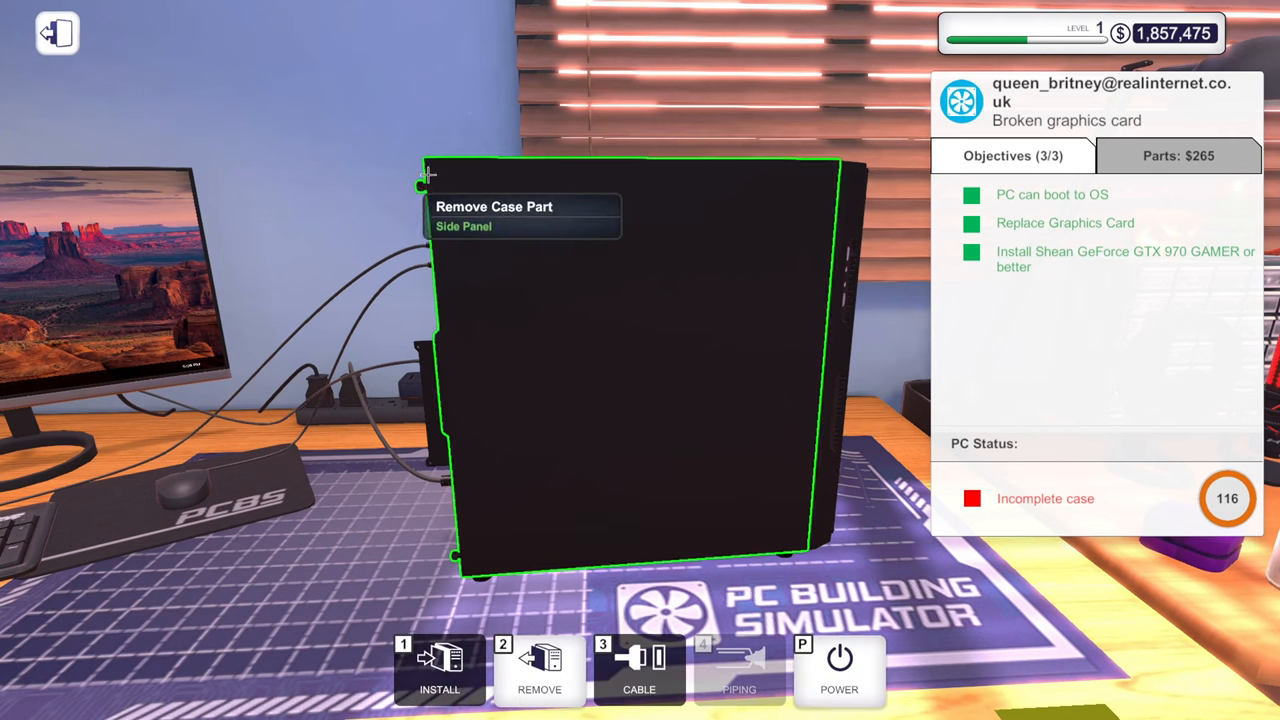
{"action": "mouse_move", "coordinate": [640, 360]}
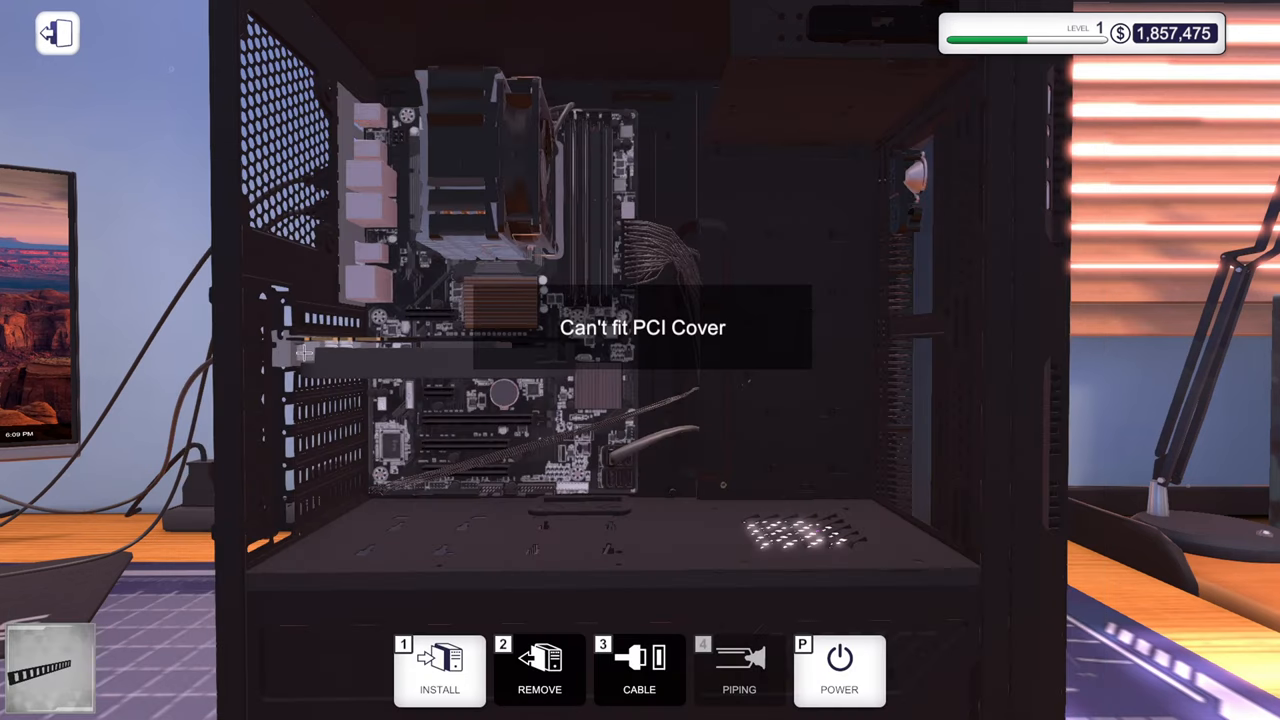
Attempt to fit a PCI cover into the customer's case.
{"action": "left_click", "coordinate": [440, 670]}
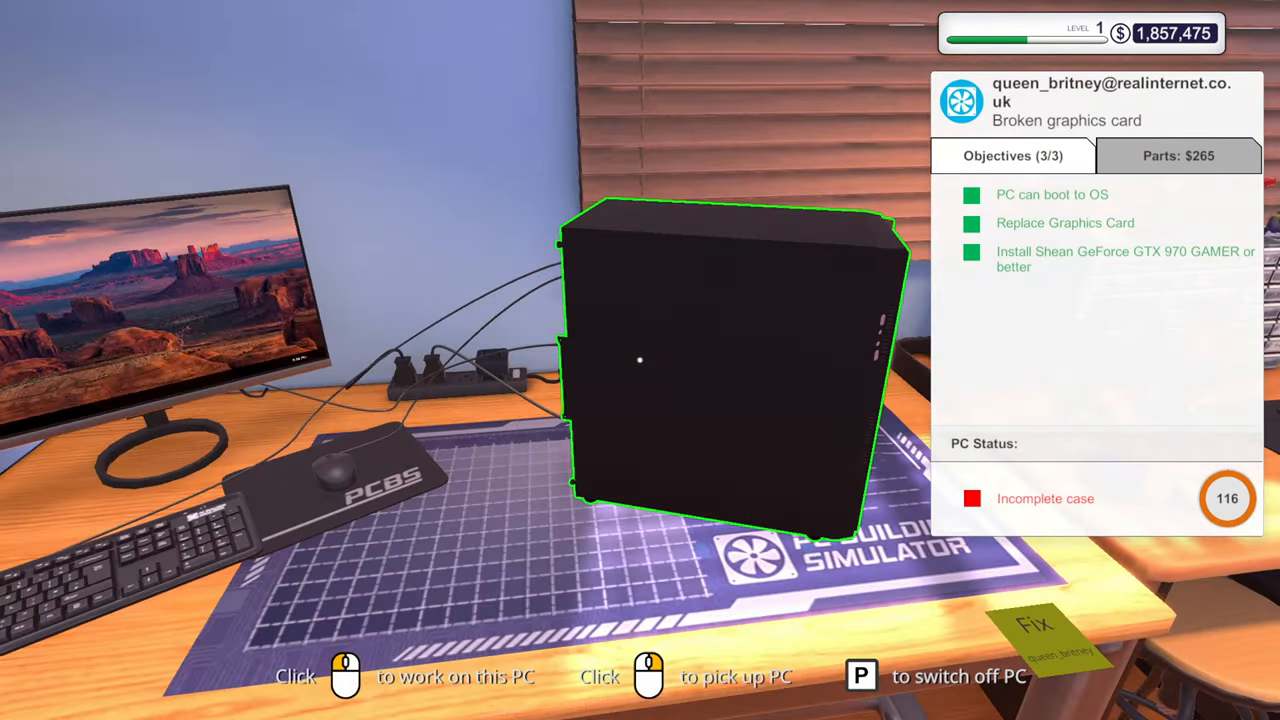
{"action": "left_click", "coordinate": [640, 360]}
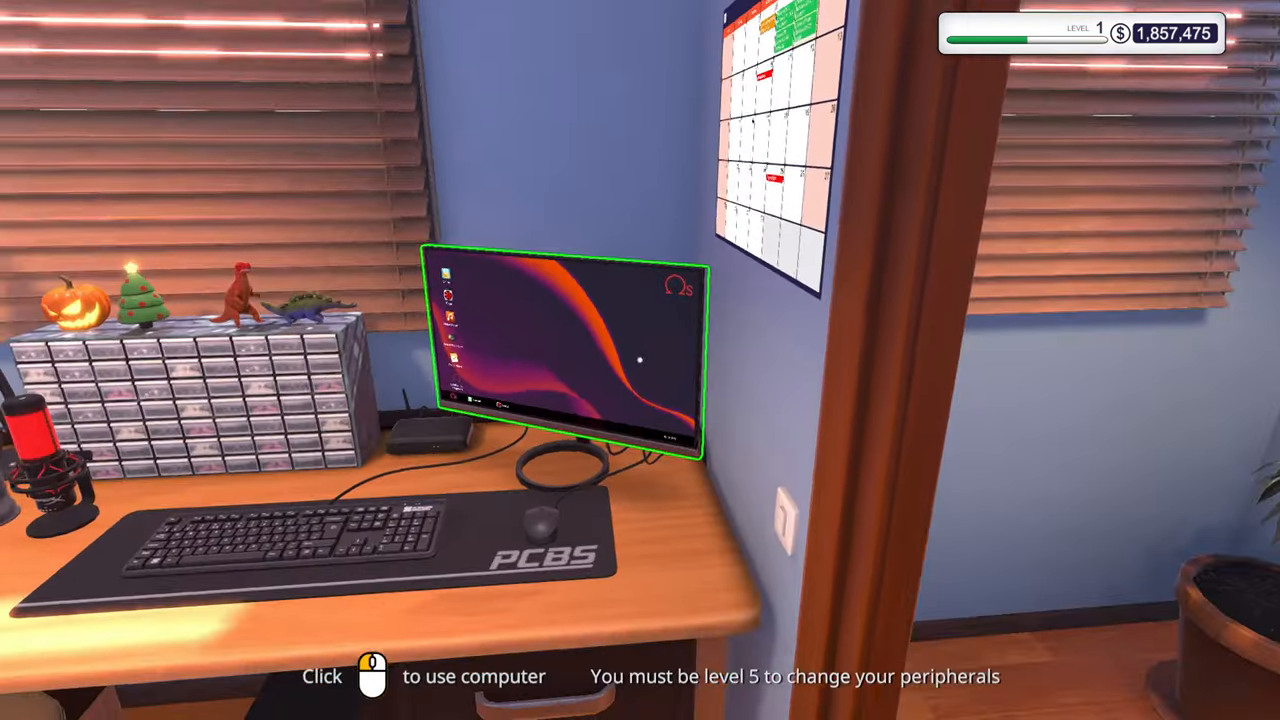
{"action": "left_click", "coordinate": [570, 350]}
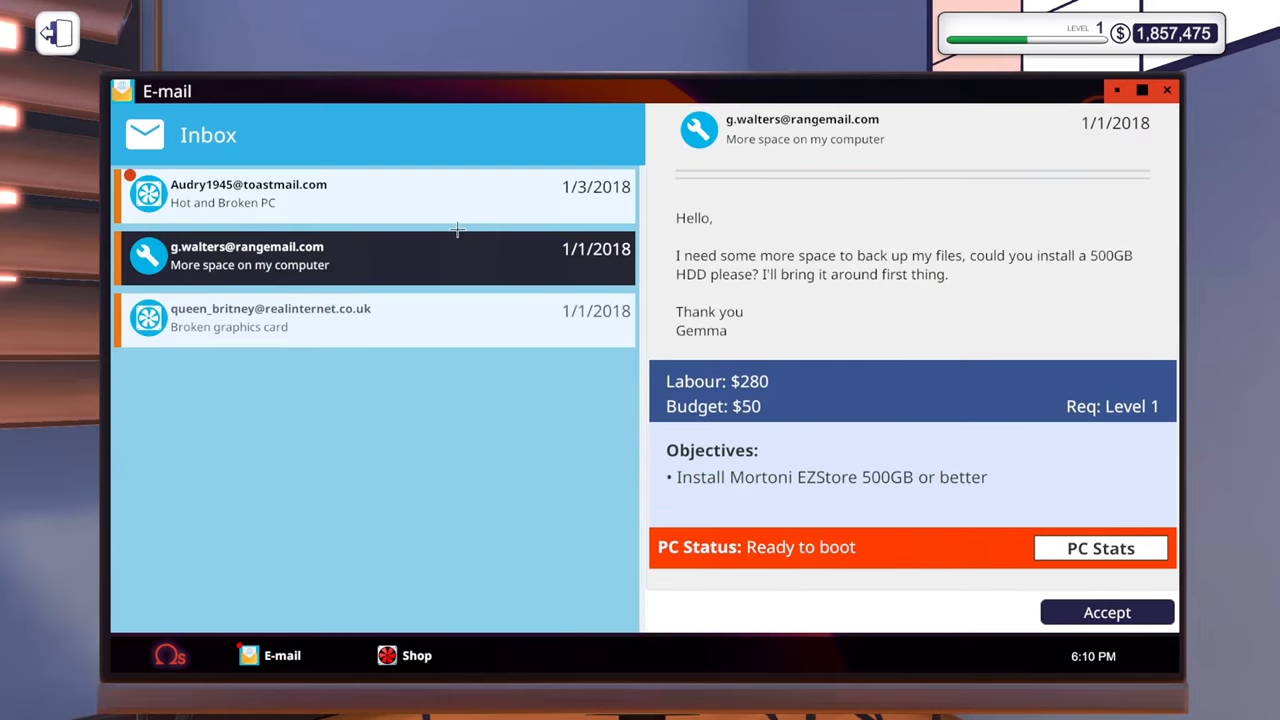
{"action": "left_click", "coordinate": [1106, 612]}
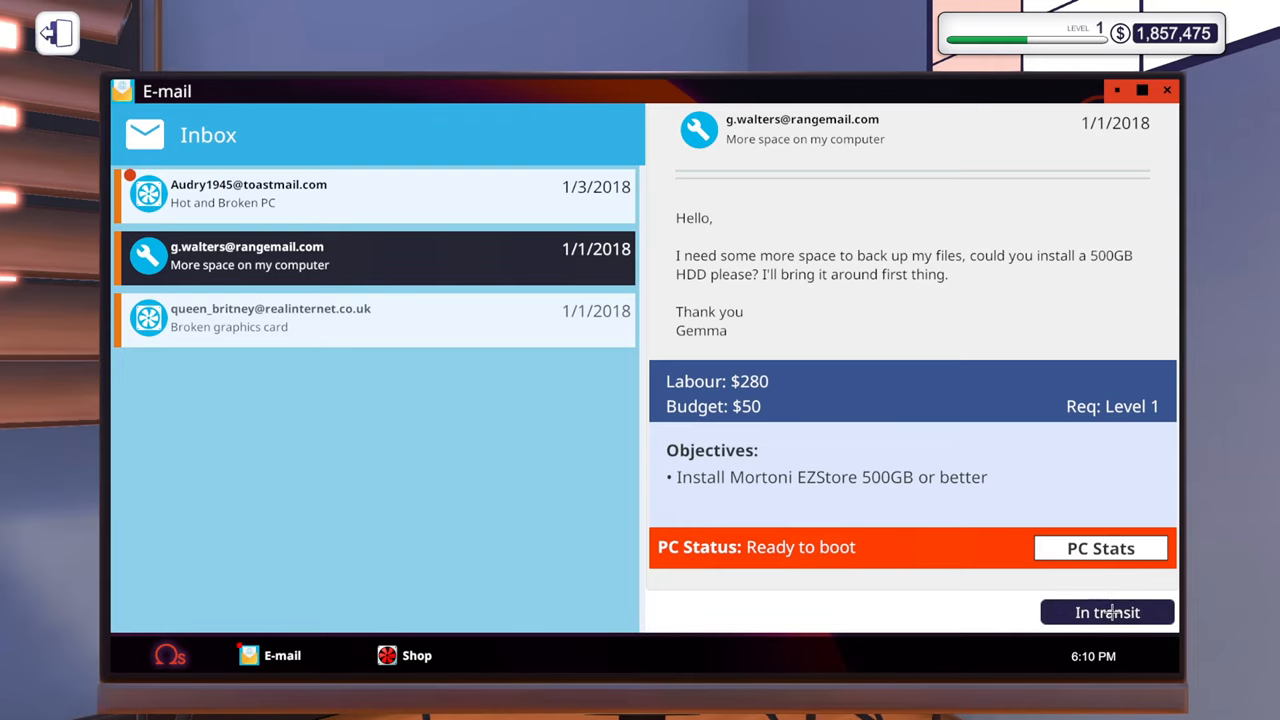
{"action": "mouse_move", "coordinate": [1063, 284]}
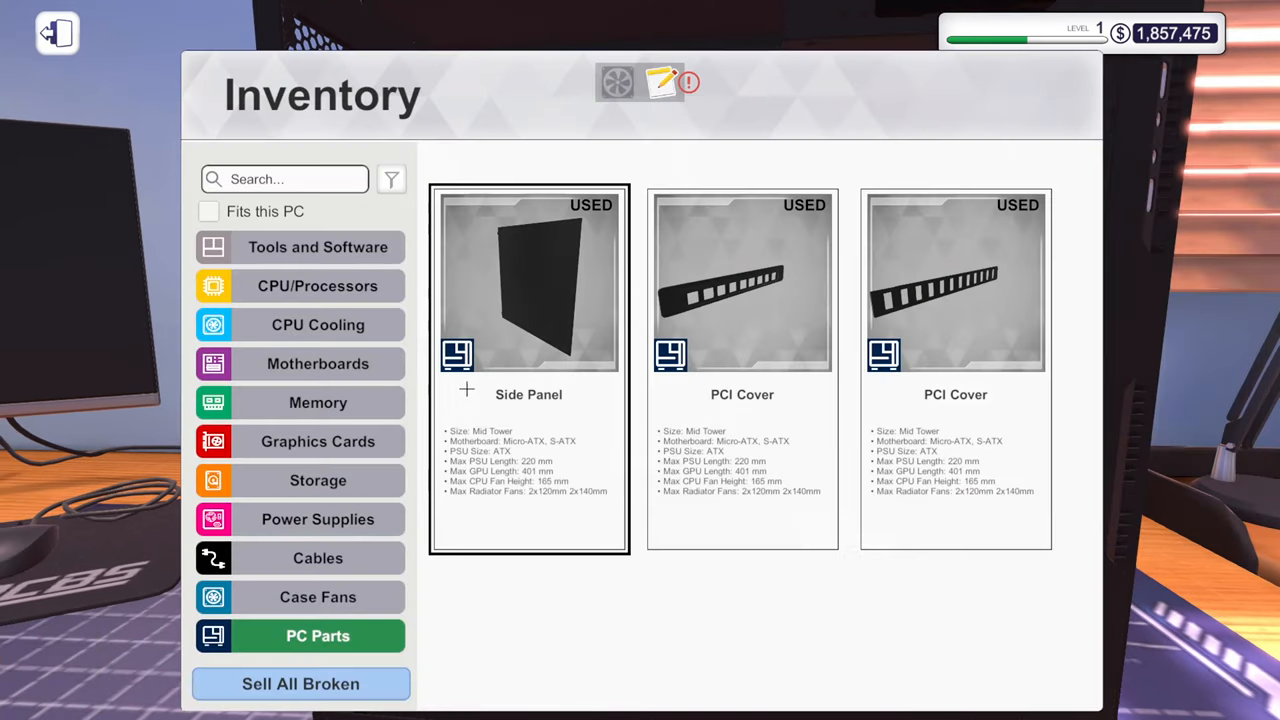
Check the Graphics Cards inventory, then list the spare PC Parts.
{"action": "left_click", "coordinate": [317, 441]}
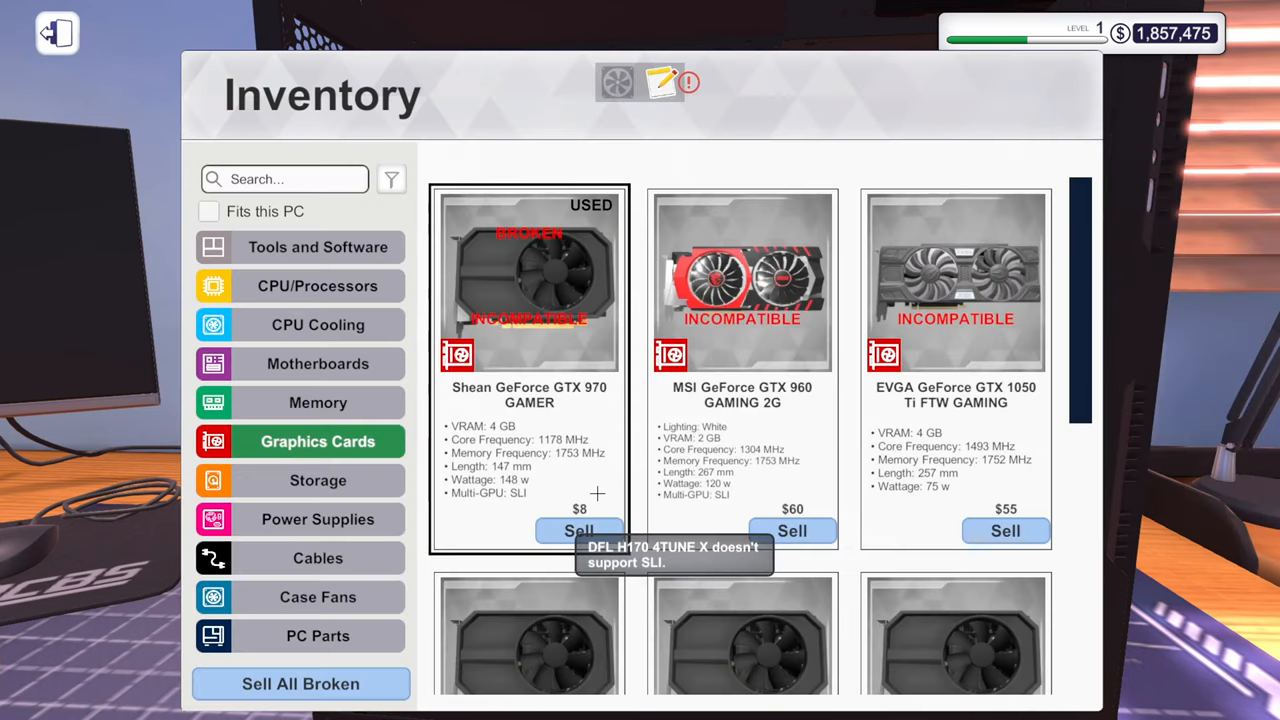
{"action": "left_click", "coordinate": [318, 635]}
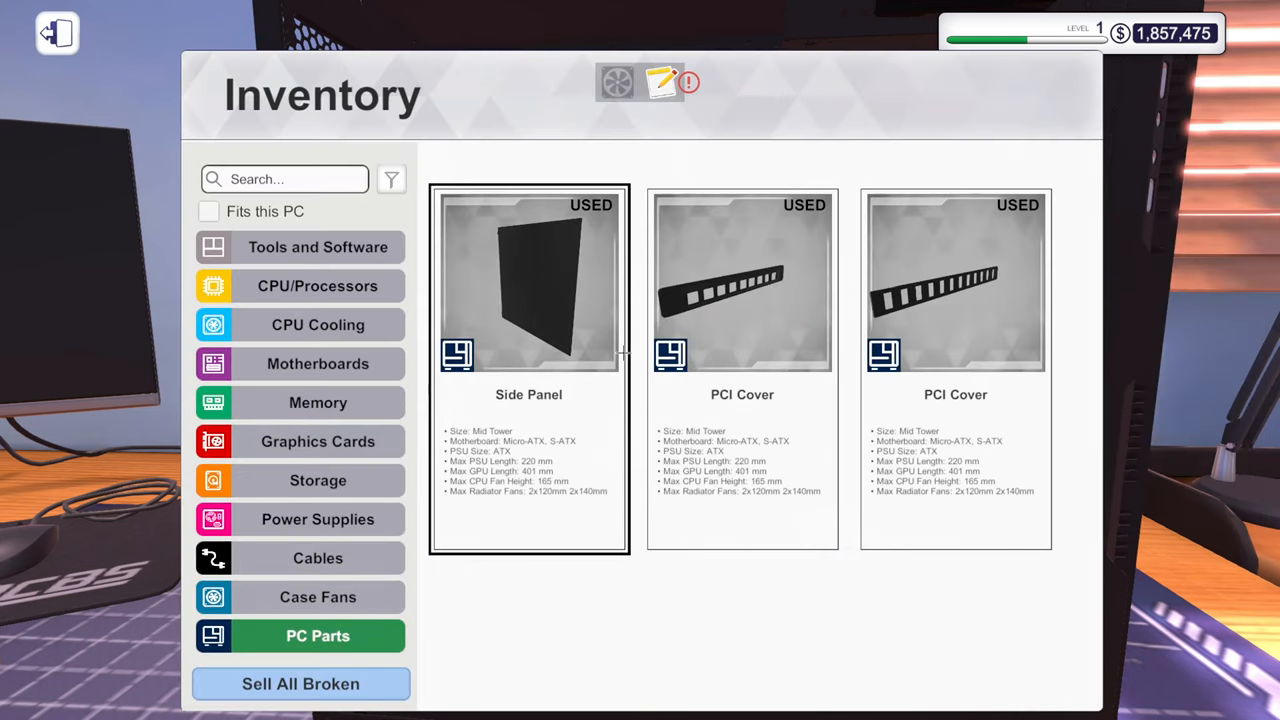